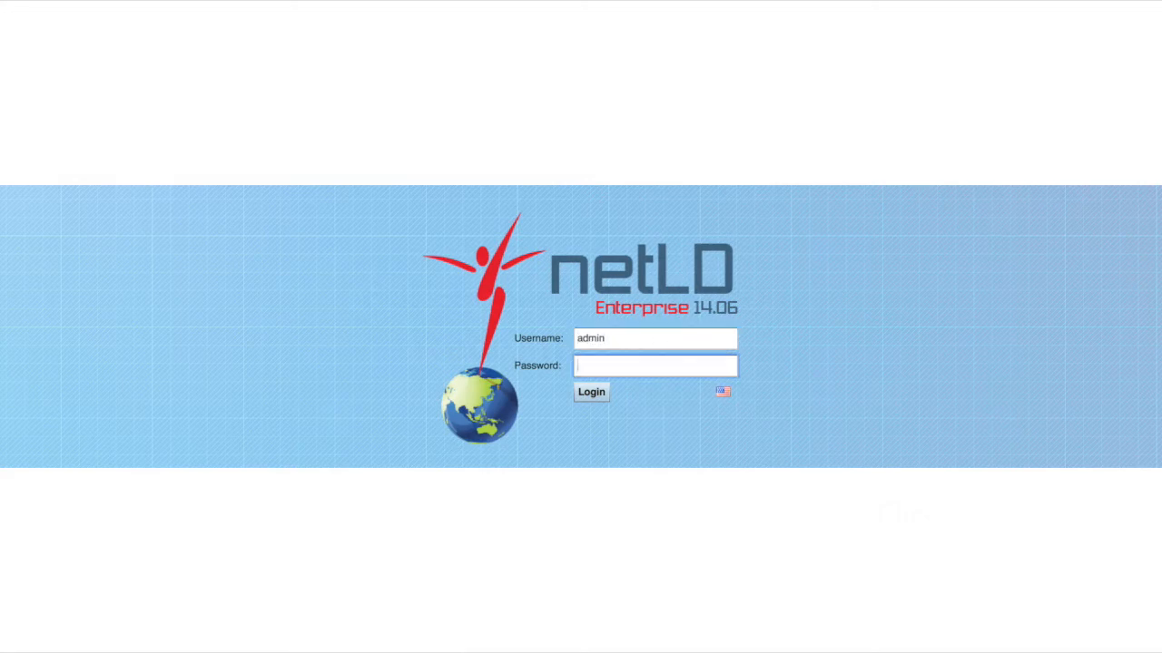
- Log in to netLD Enterprise as admin, reaching the ten-device inventory
click(591, 391)
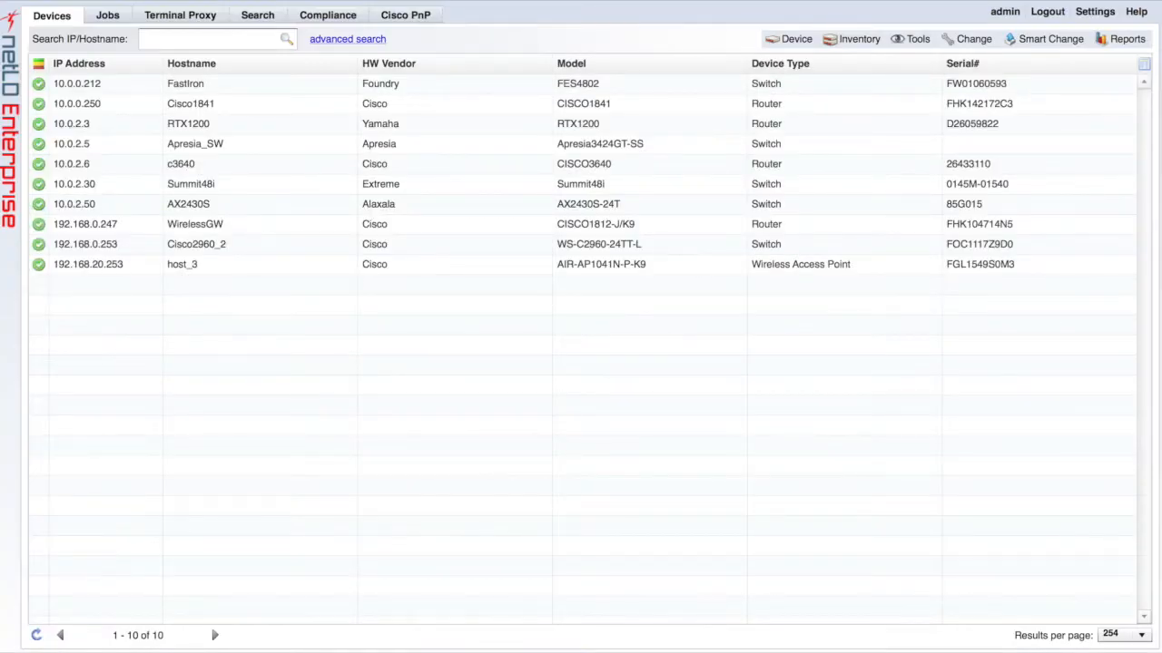
mouse_move(1080, 39)
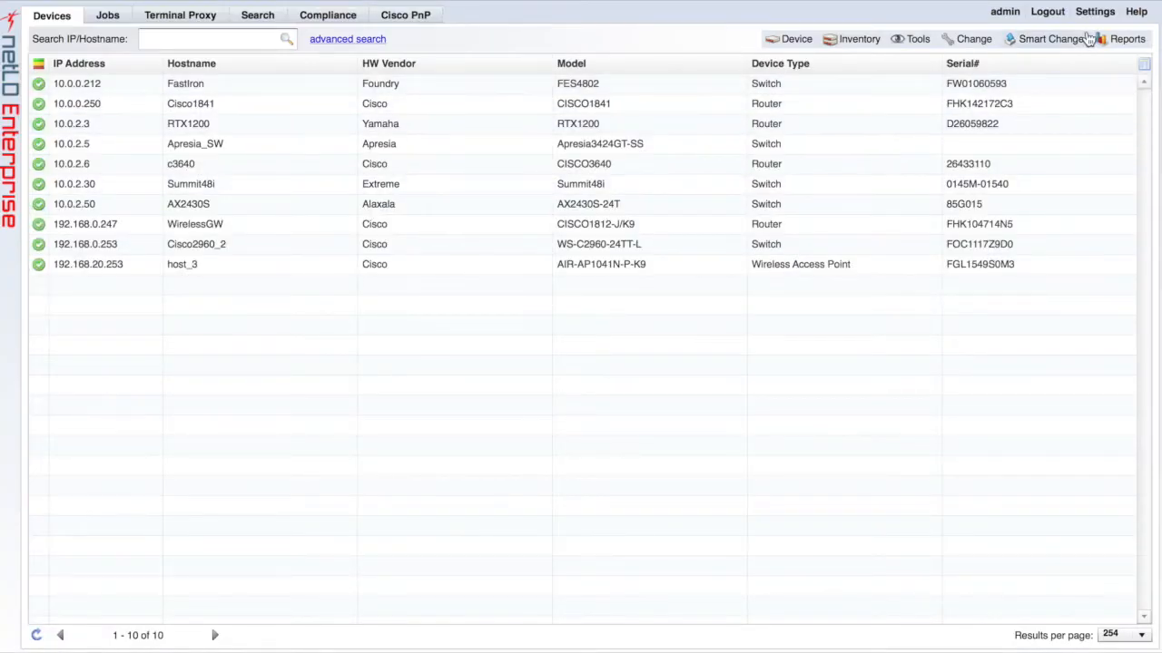
- In Cisco Plug and Play settings, set the Default pool range to 192.168.0.116–192.168.0.120
click(1094, 11)
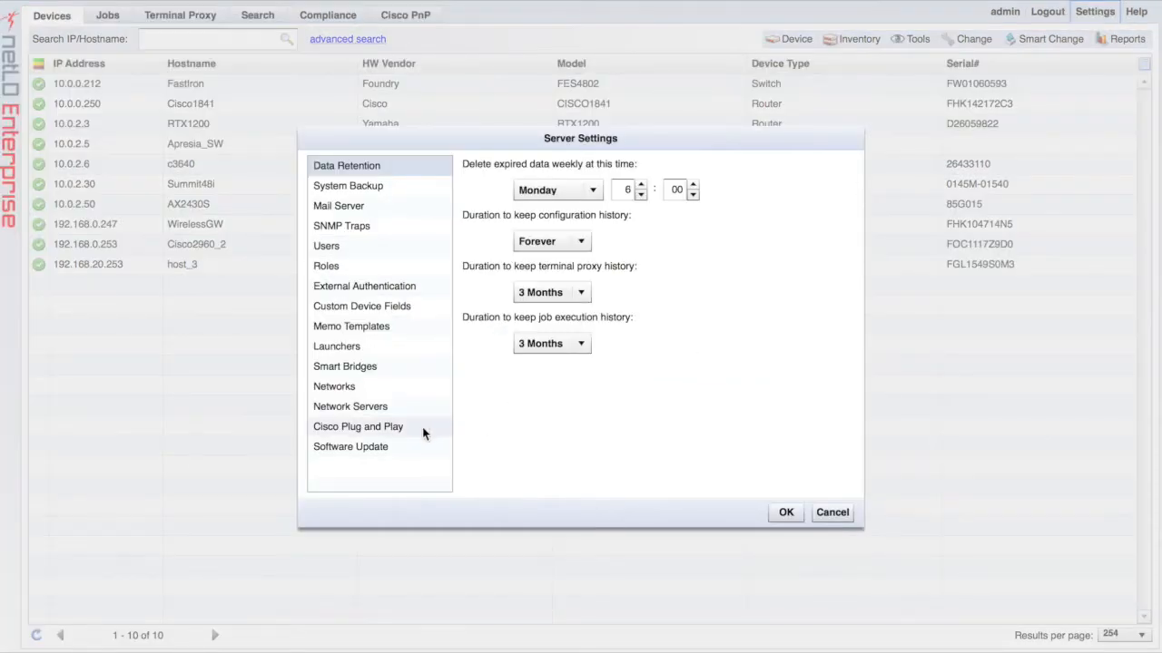
click(358, 426)
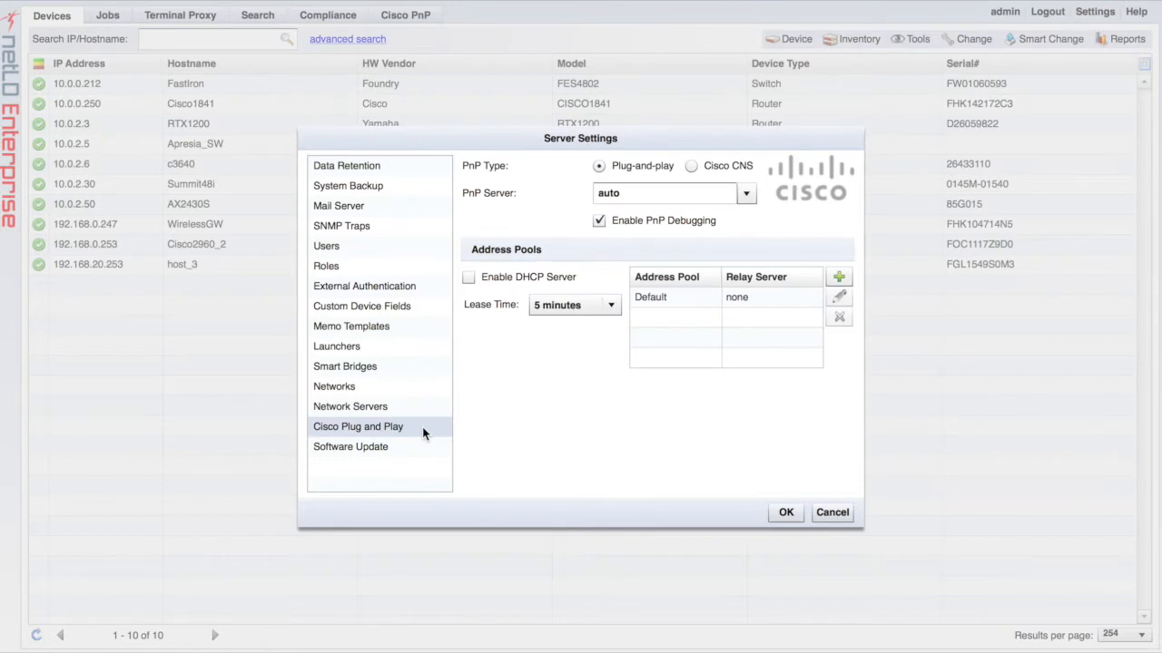
mouse_move(547, 200)
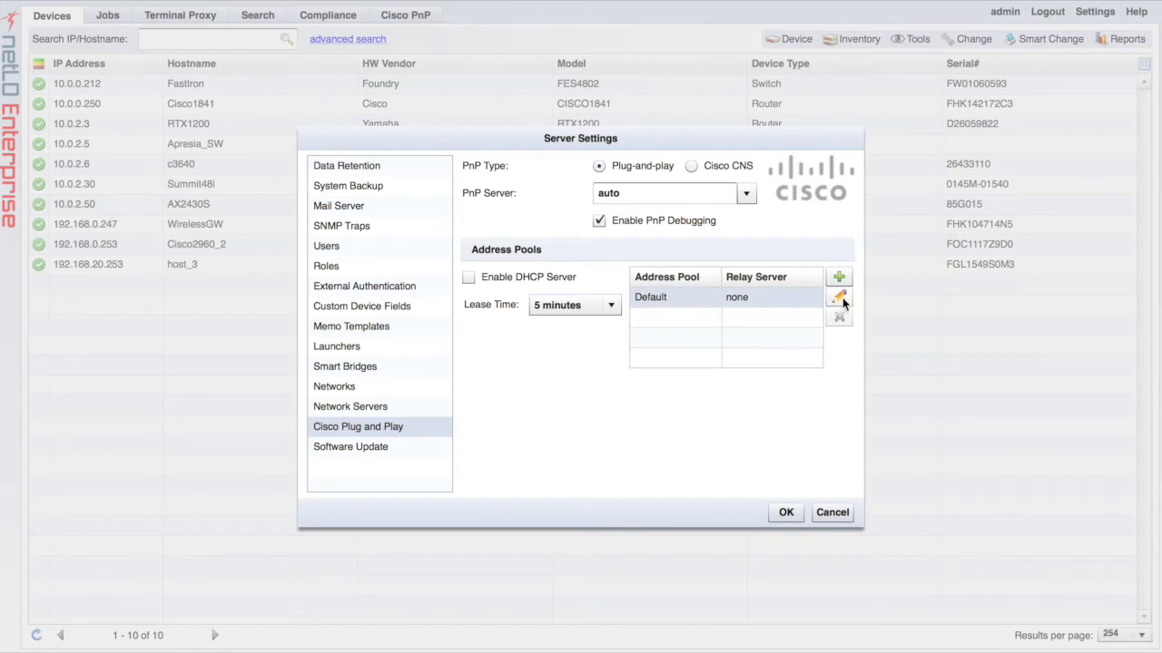
click(837, 298)
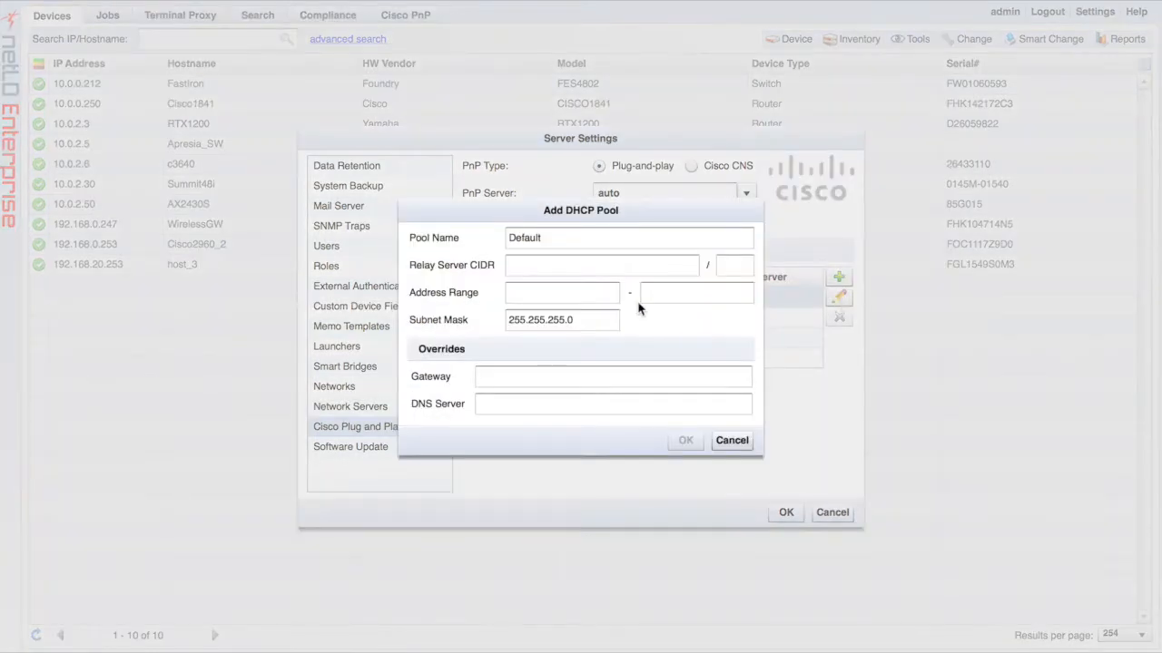
click(561, 292)
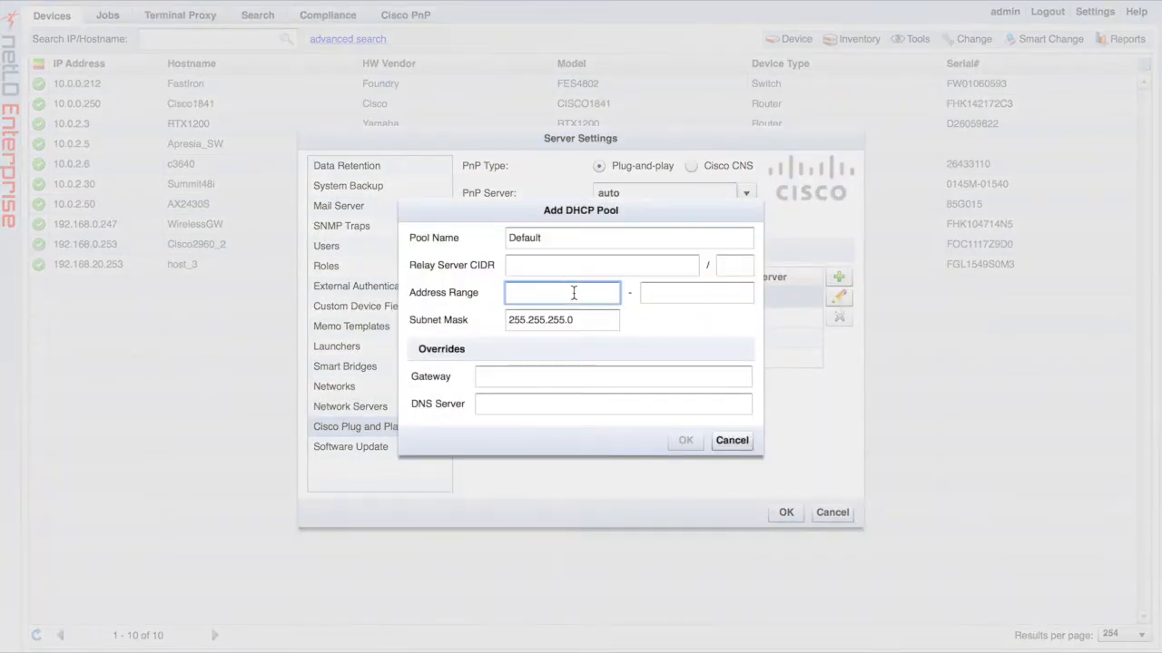
text(192.168)
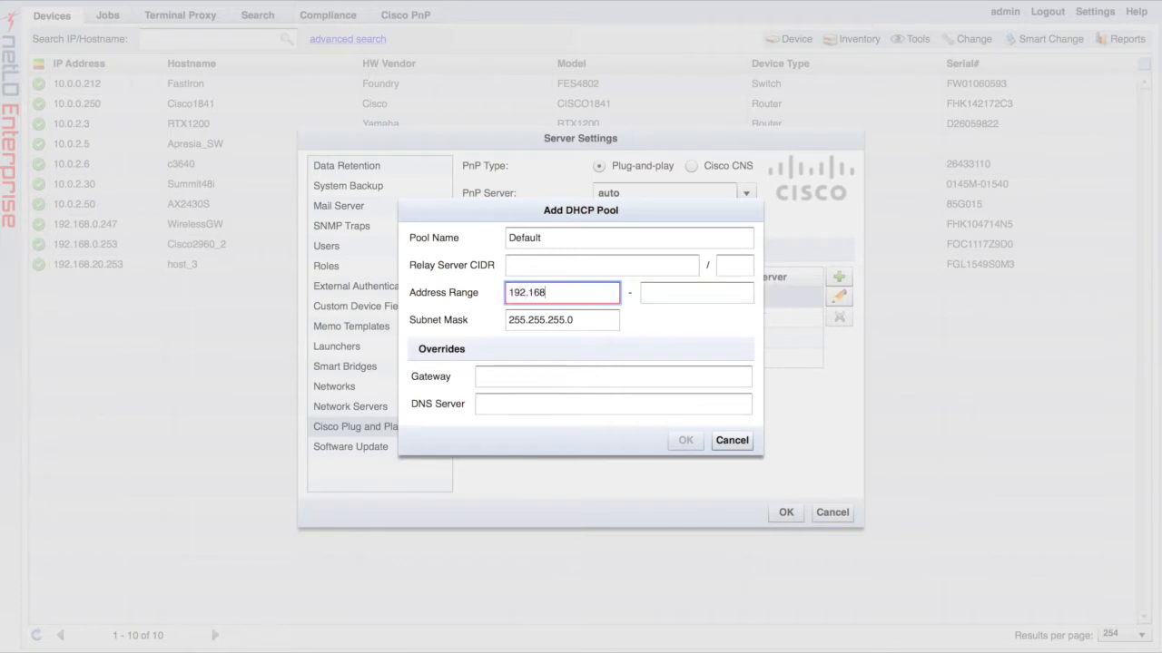
text(.0.116)
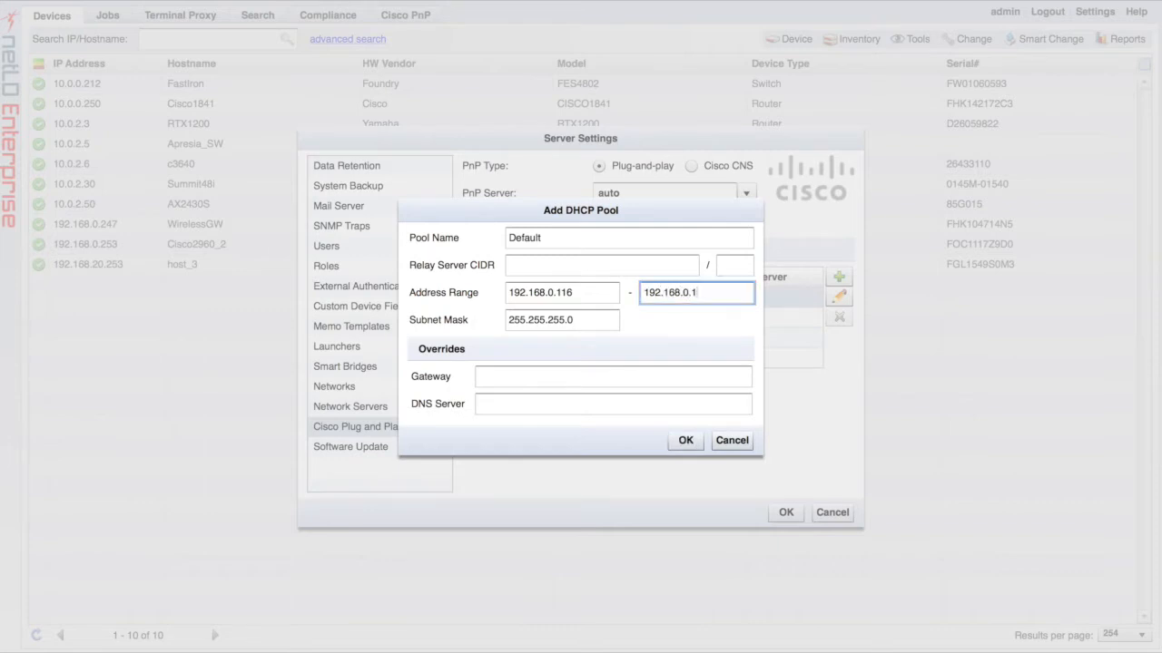
text(20)
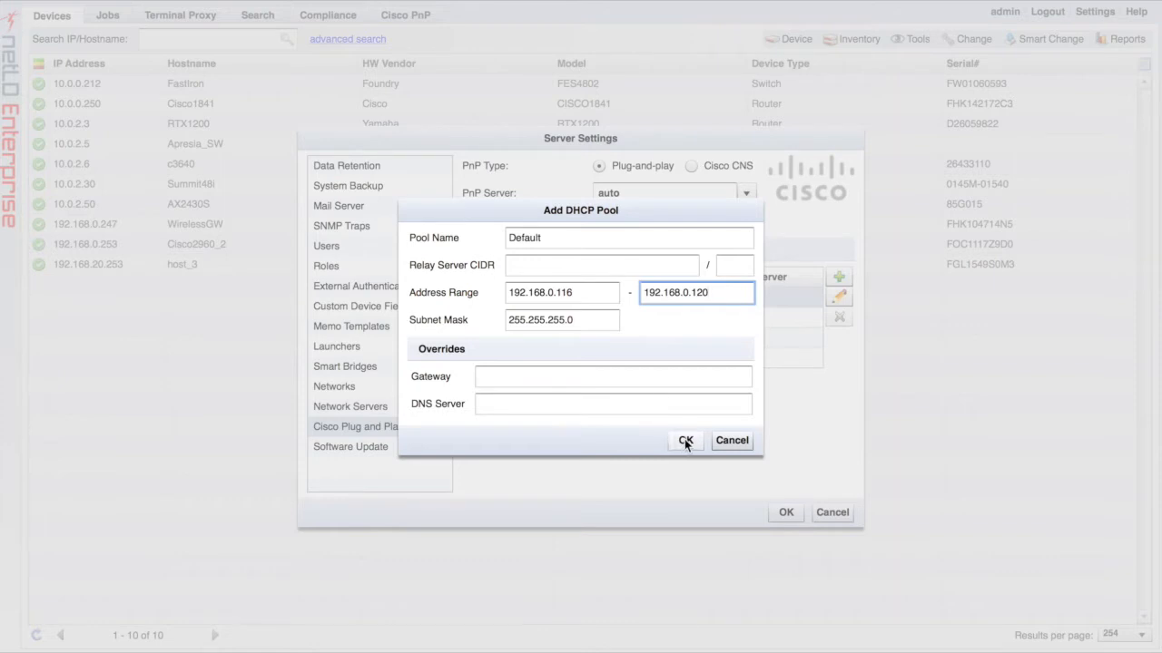
click(686, 440)
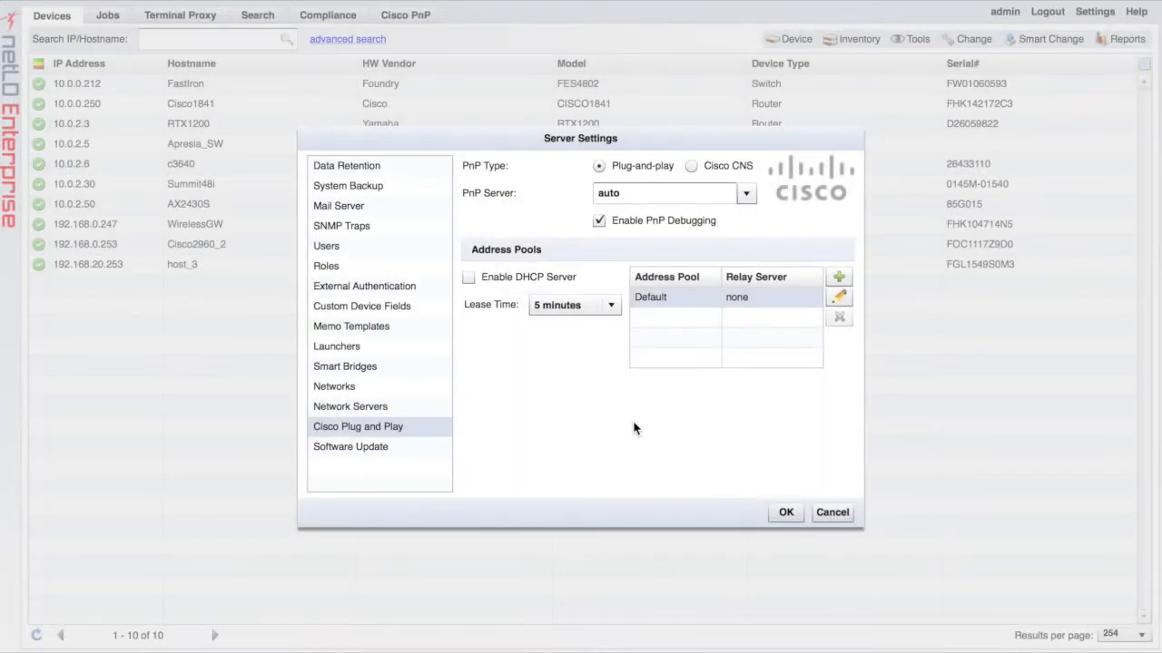
- Enable the built-in DHCP server and save the Plug and Play settings
click(468, 277)
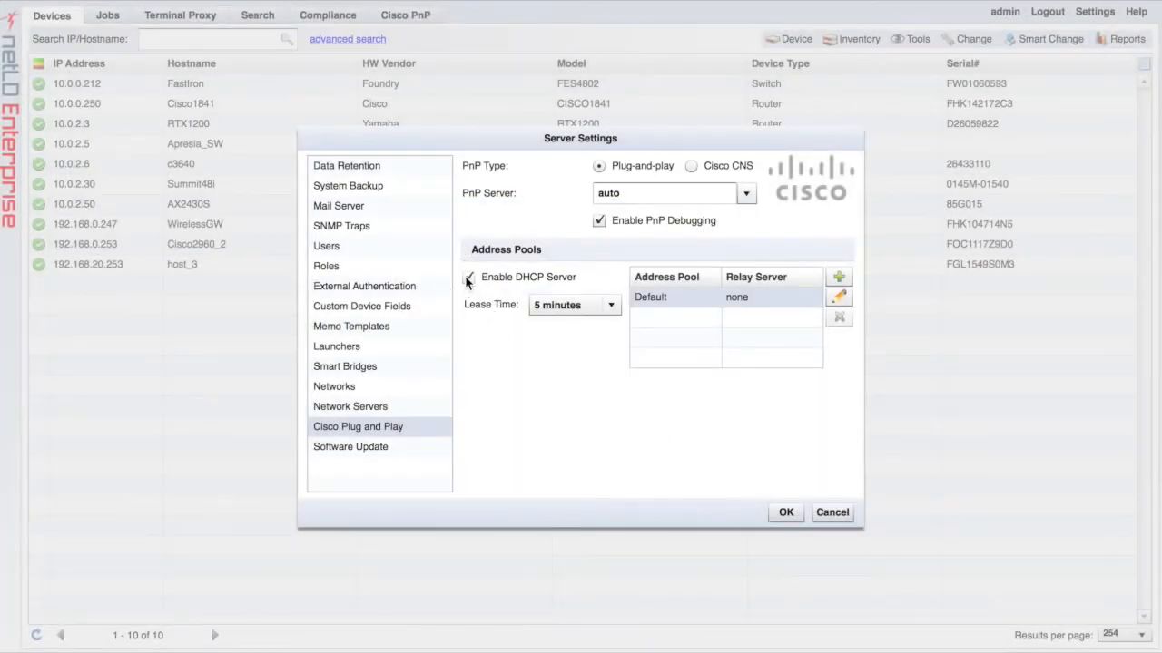
click(469, 277)
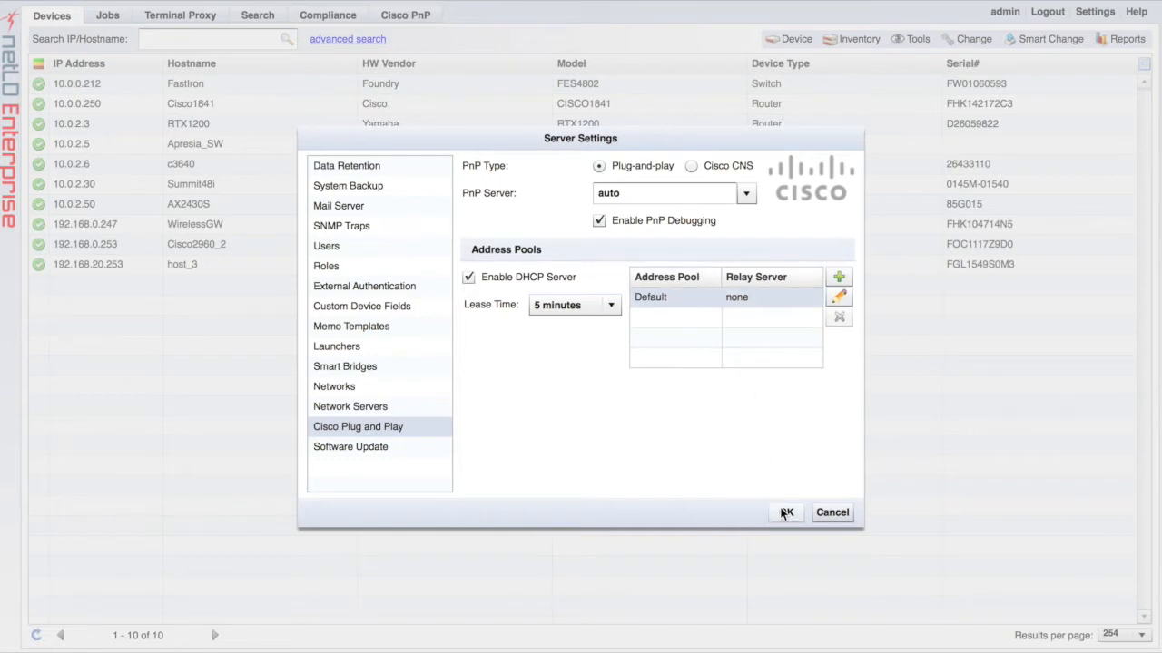
click(786, 512)
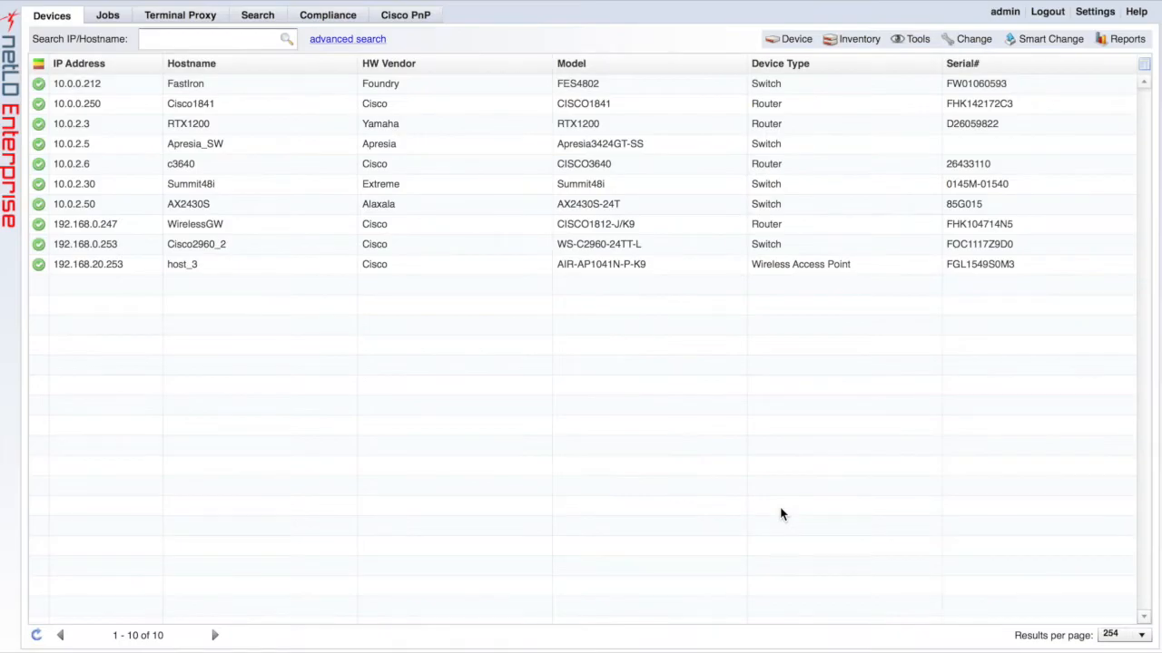
- Show the Cisco PnP Templates list, currently empty
click(405, 15)
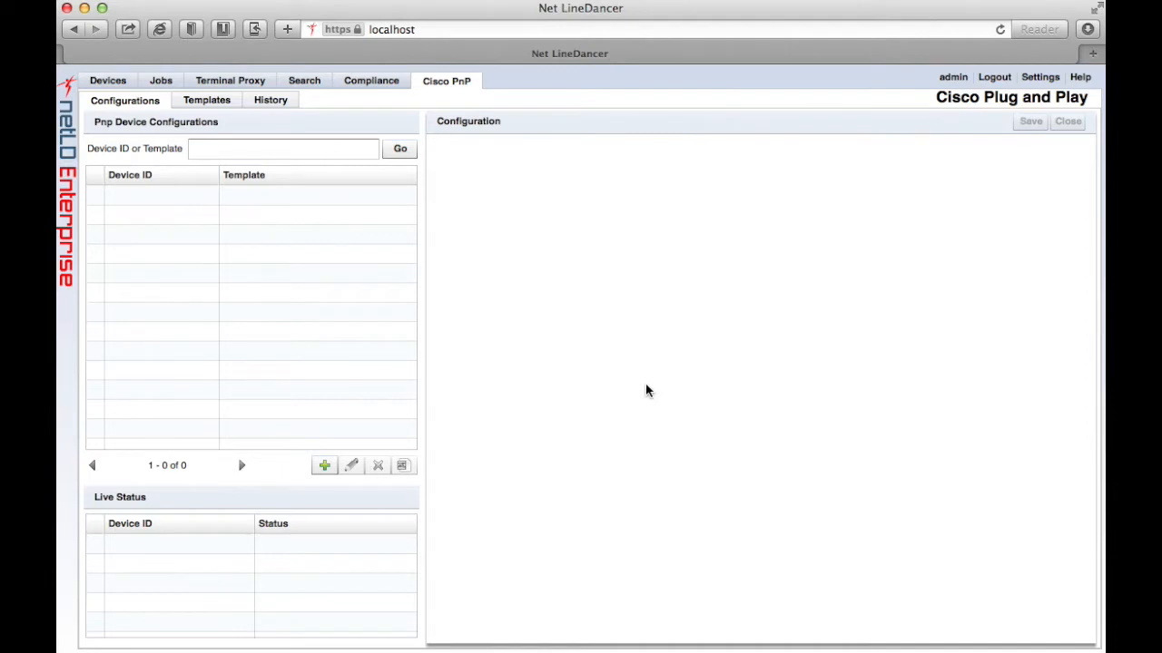
mouse_move(250, 123)
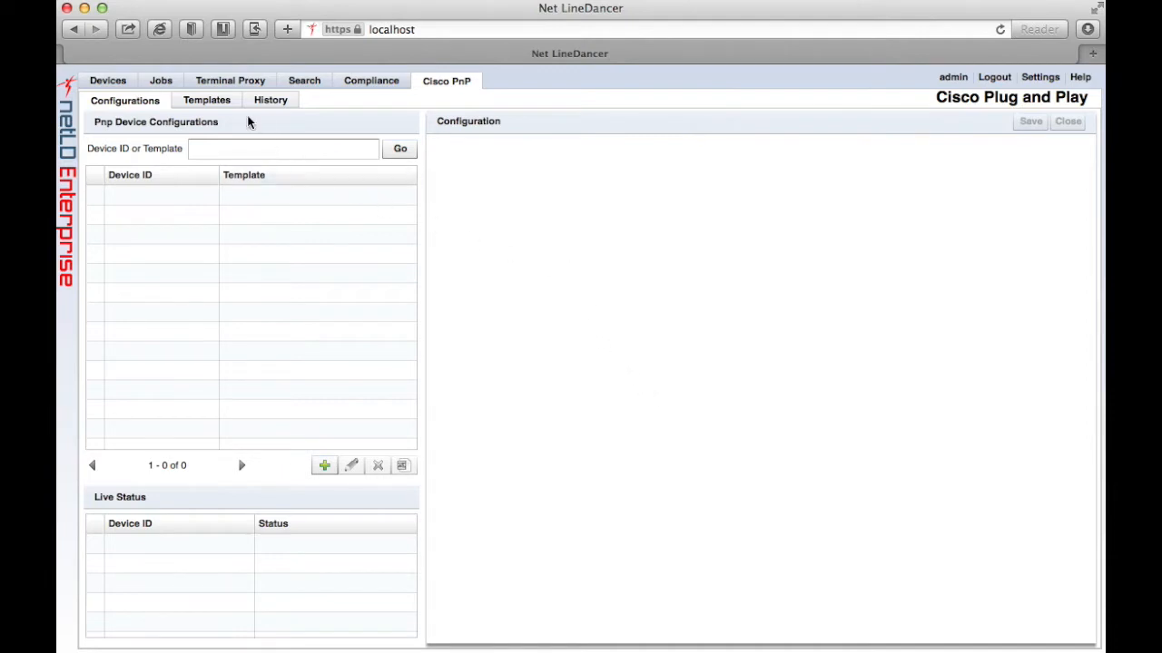
mouse_move(206, 100)
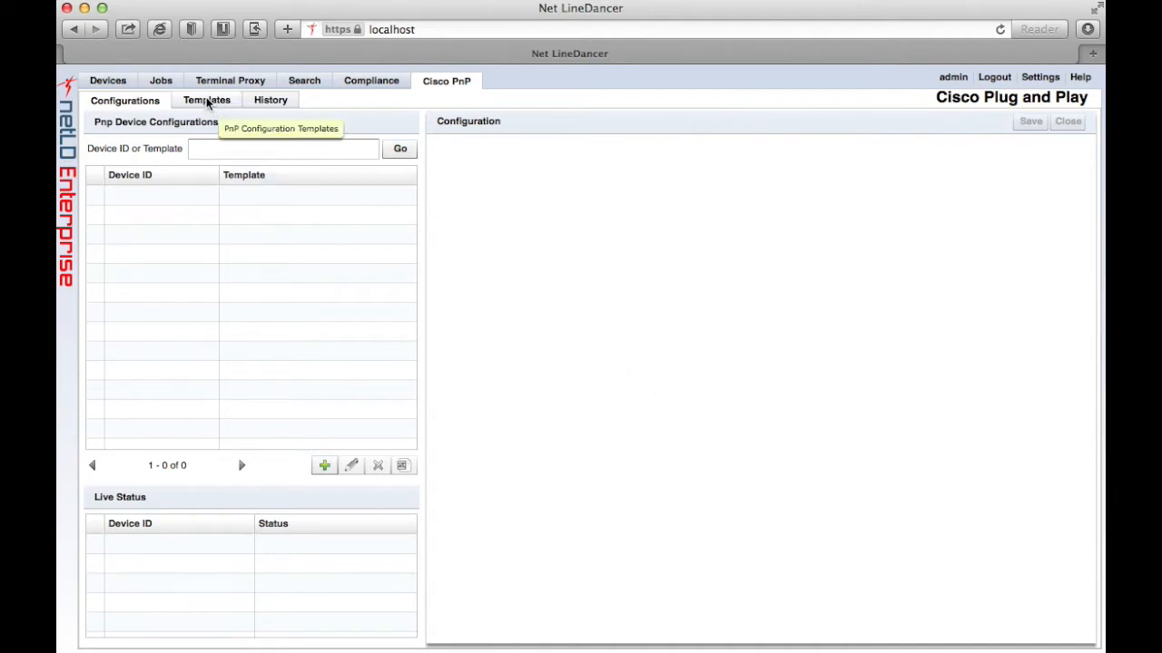
click(206, 100)
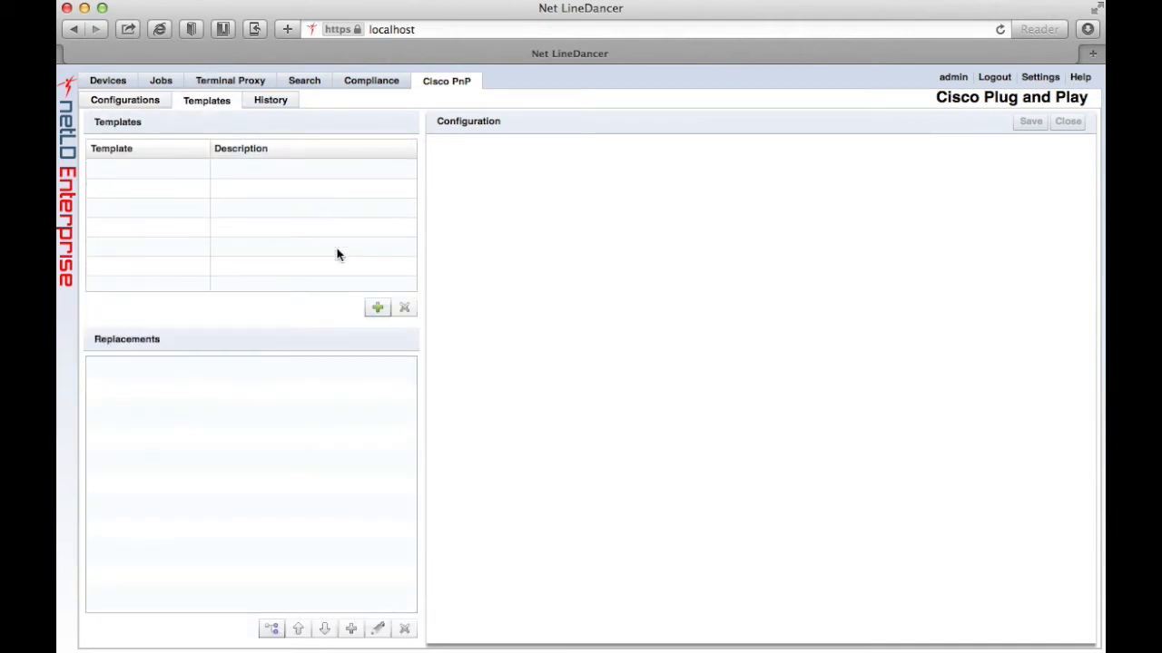
mouse_move(377, 308)
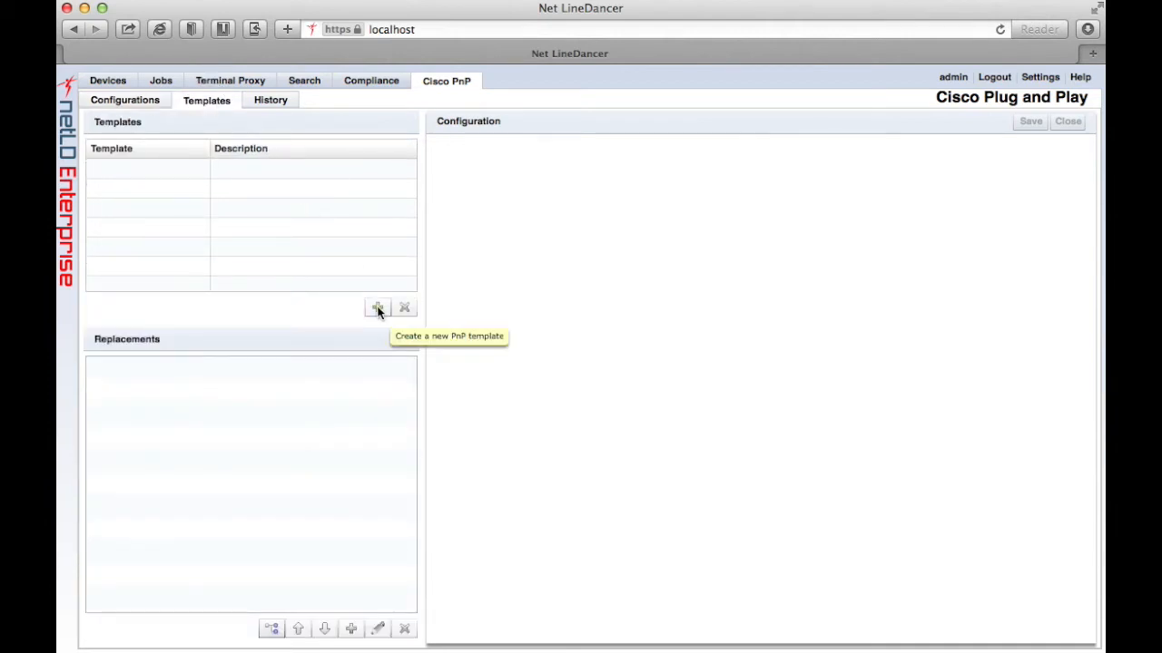
- Create PnP Dynamic Configuration template C2960 described as 'Cisco 2960S Stack Switch'
click(378, 308)
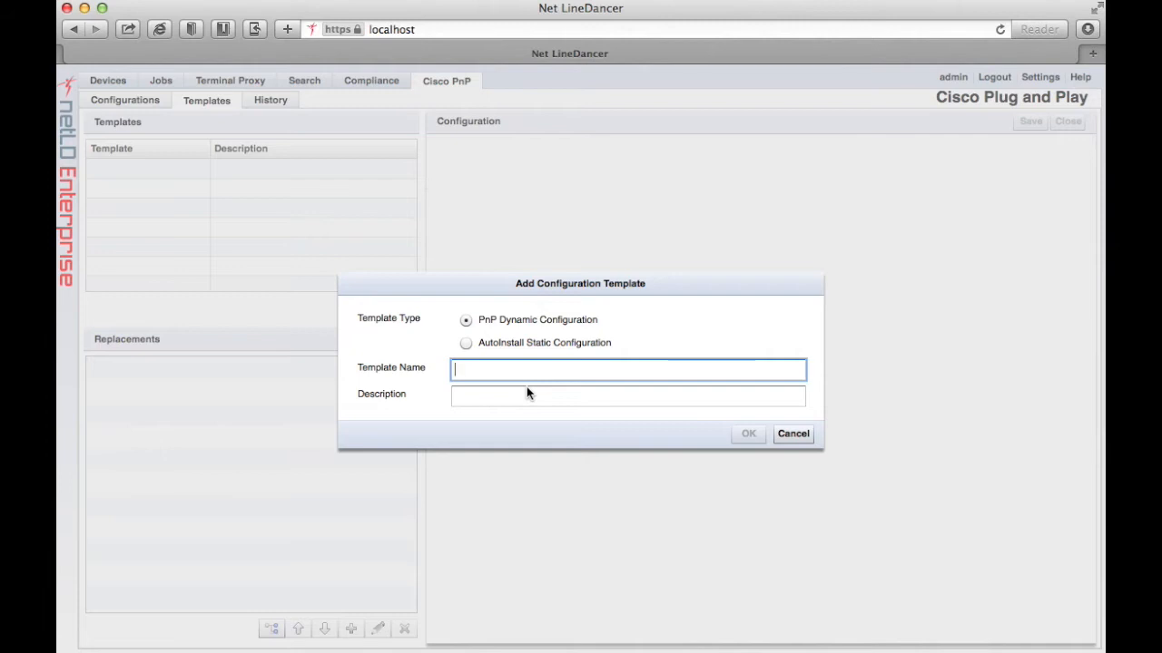
text(C2960)
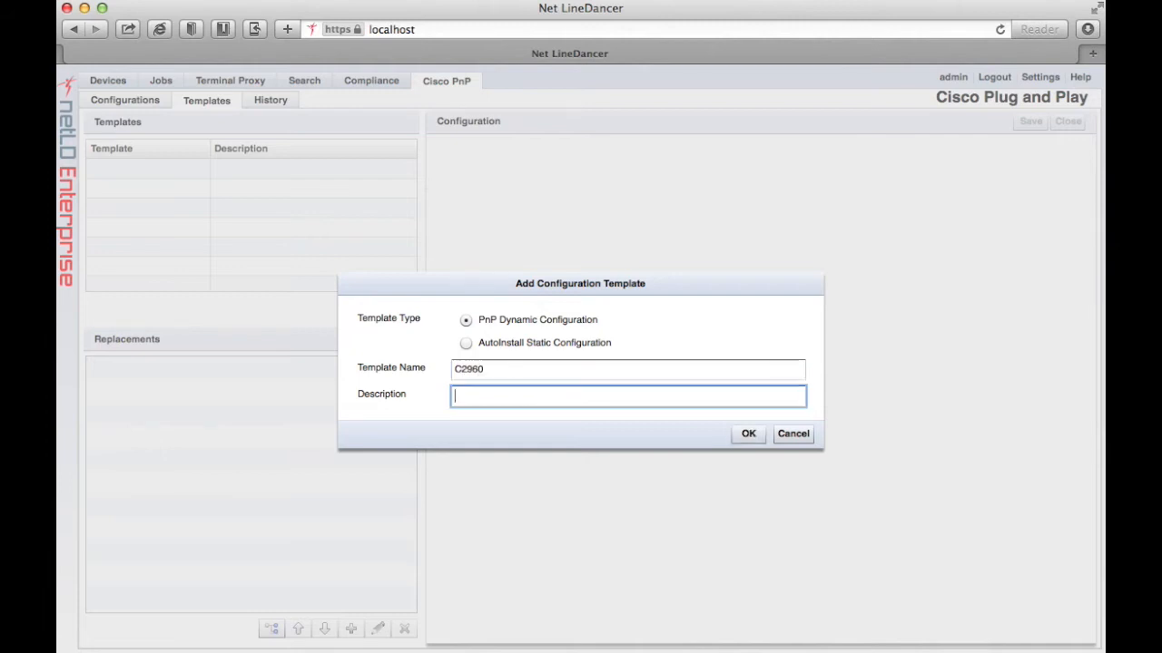
text(Cisco)
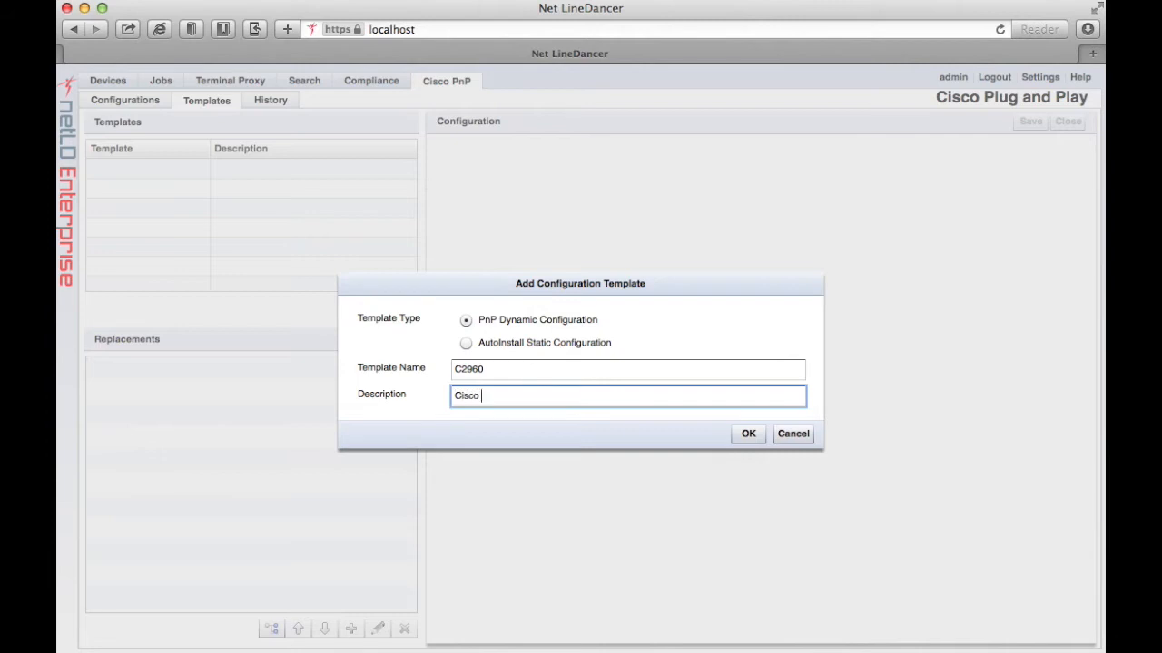
text(29)
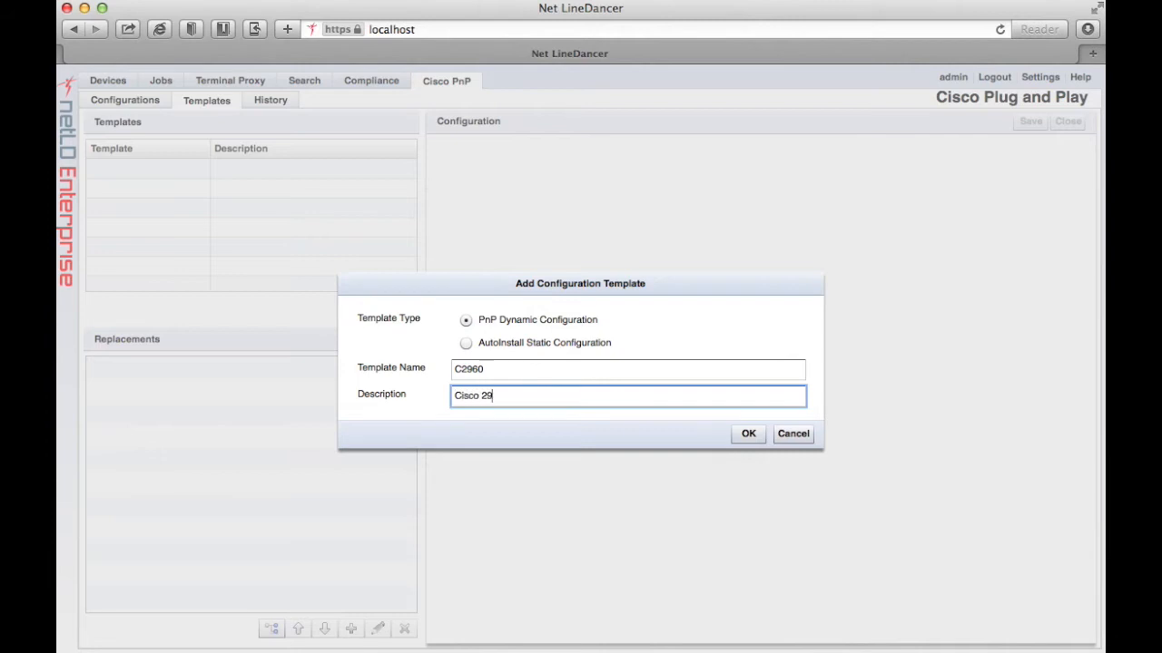
text(60S)
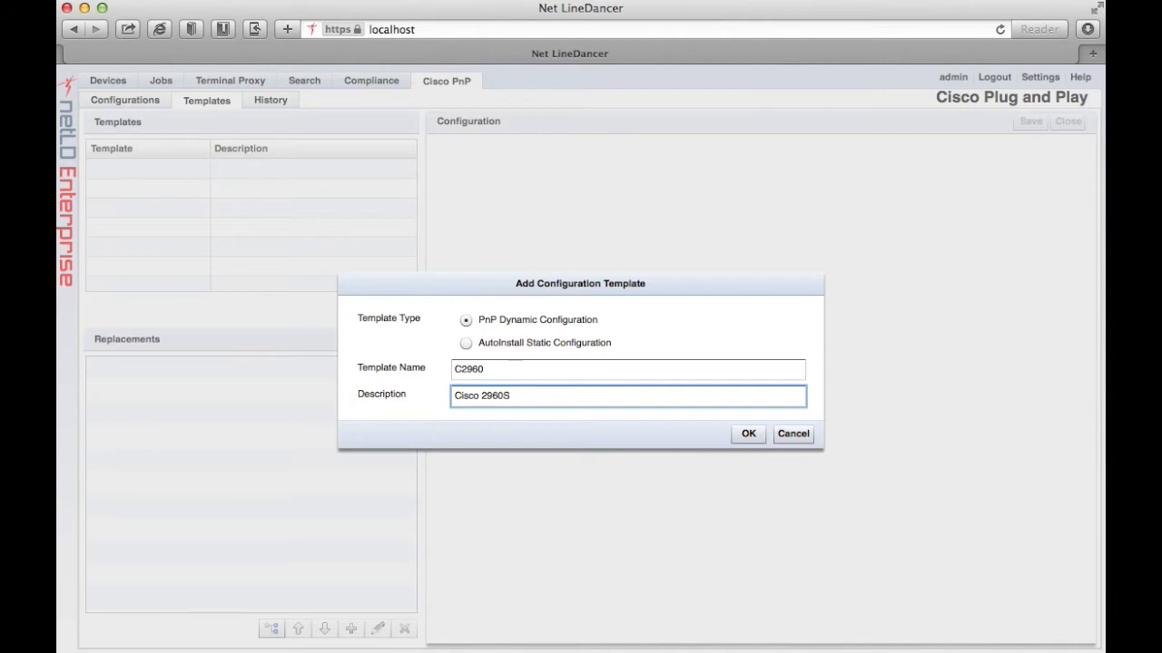
text(Stack)
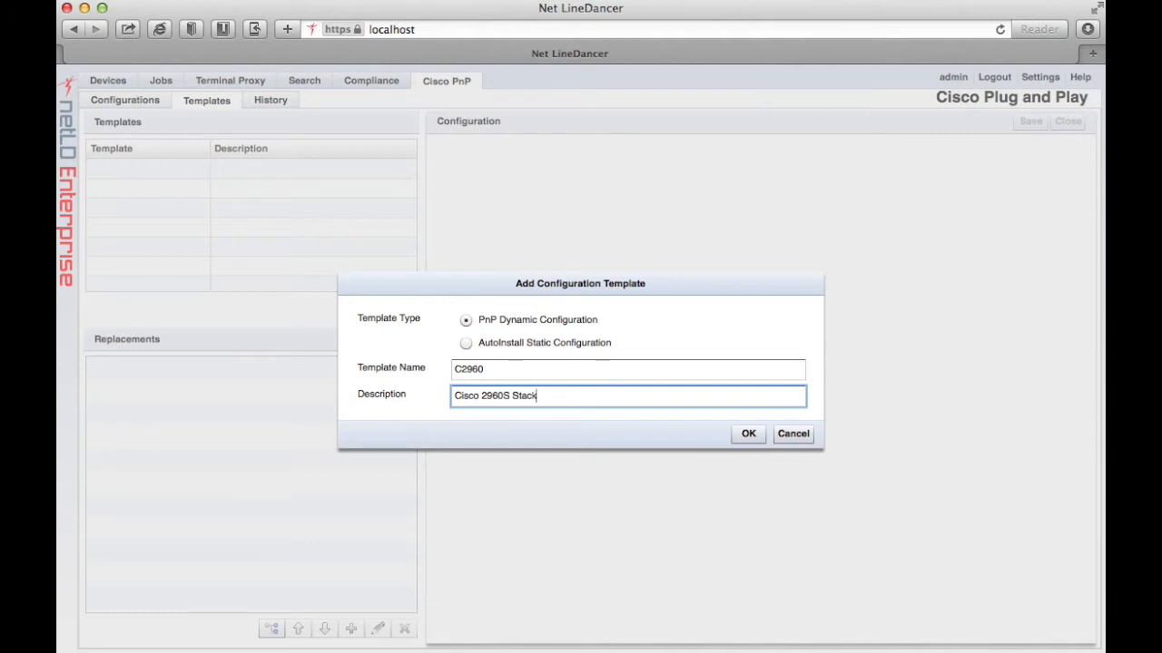
text(S)
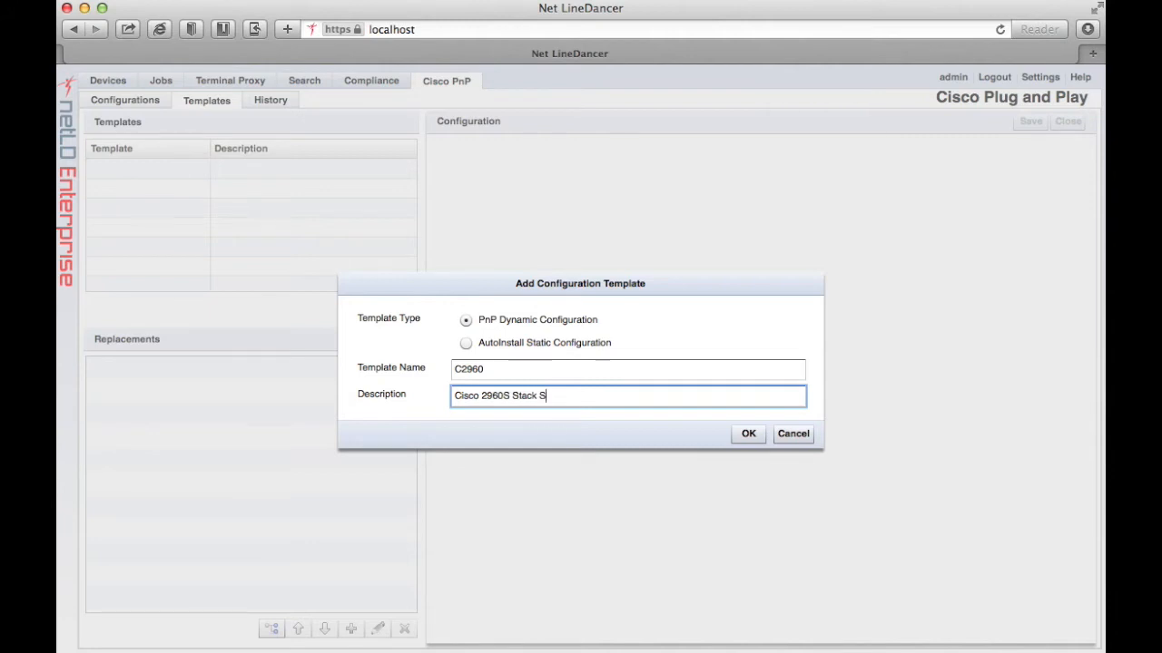
text(witch)
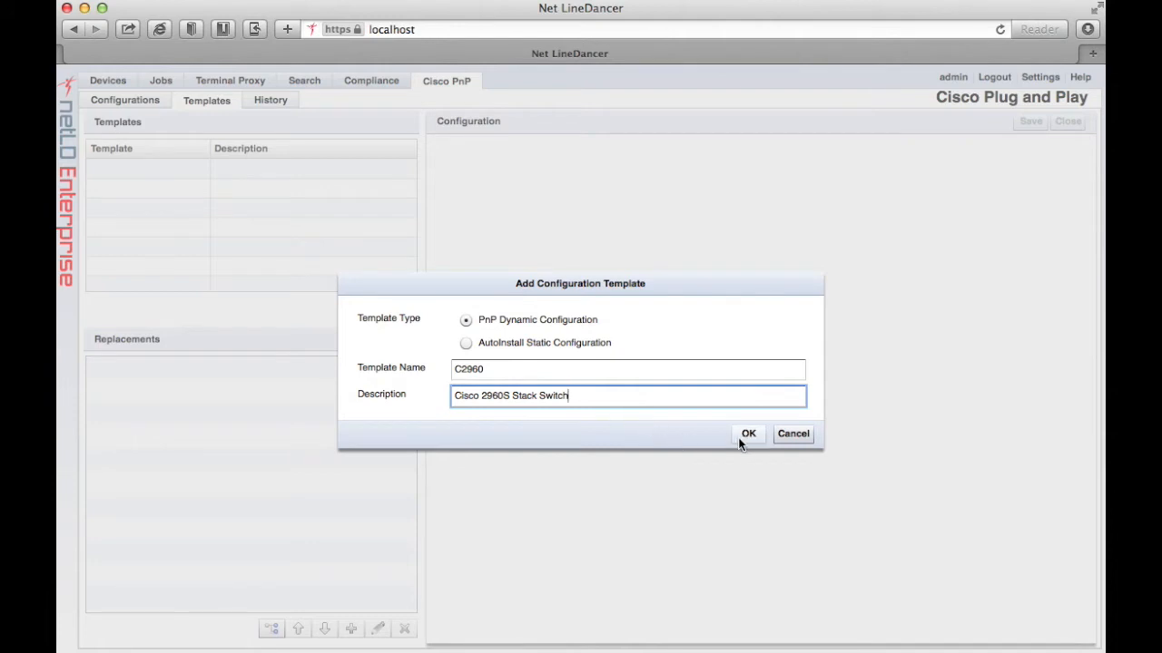
click(749, 434)
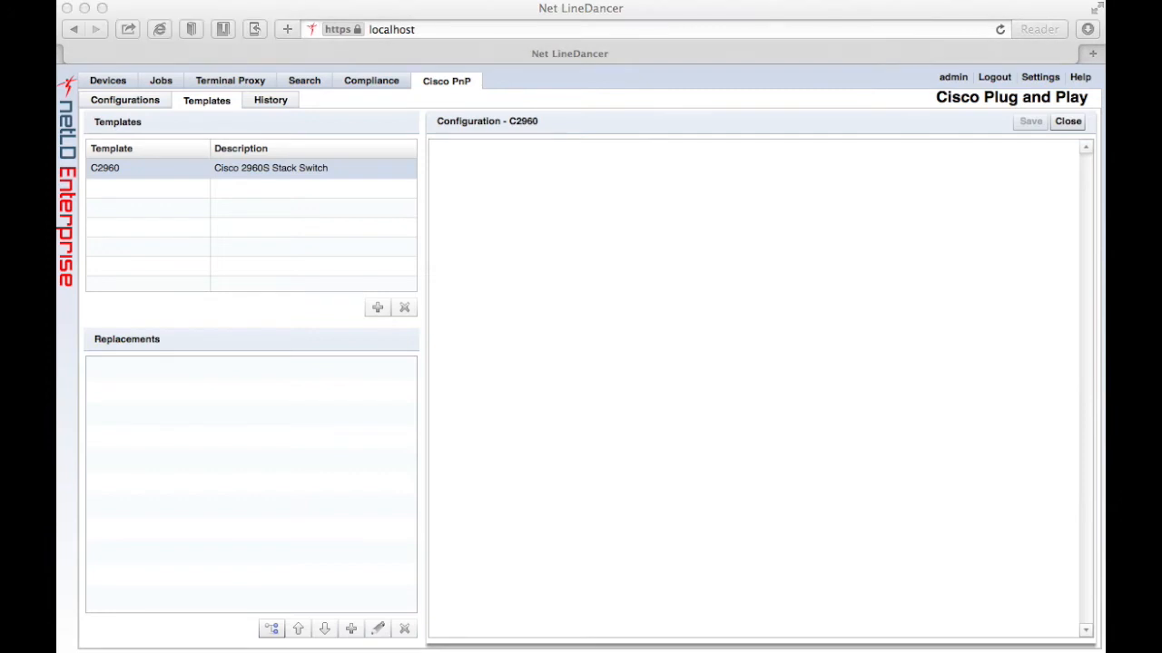
mouse_move(886, 329)
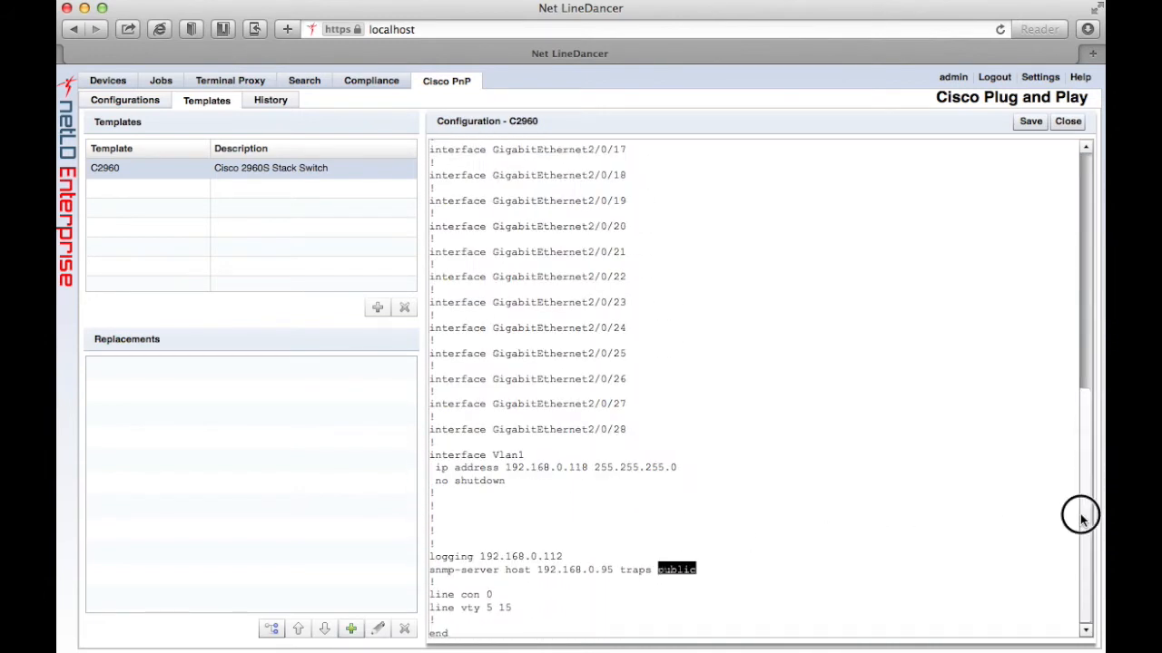
- Turn the hostname Switch and the enable password into Hostname and Enable Password replacements
scroll(up, 3)
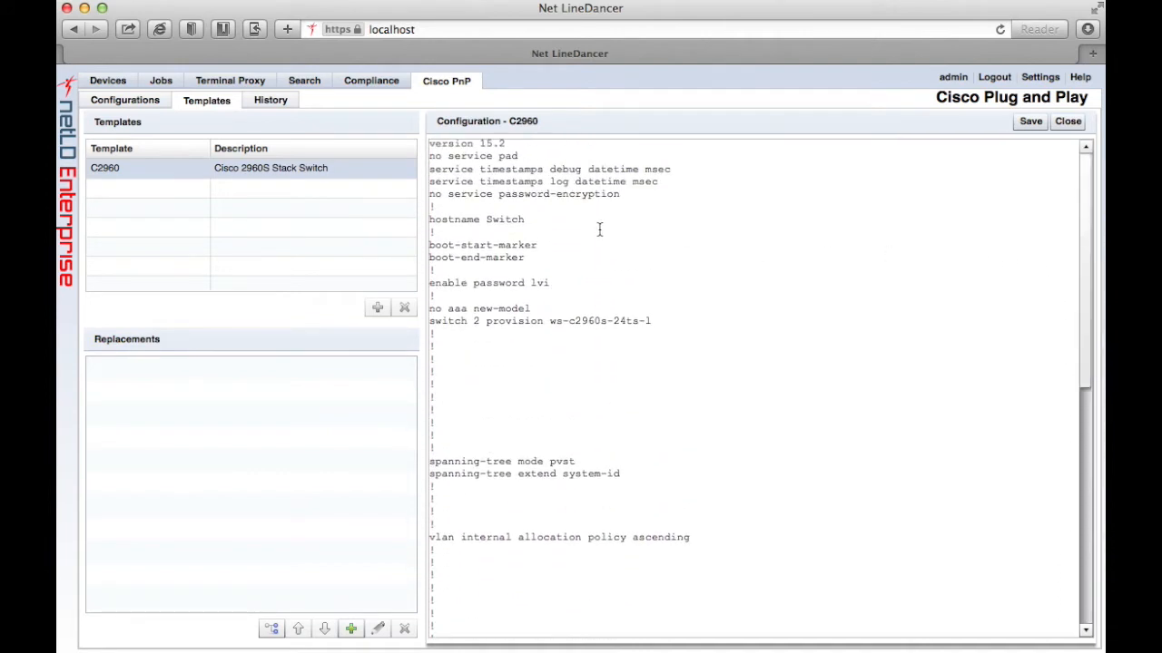
double_click(504, 219)
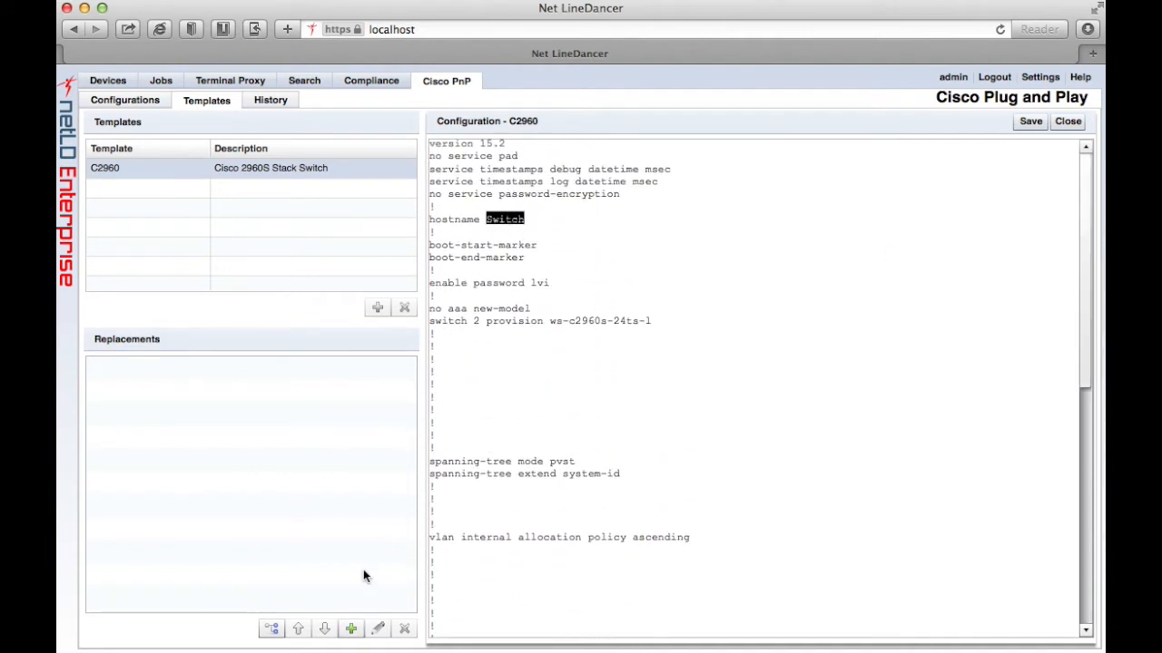
click(350, 628)
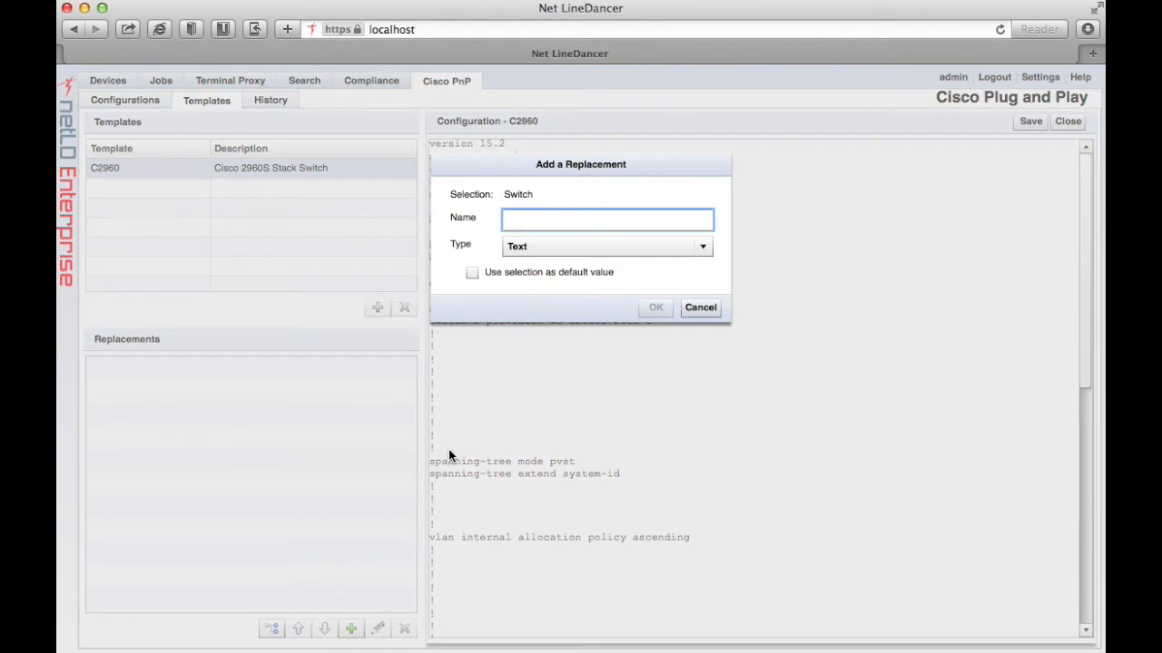
text(Hostname)
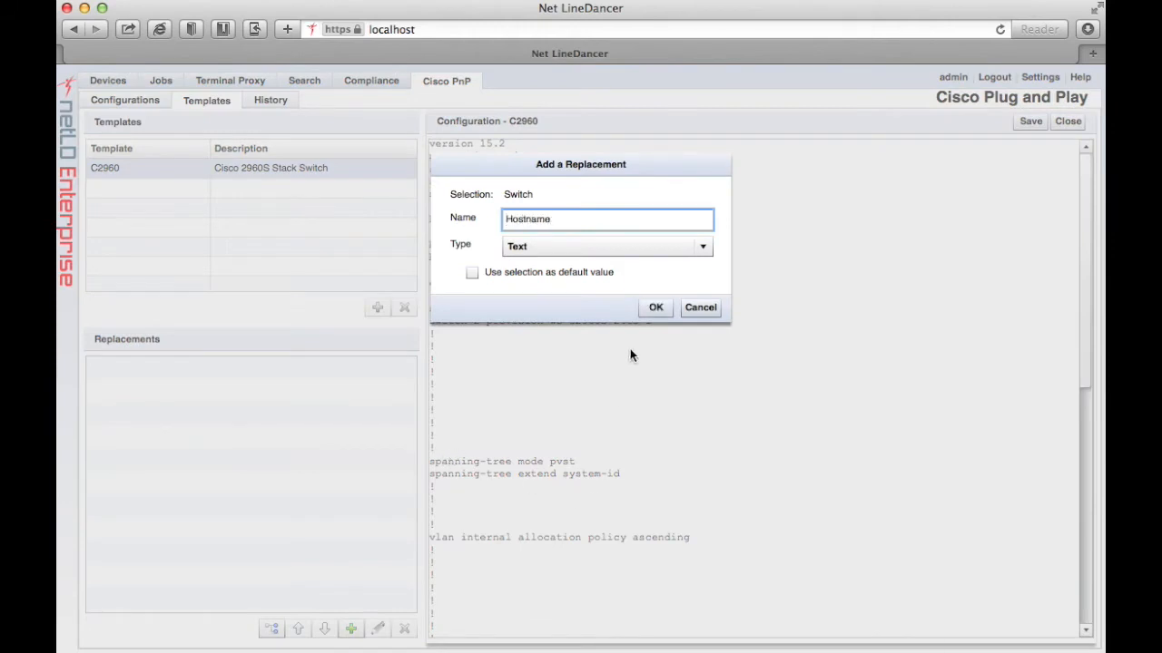
click(655, 307)
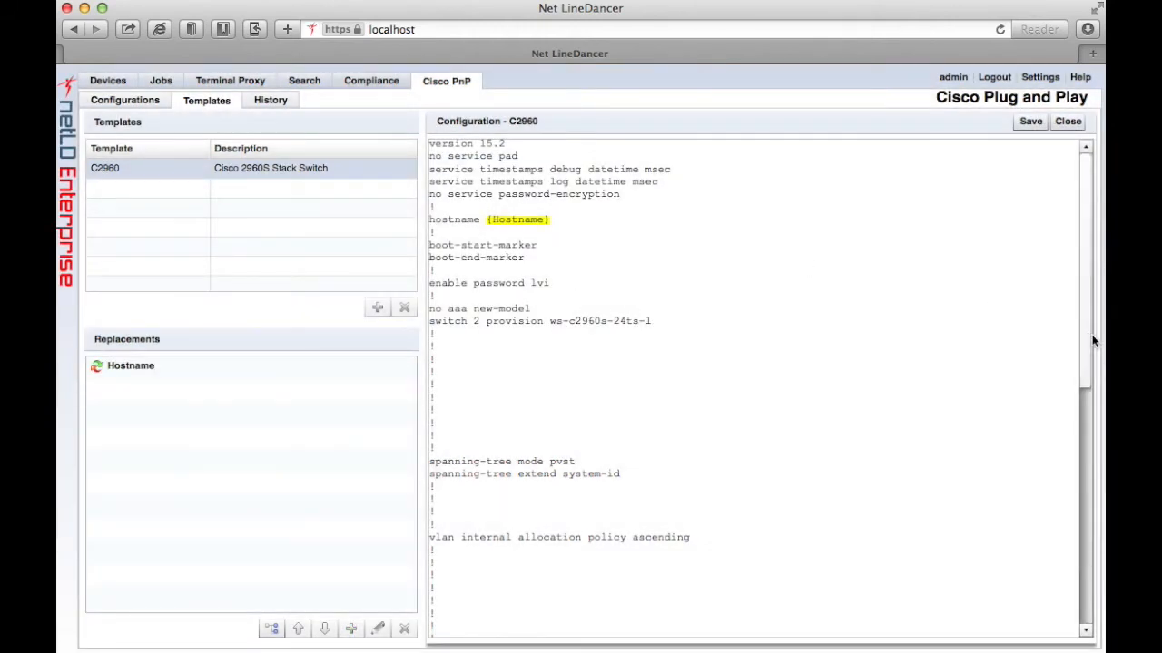
double_click(540, 282)
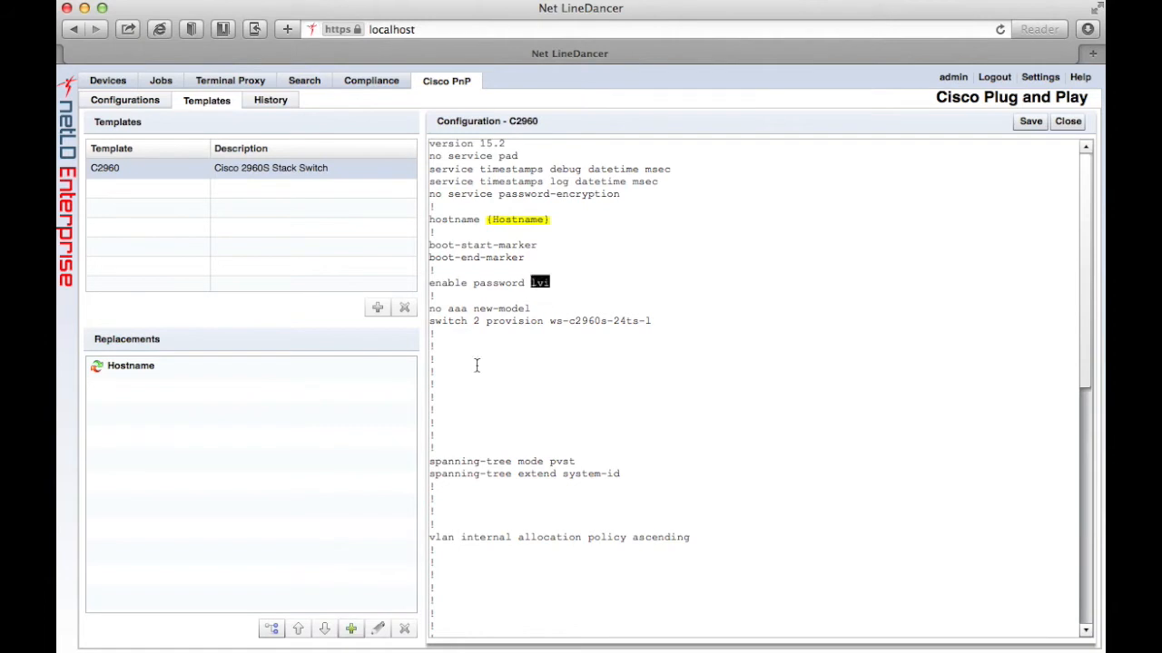
click(351, 628)
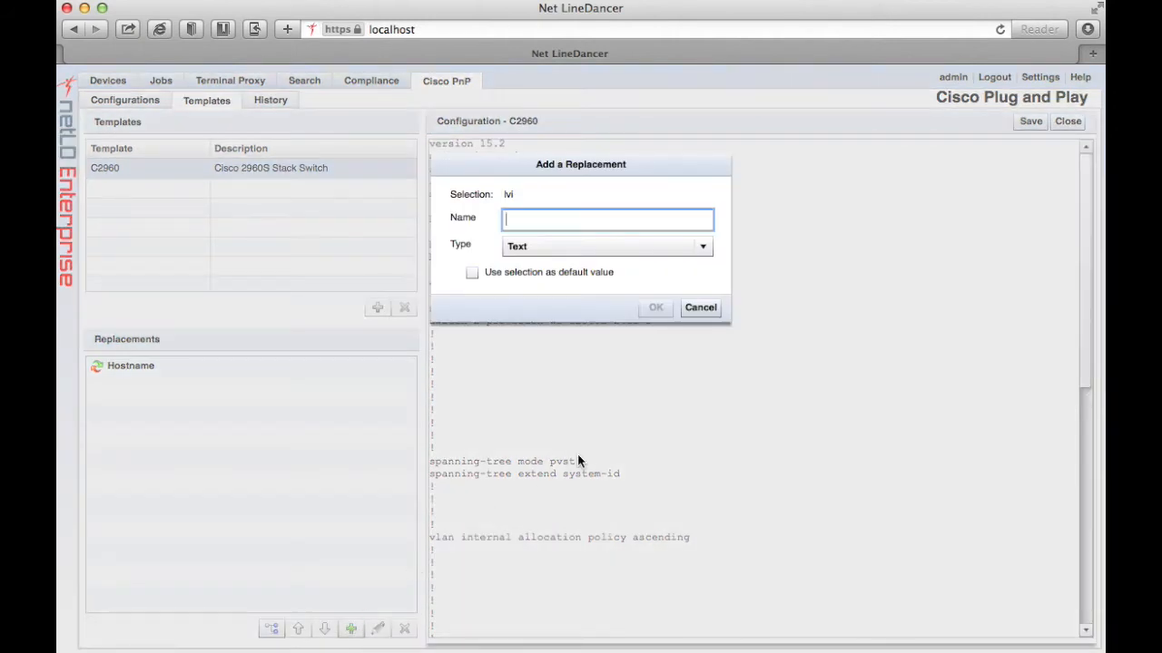
text(Enable)
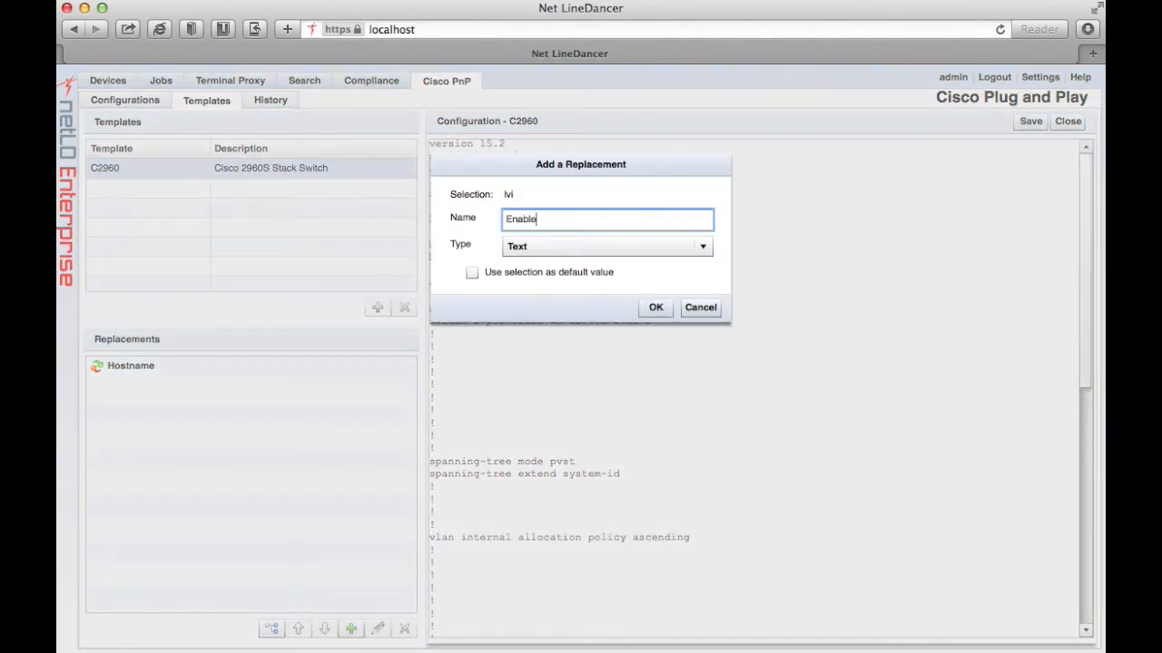
text(Password)
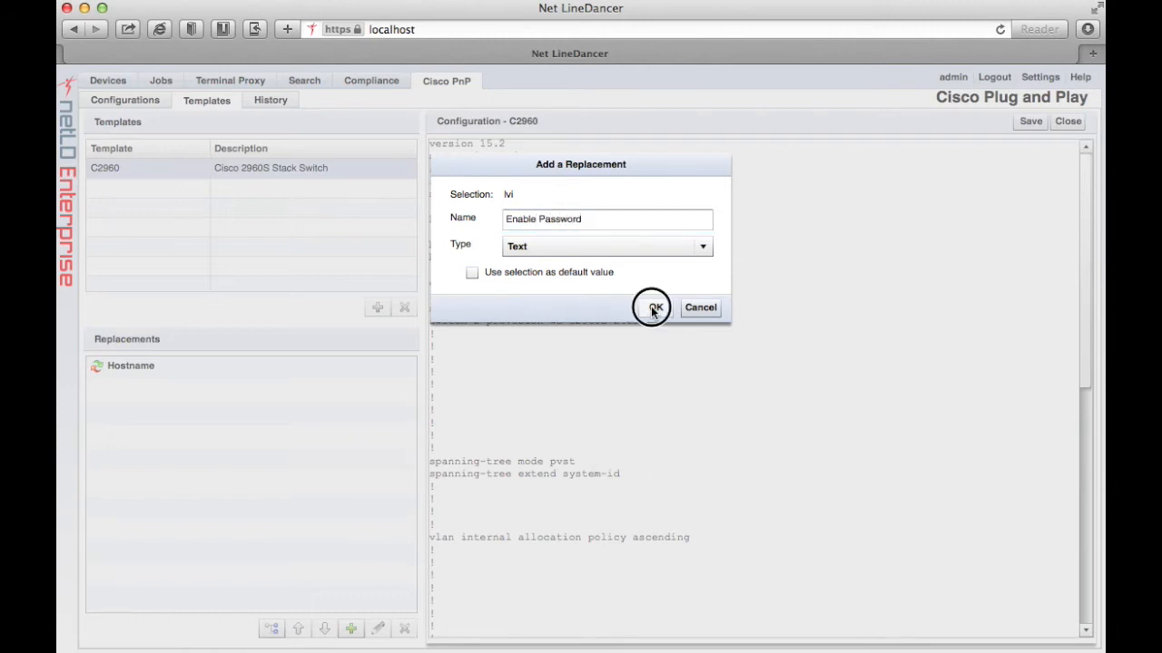
click(653, 307)
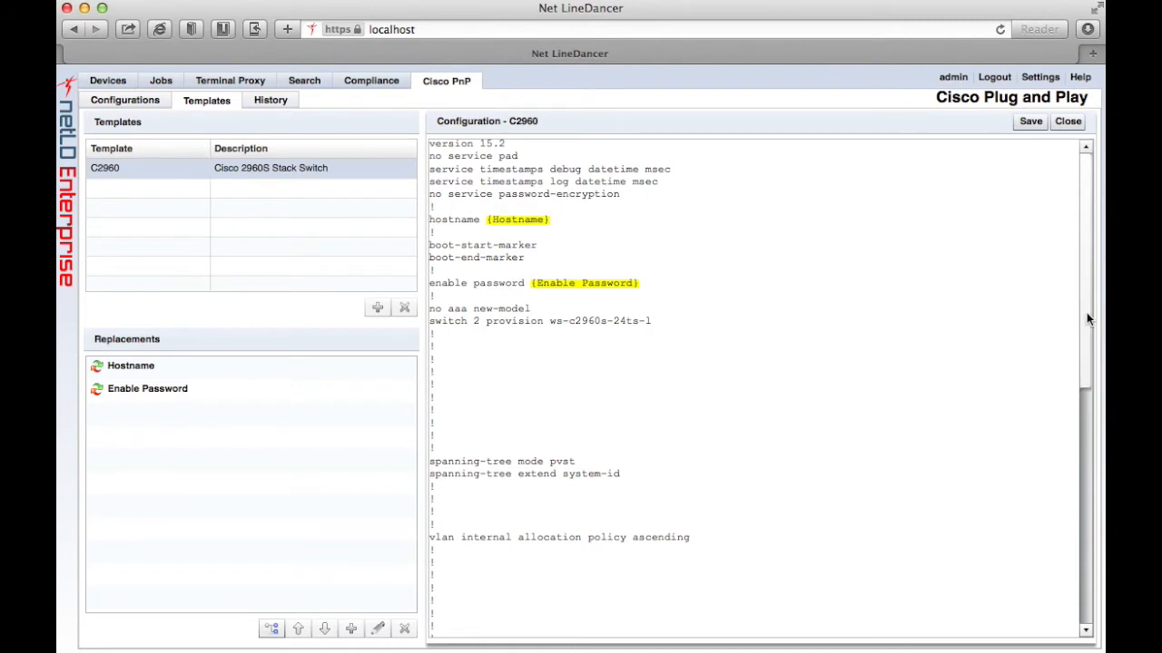
- Make the Vlan1 address 192.168.0.118 and its mask the IP Address and Subnet Mask replacements
scroll(down, 3)
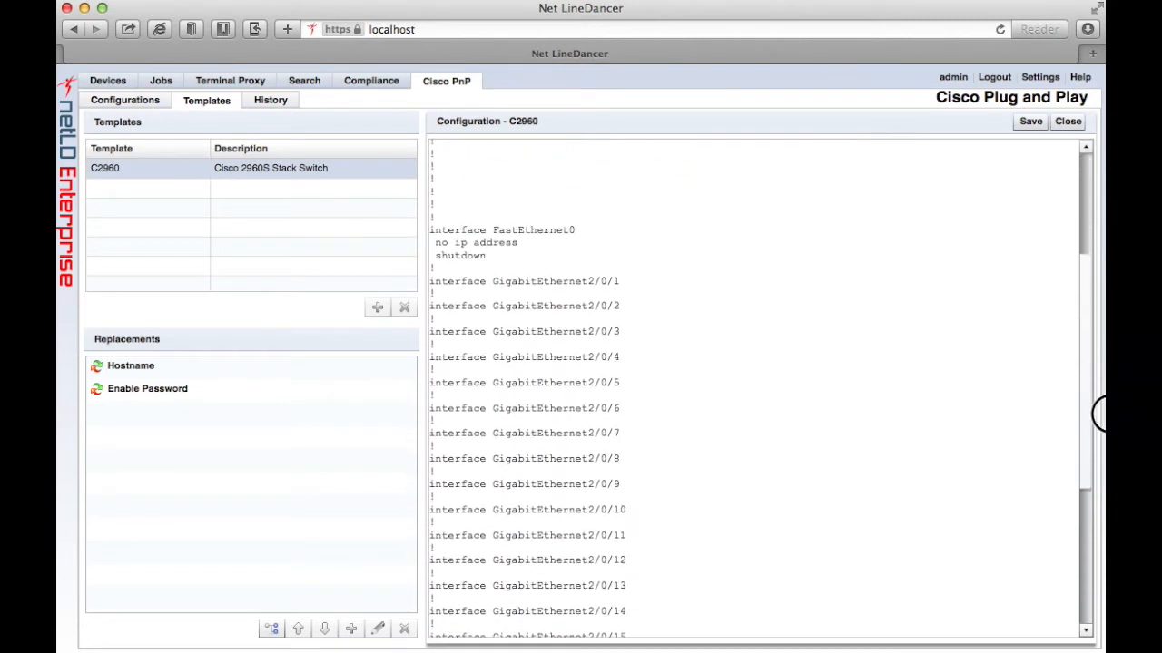
scroll(down, 3)
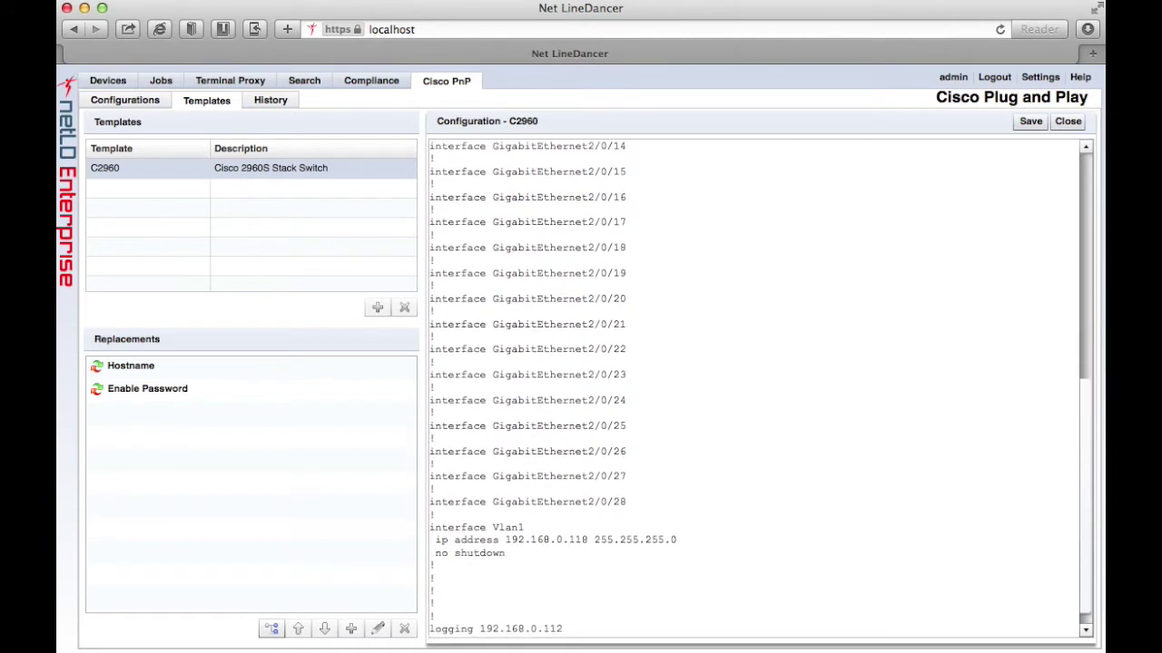
double_click(545, 514)
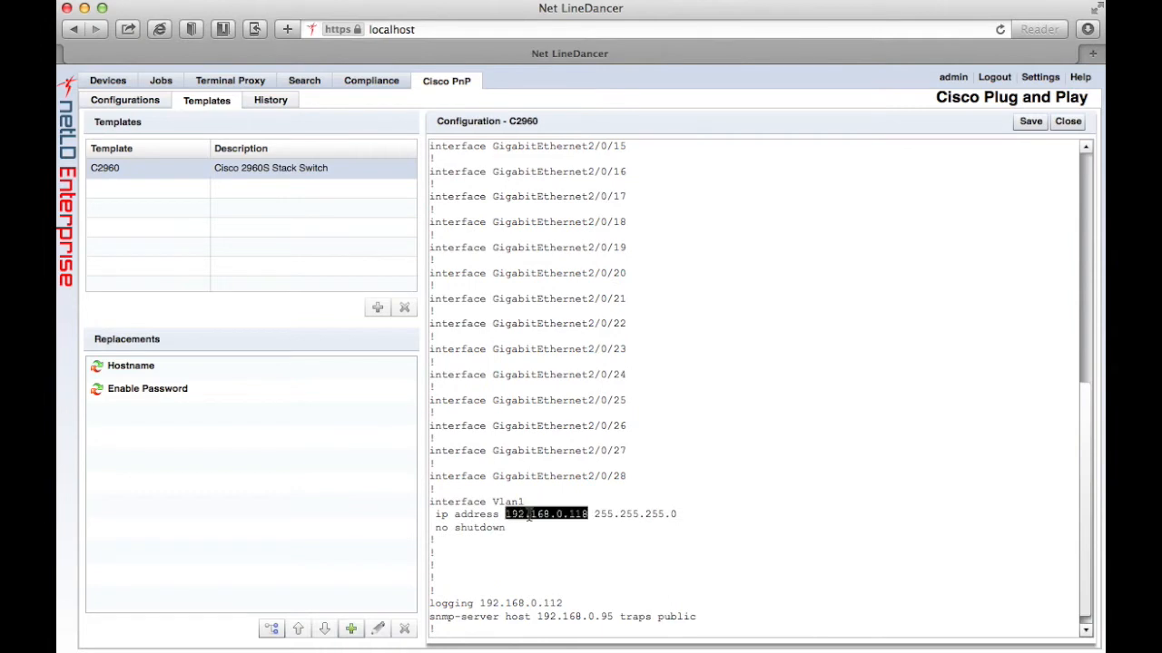
click(351, 629)
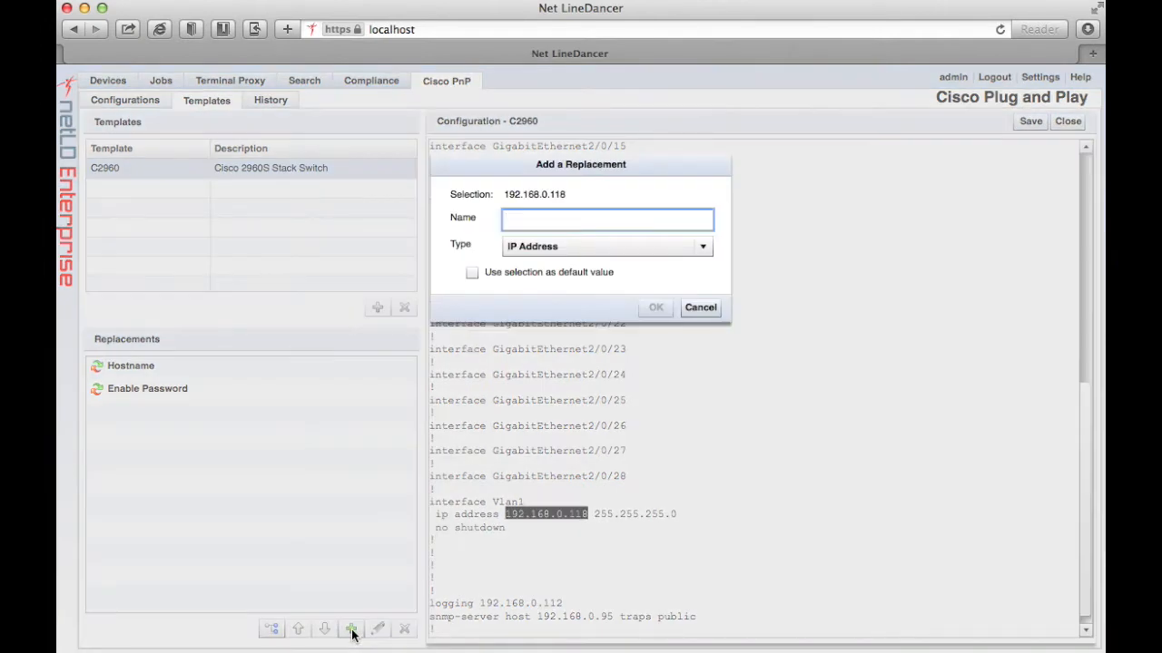
text(IP Address)
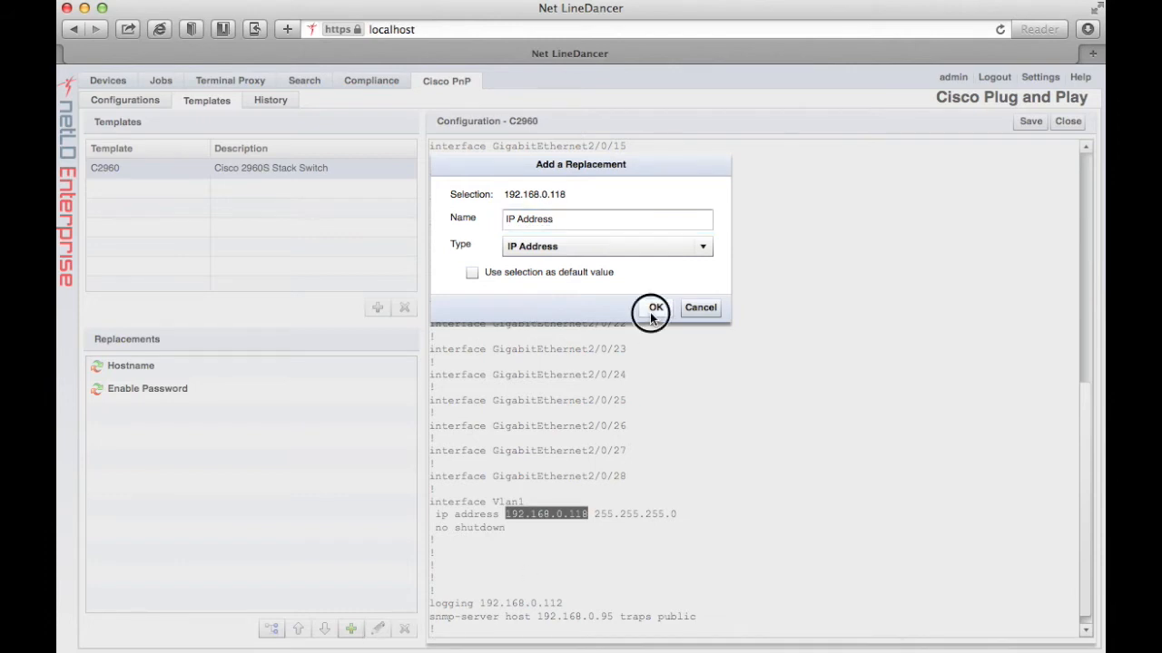
click(655, 306)
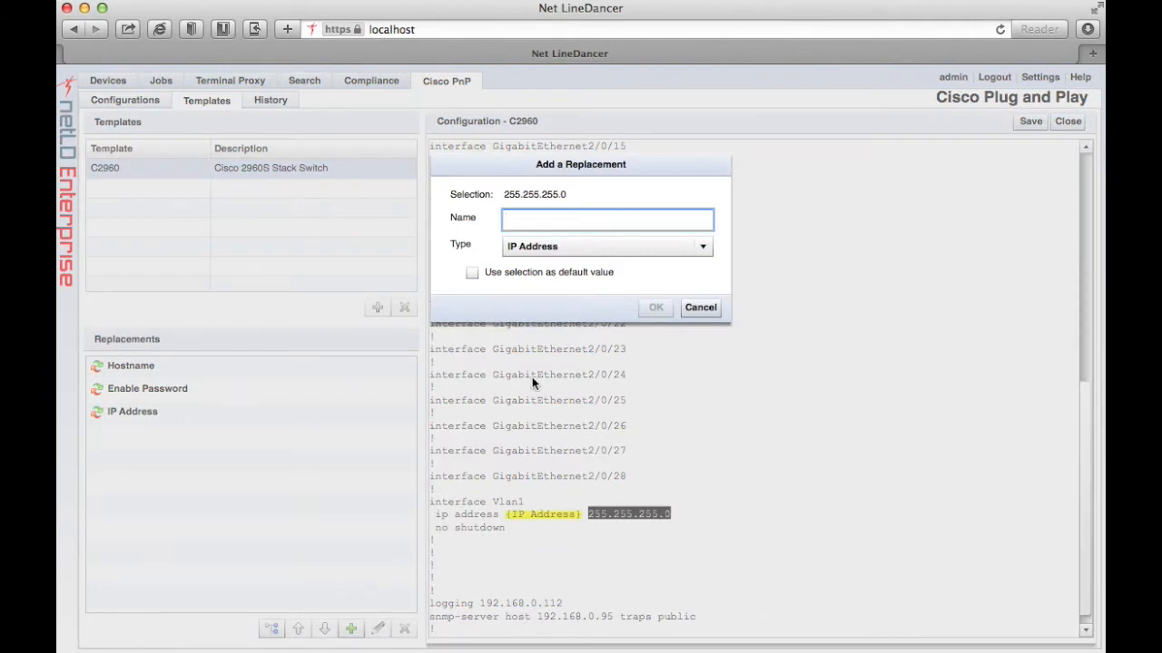
text(Subnet Ma)
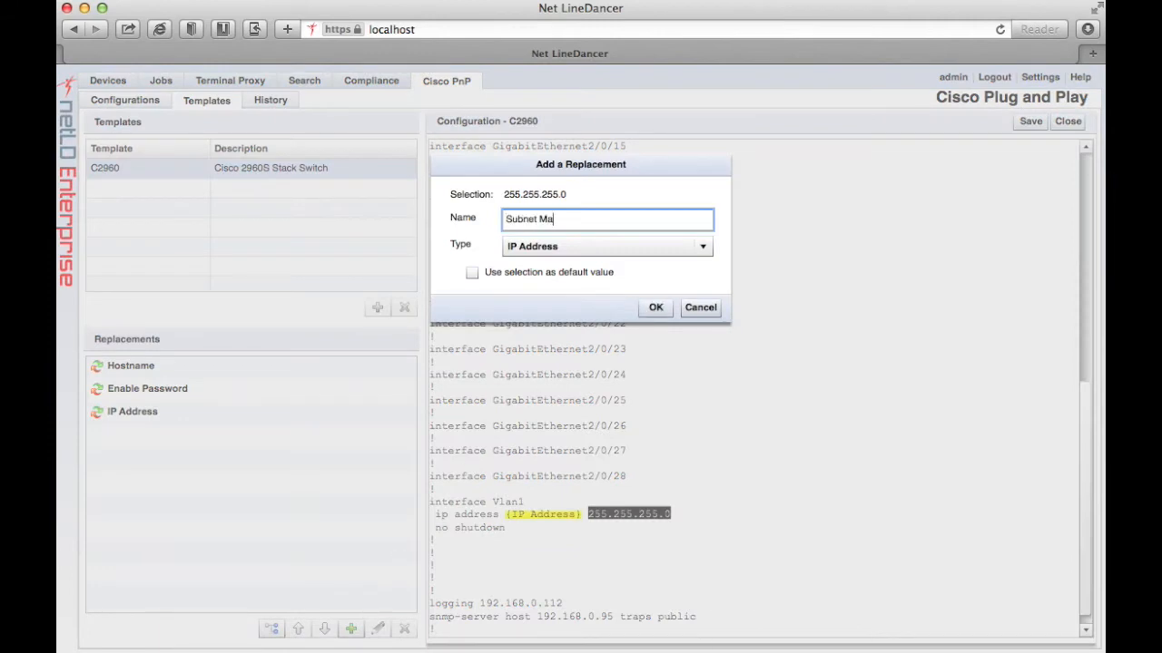
click(655, 307)
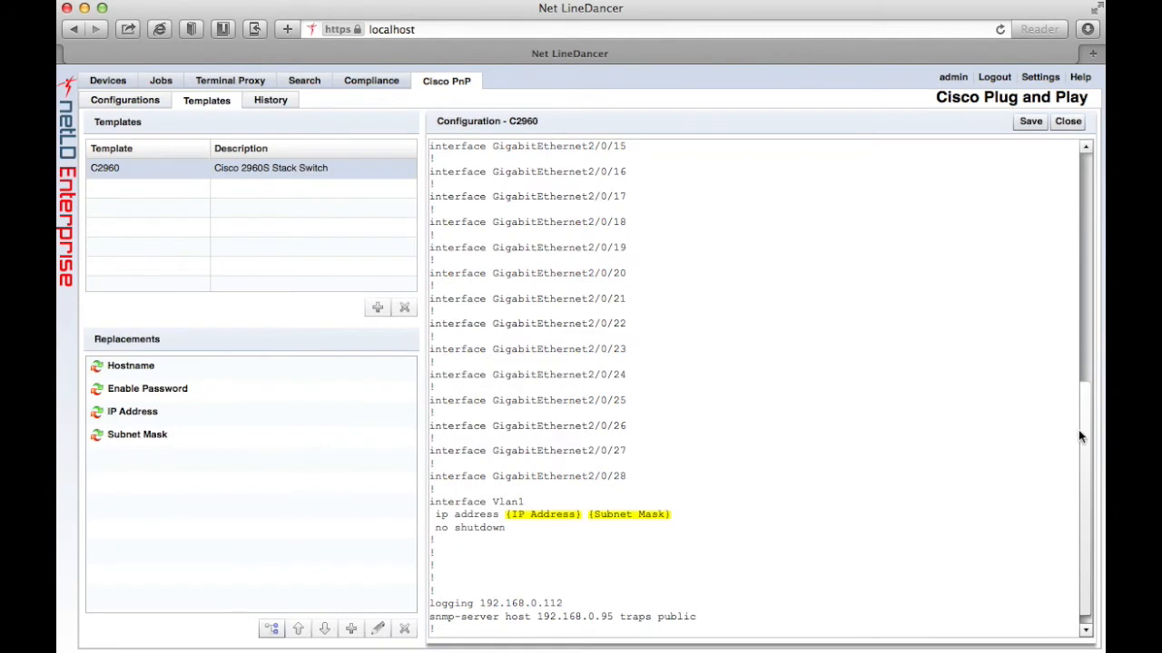
- Replace logging server 192.168.0.112 and the trap host address with Syslog Server and SNMP Trap Server
scroll(down, 3)
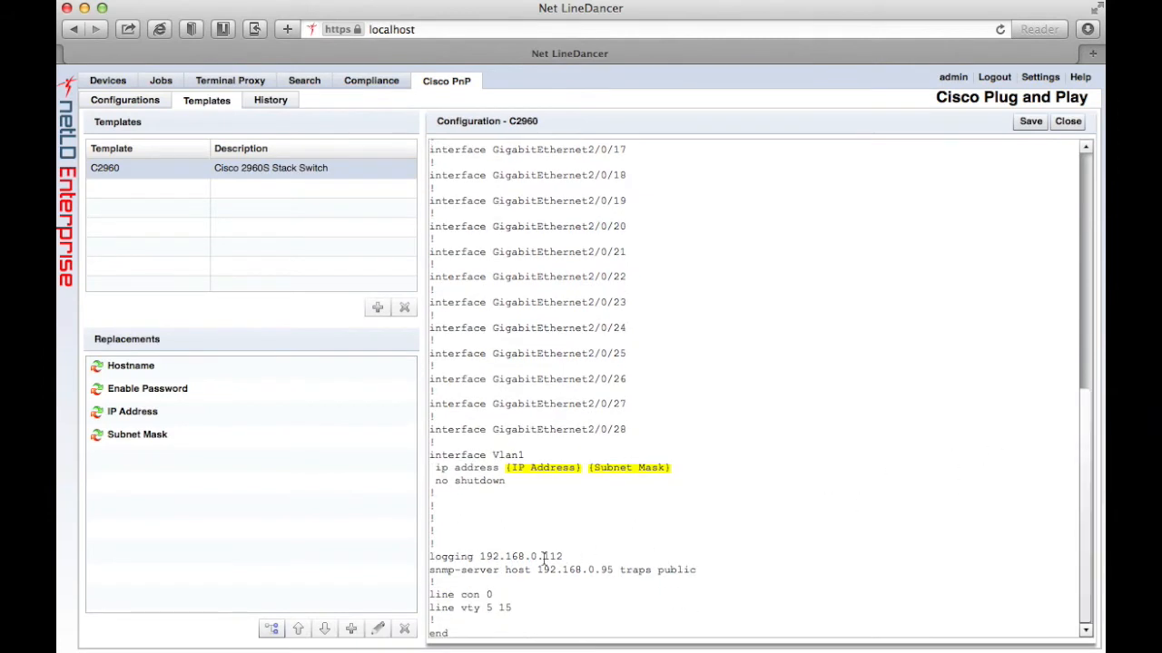
double_click(521, 556)
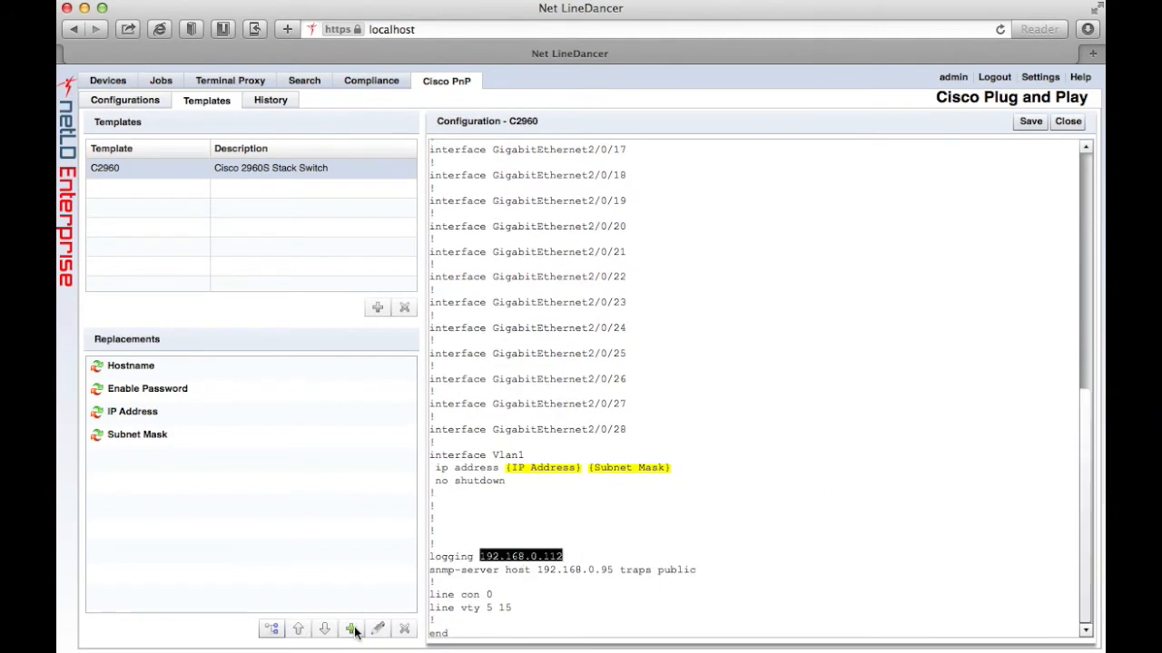
click(350, 629)
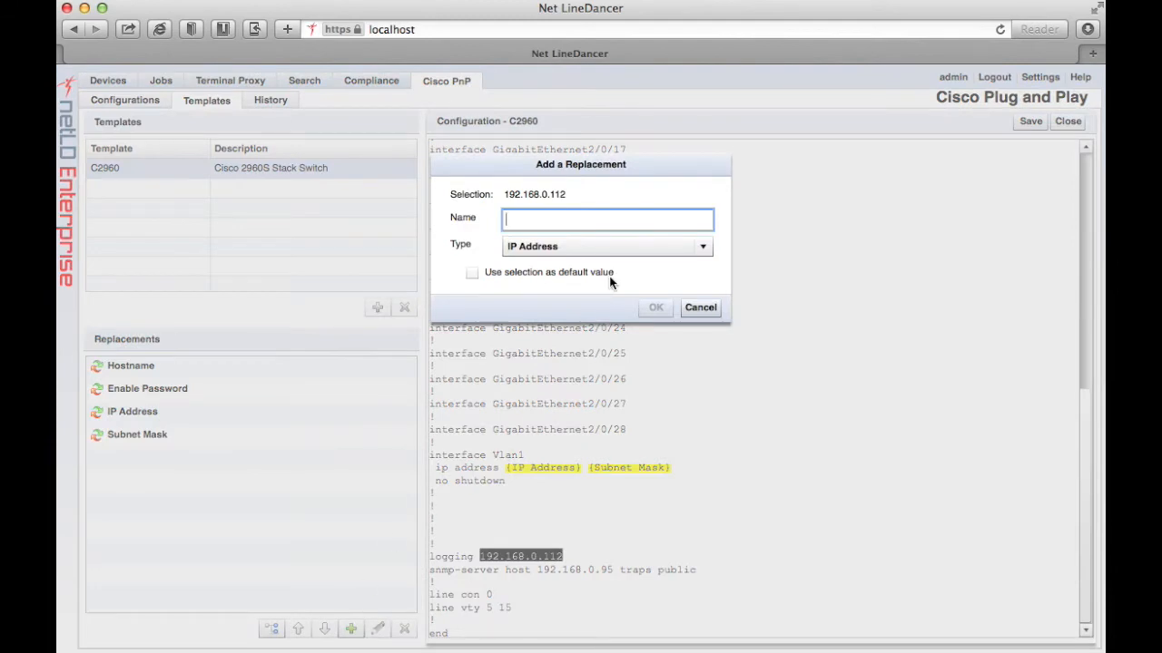
text(Syslog)
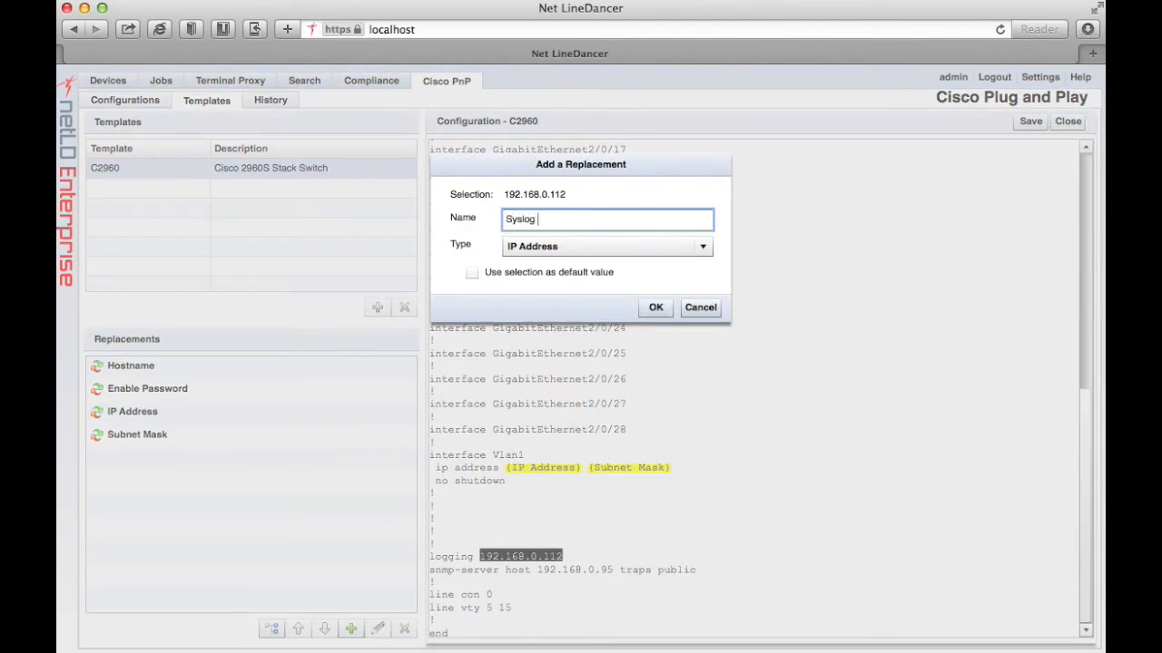
text(Server)
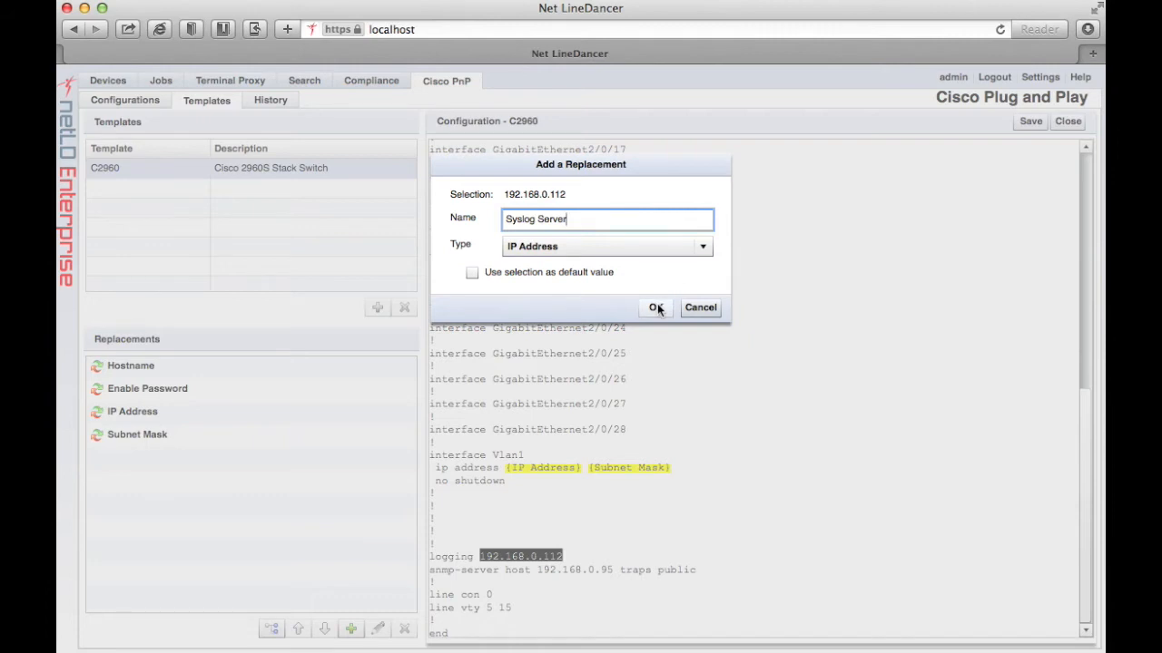
click(655, 308)
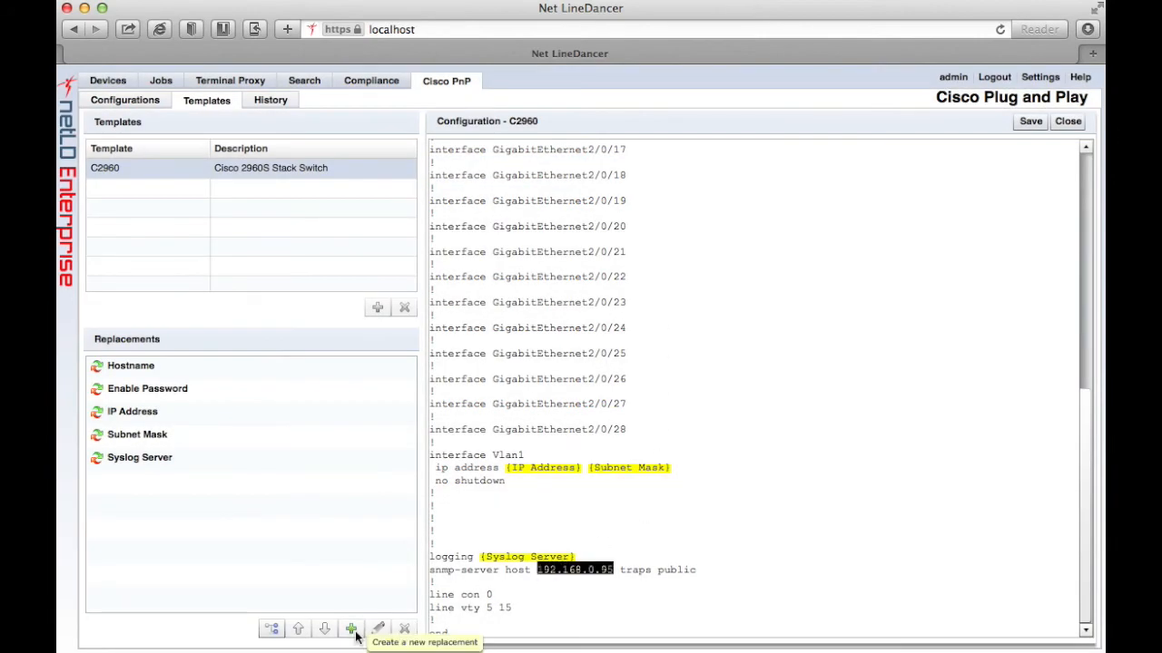
click(350, 629)
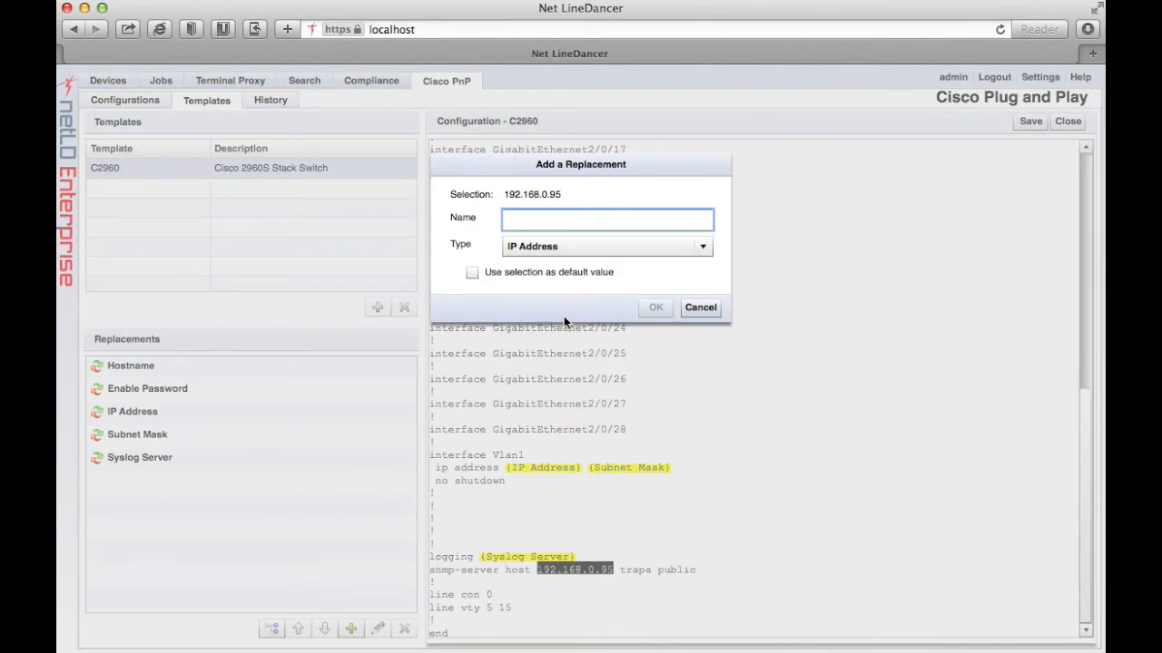
text(SNMP)
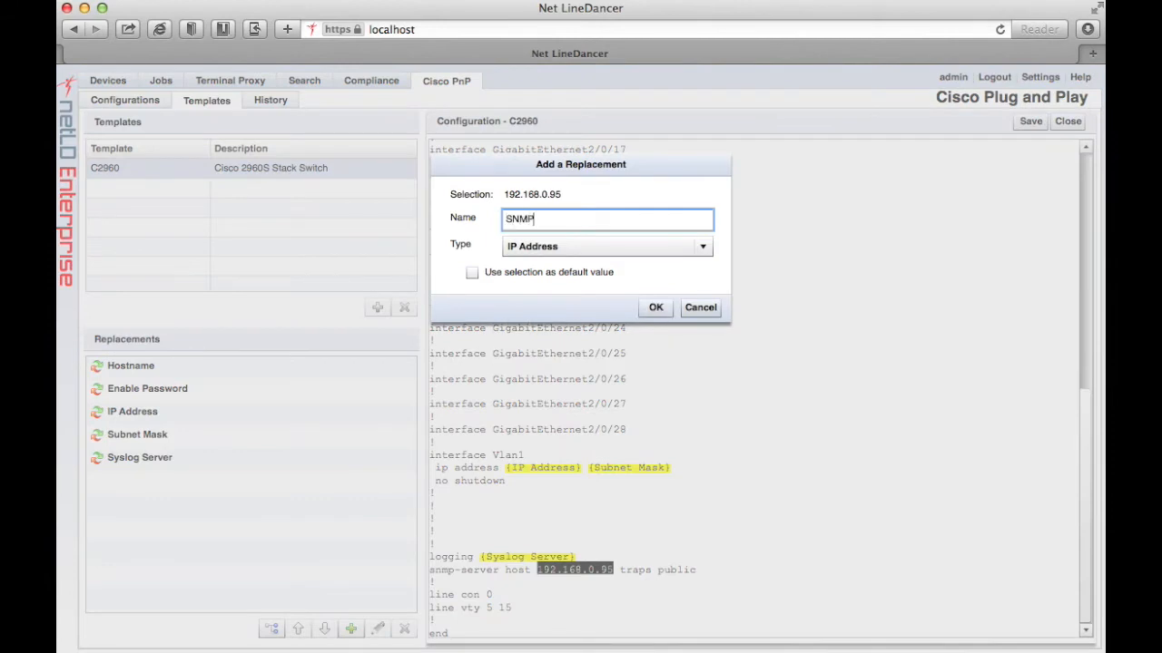
text(Trap)
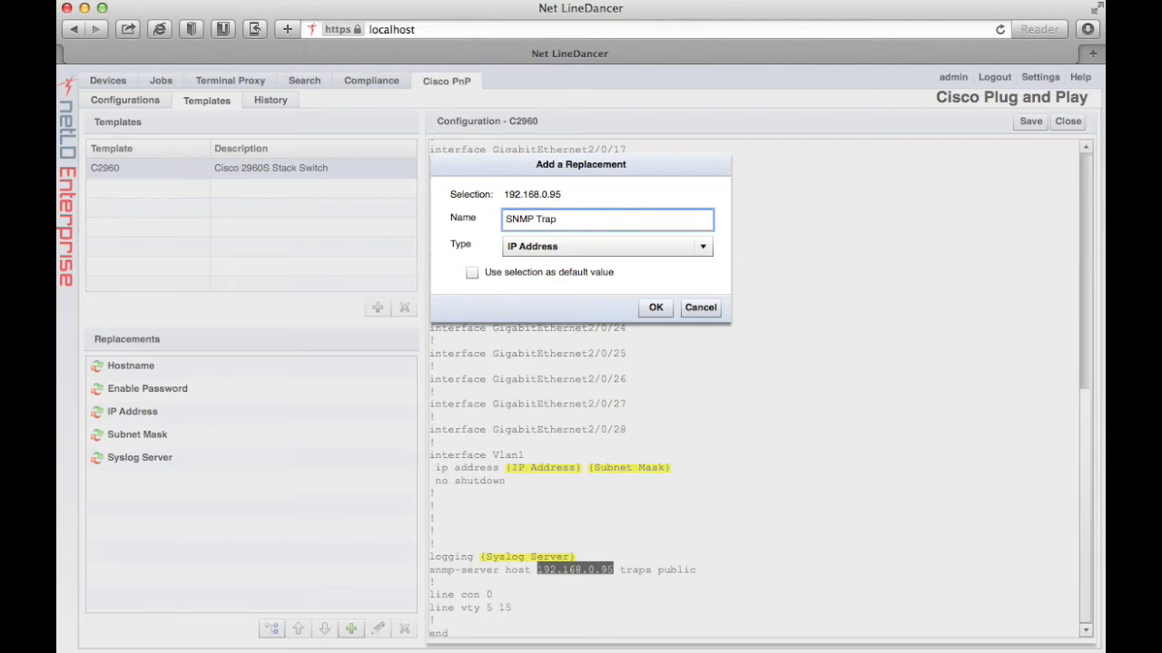
text(H)
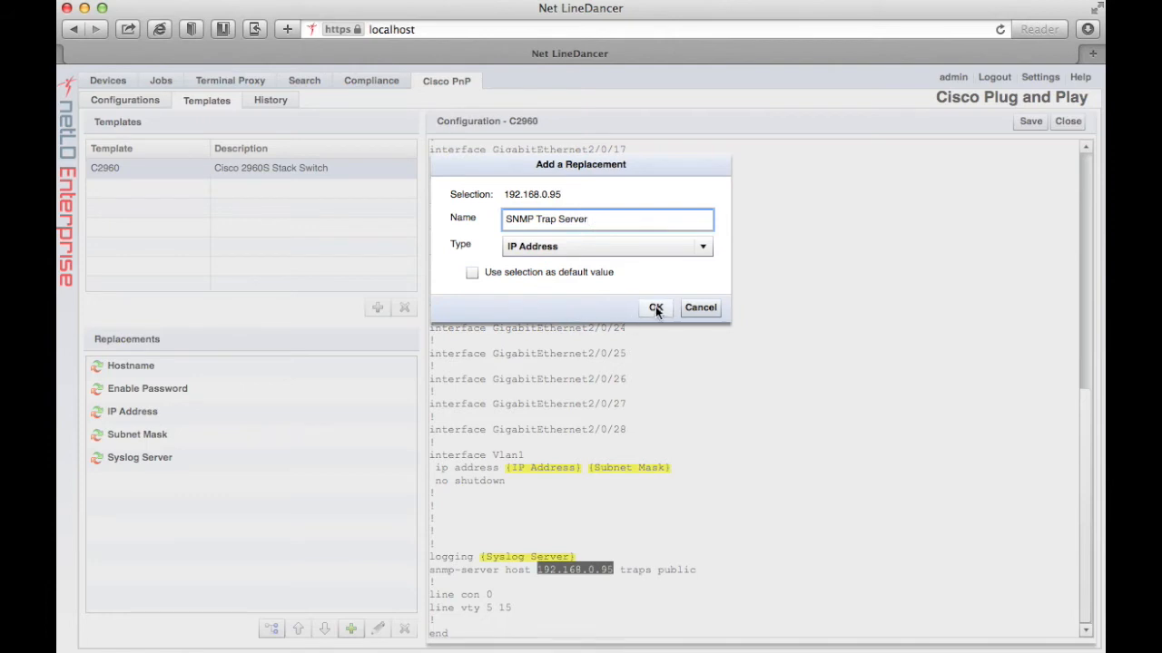
click(655, 307)
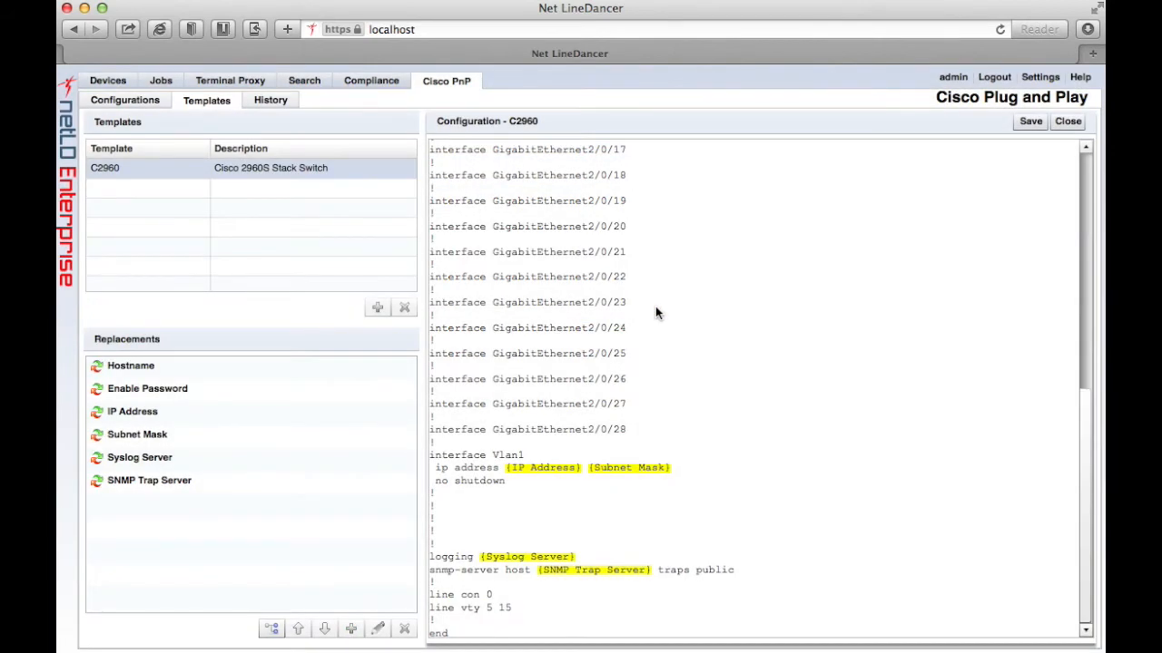
mouse_move(714, 563)
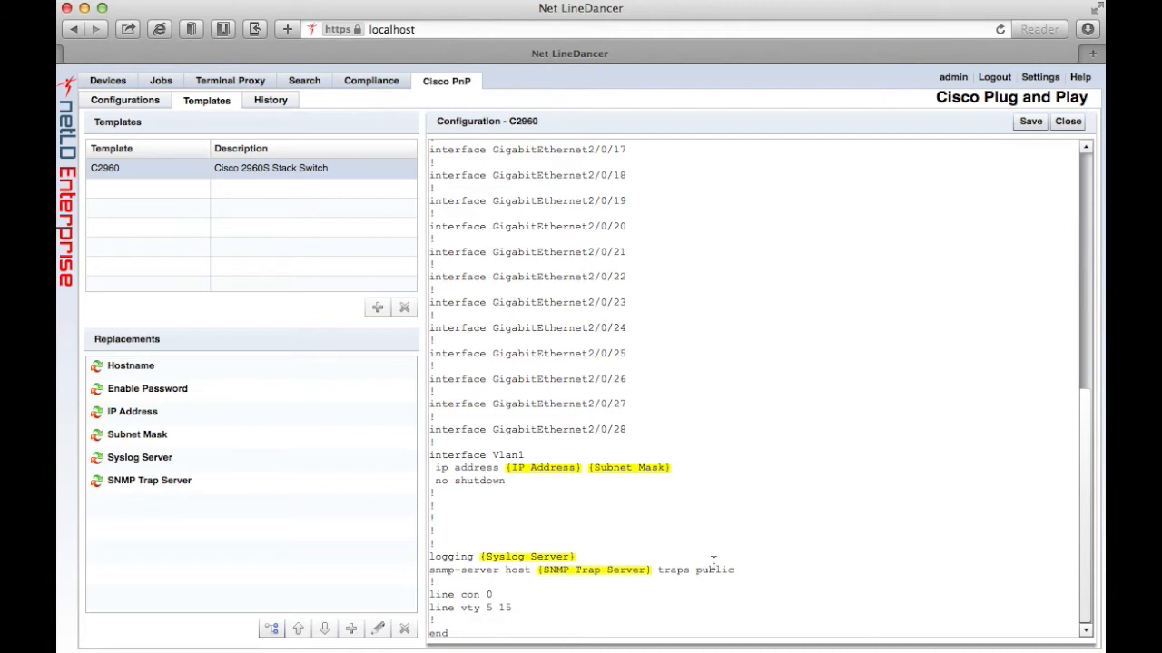
double_click(714, 569)
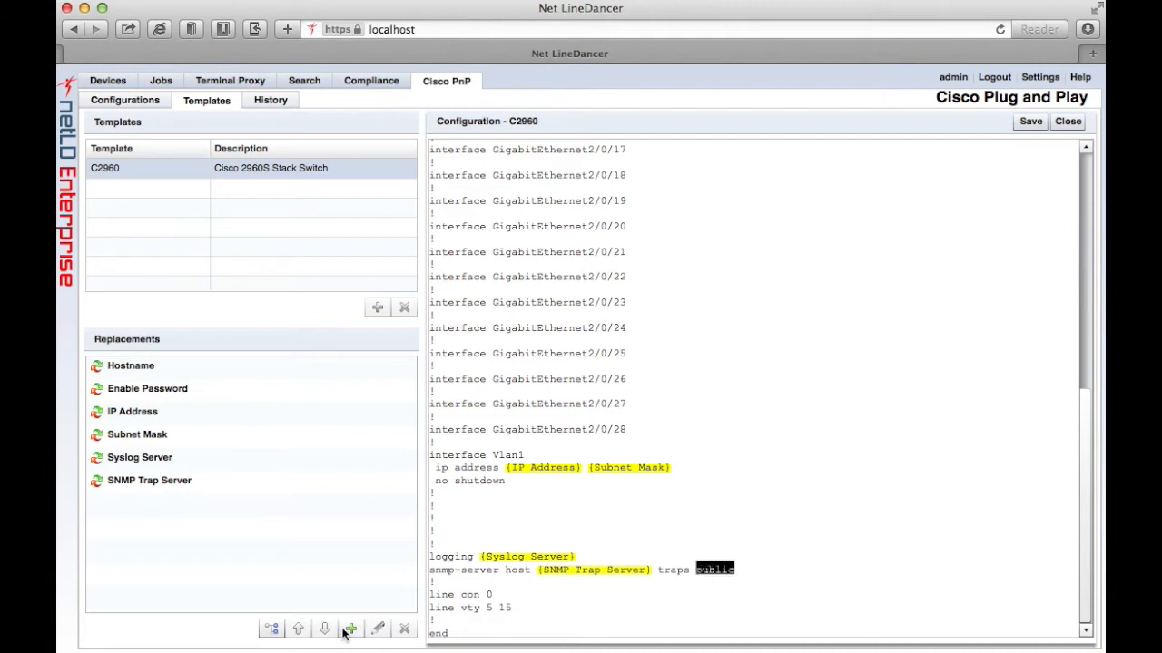
click(350, 629)
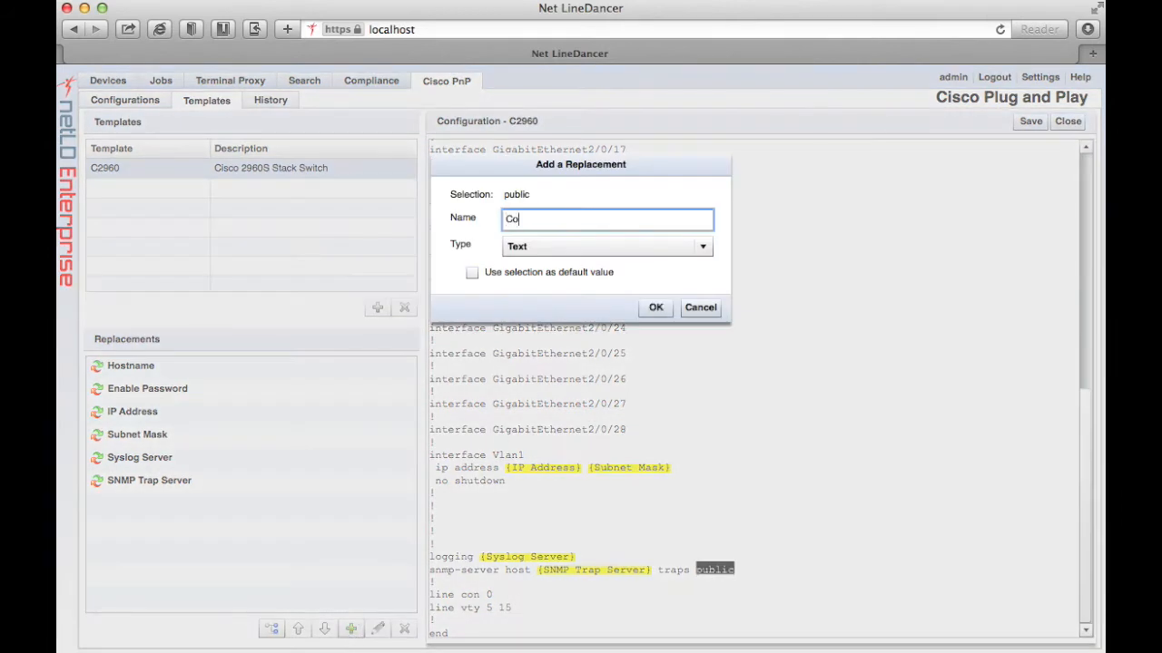
text(mmunity)
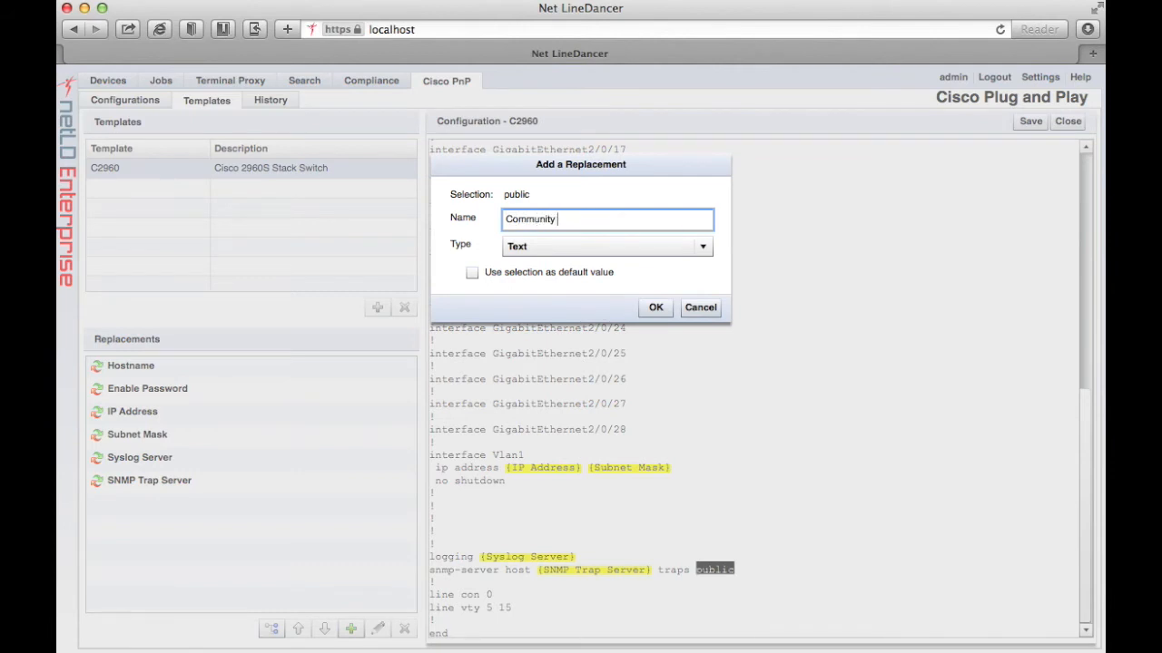
text(String)
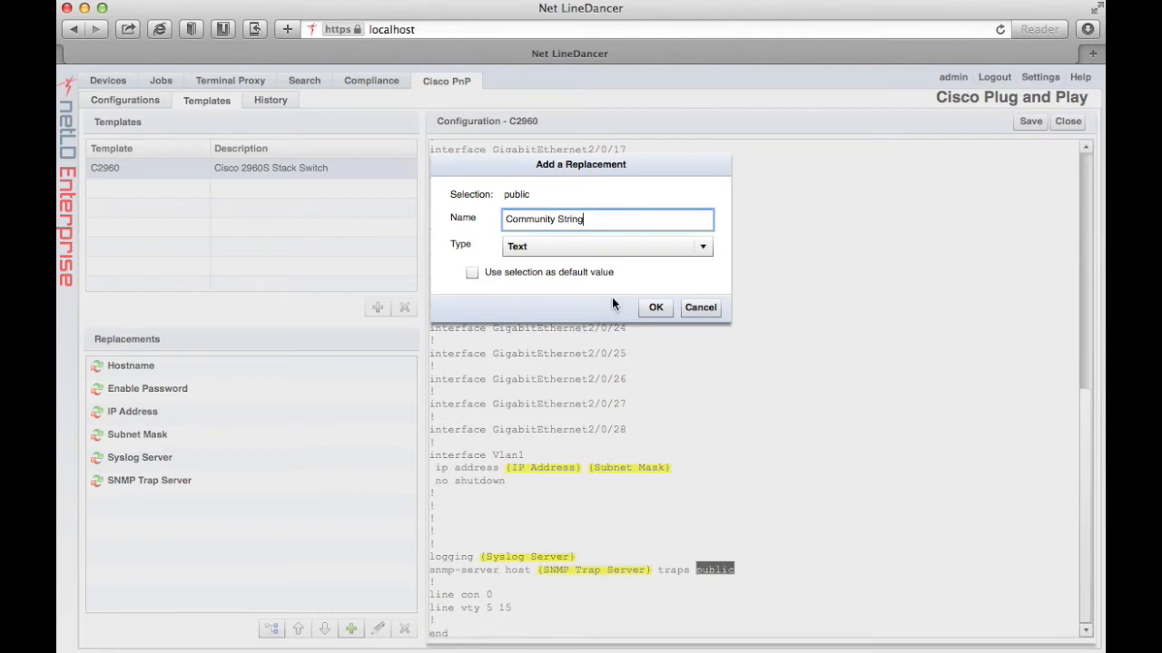
click(655, 307)
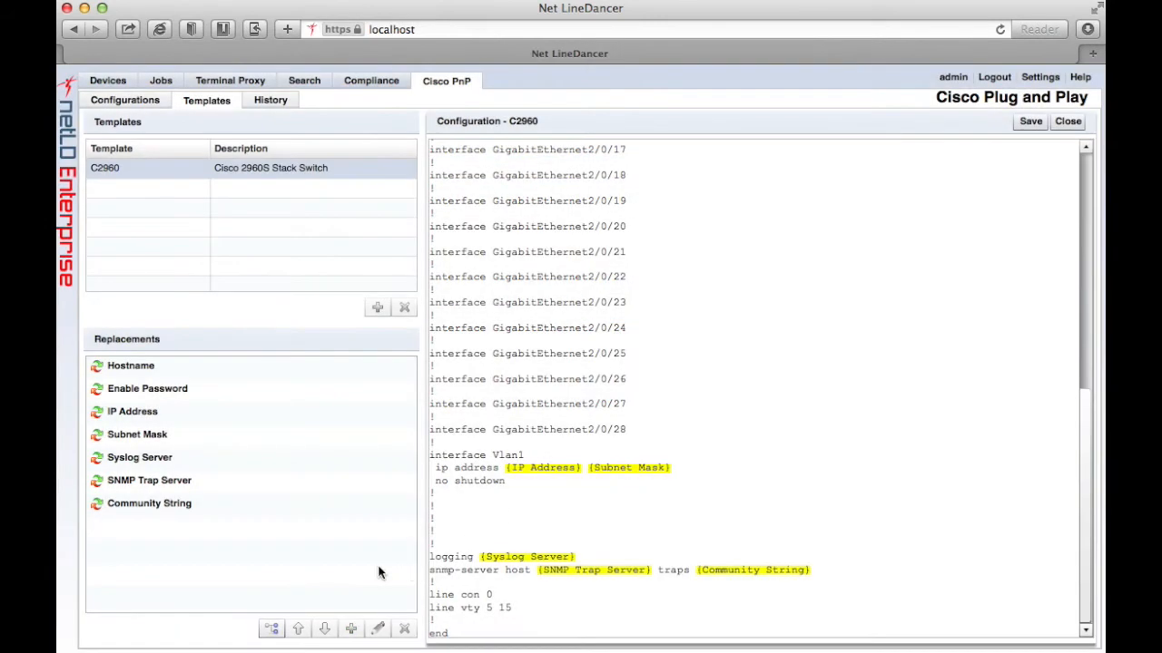
mouse_move(203, 533)
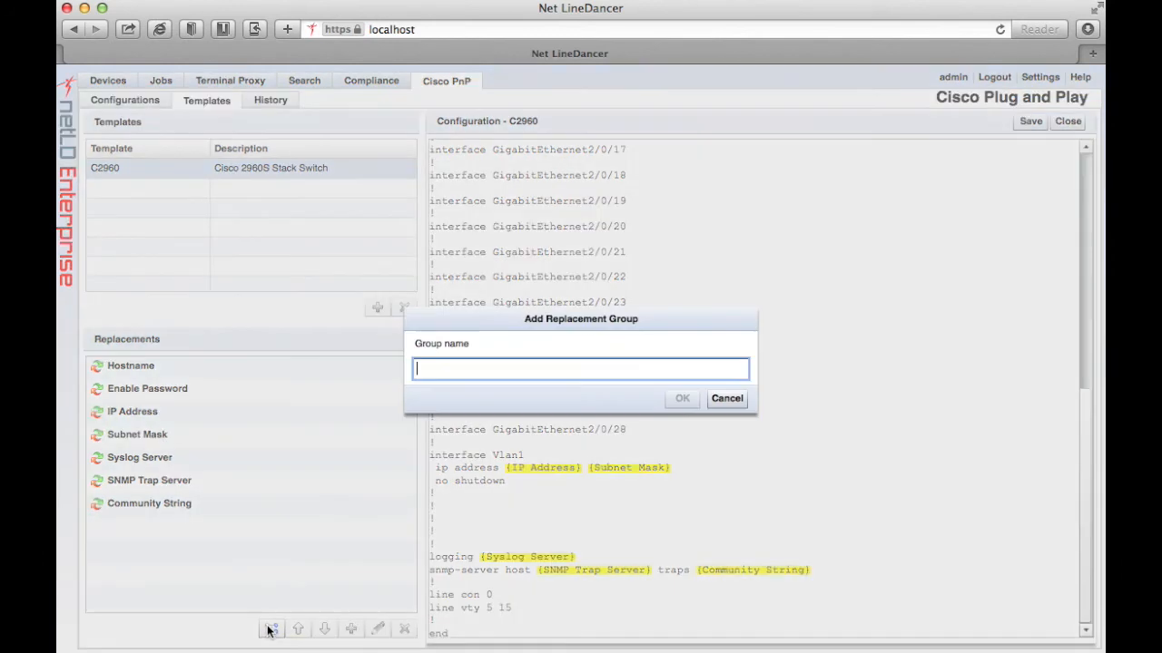
- Add two replacement groups named General and Security
text(Gener)
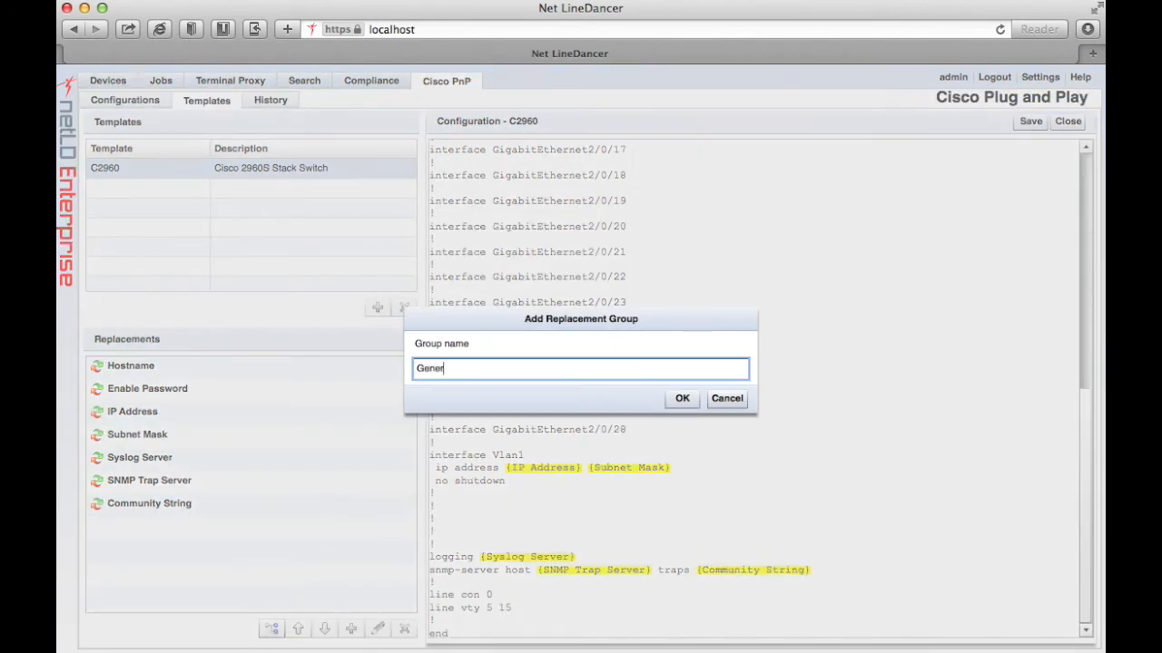
click(682, 398)
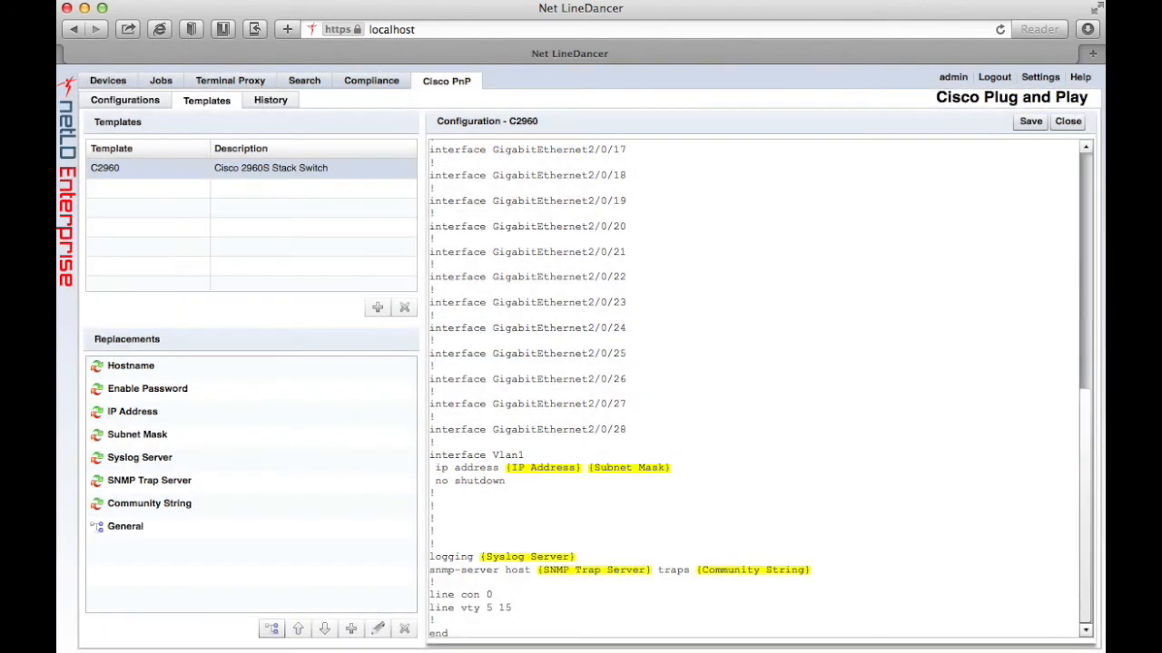
click(350, 628)
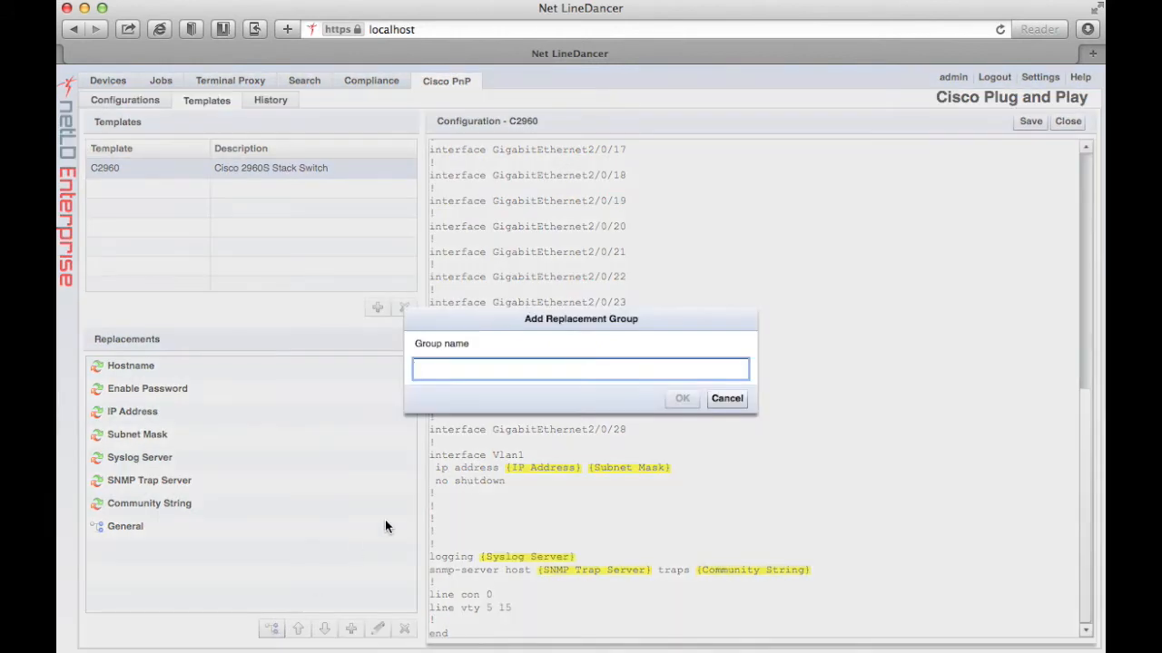
text(Security)
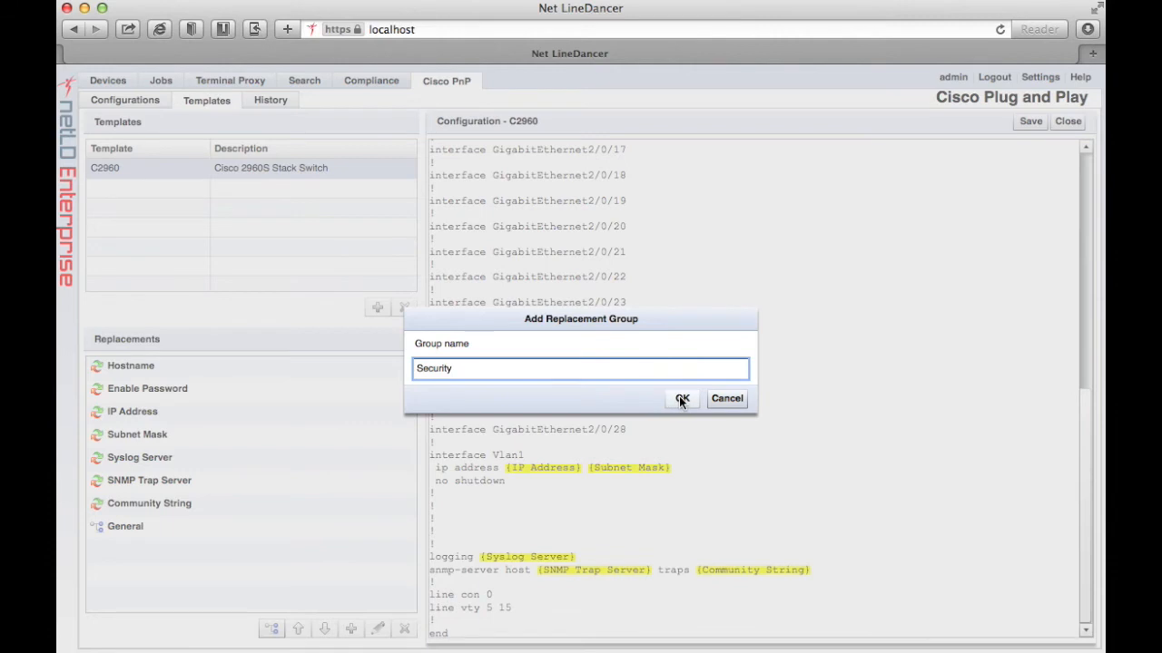
click(681, 399)
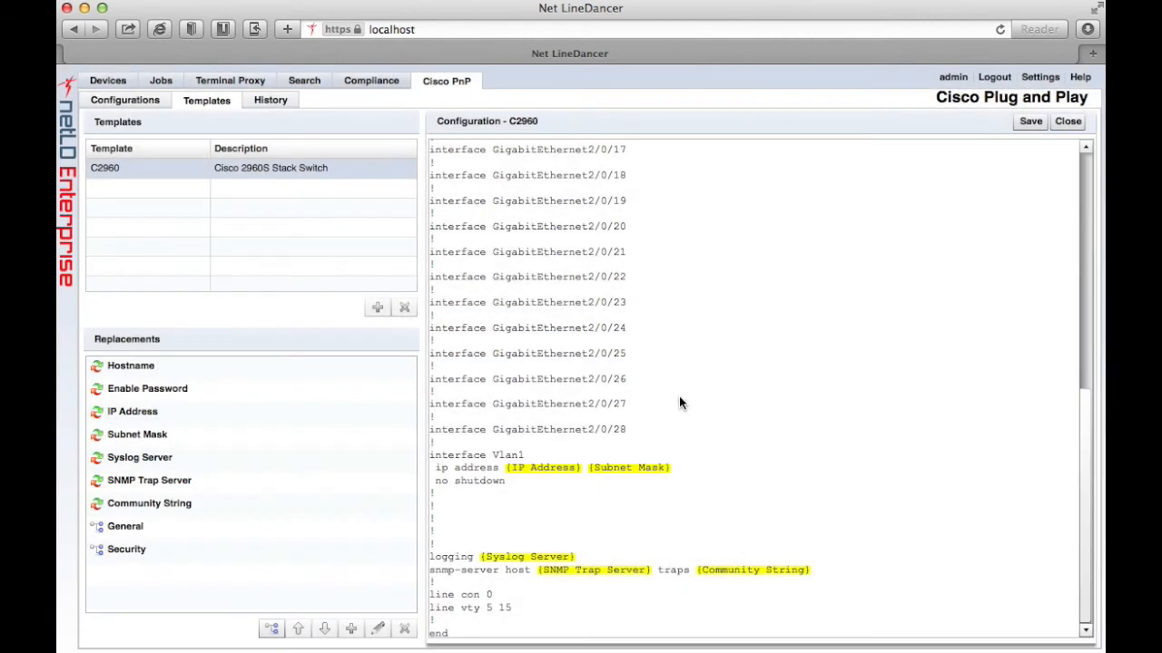
mouse_move(148, 480)
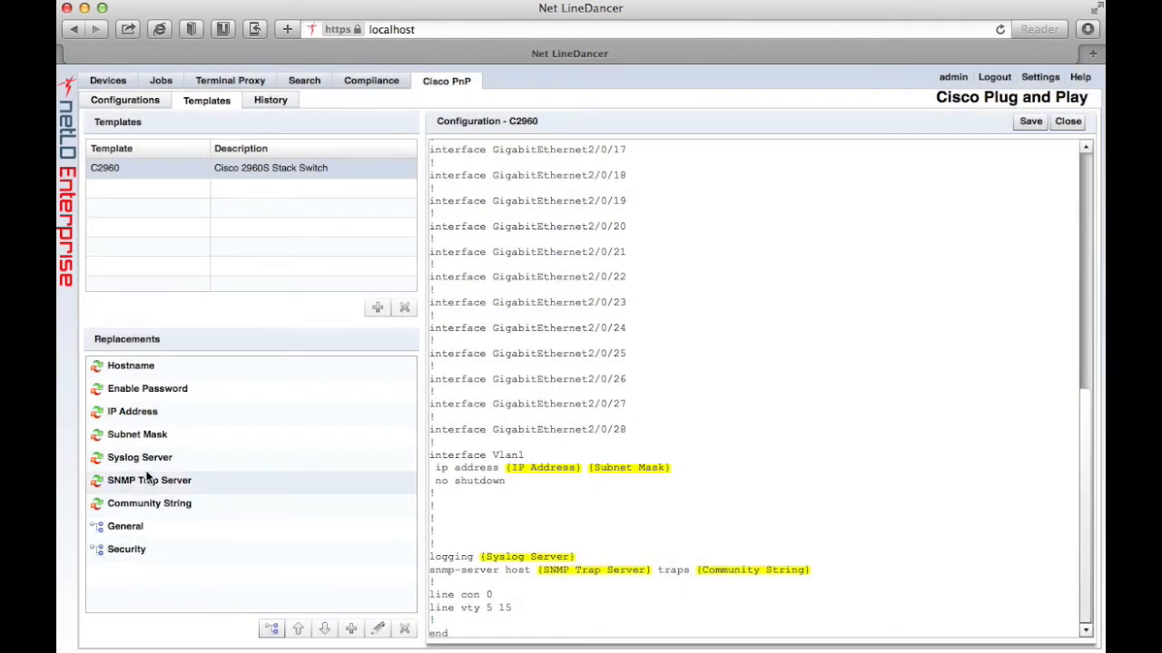
- Move Enable Password and Community String down into the Security group
click(147, 388)
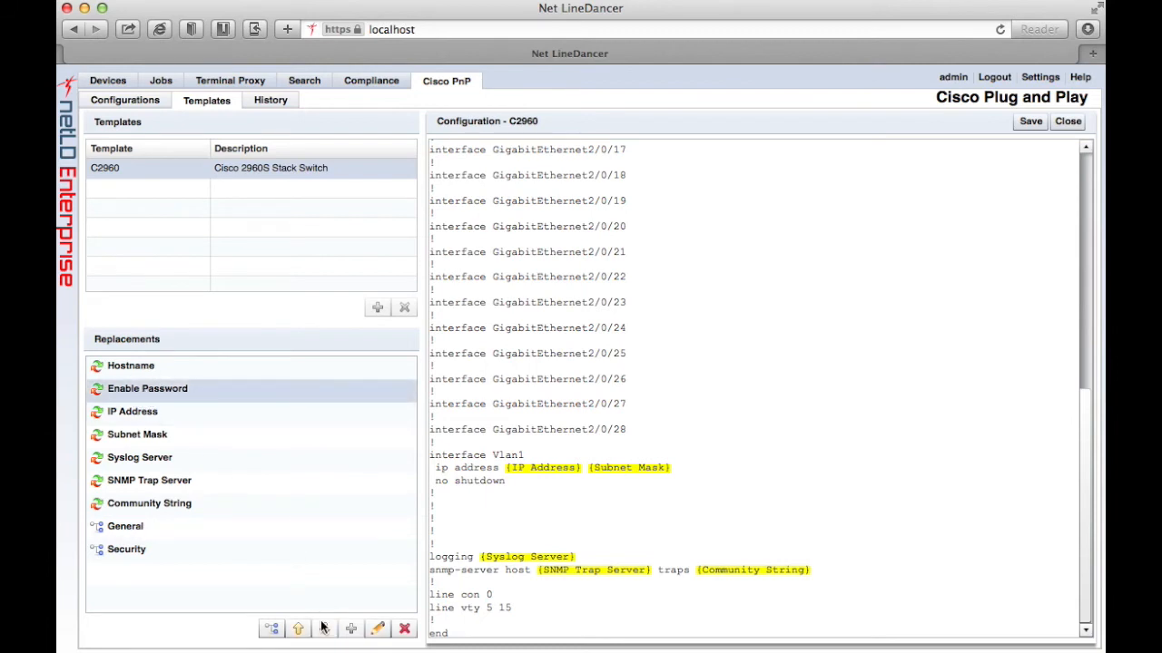
click(324, 628)
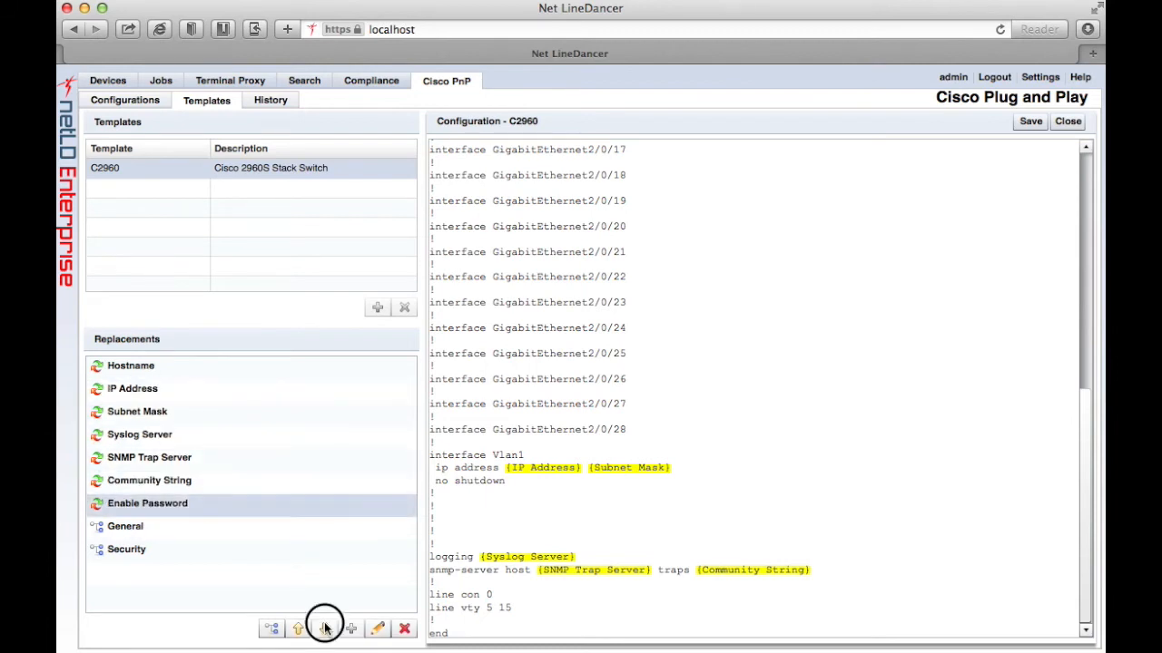
click(325, 629)
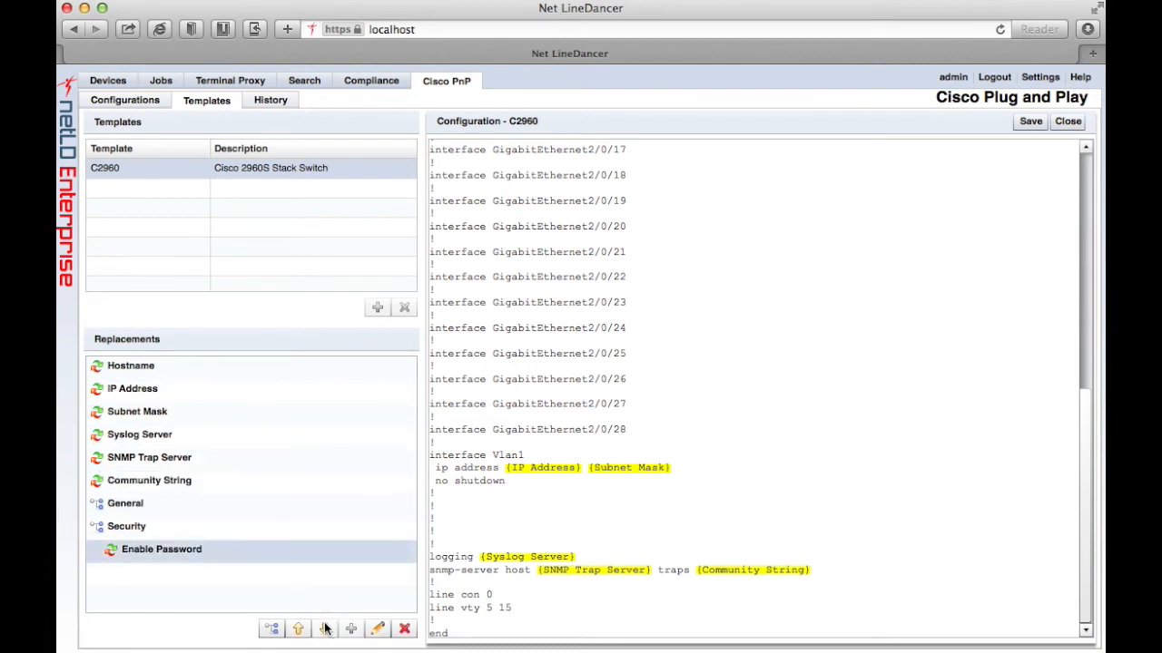
click(149, 480)
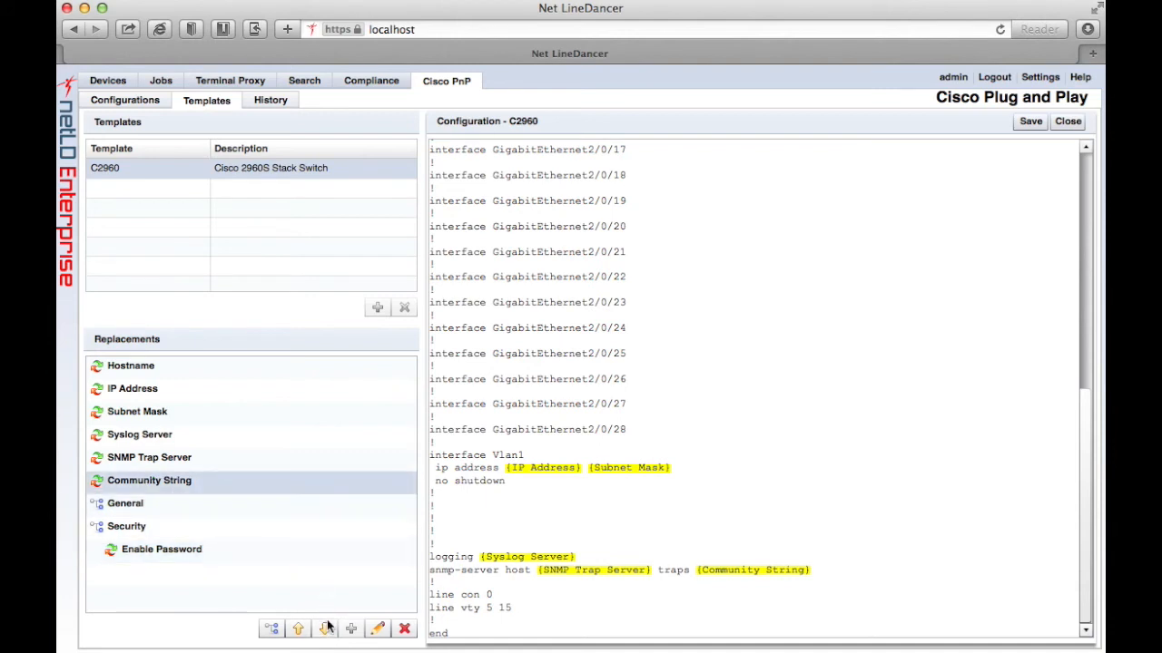
click(325, 628)
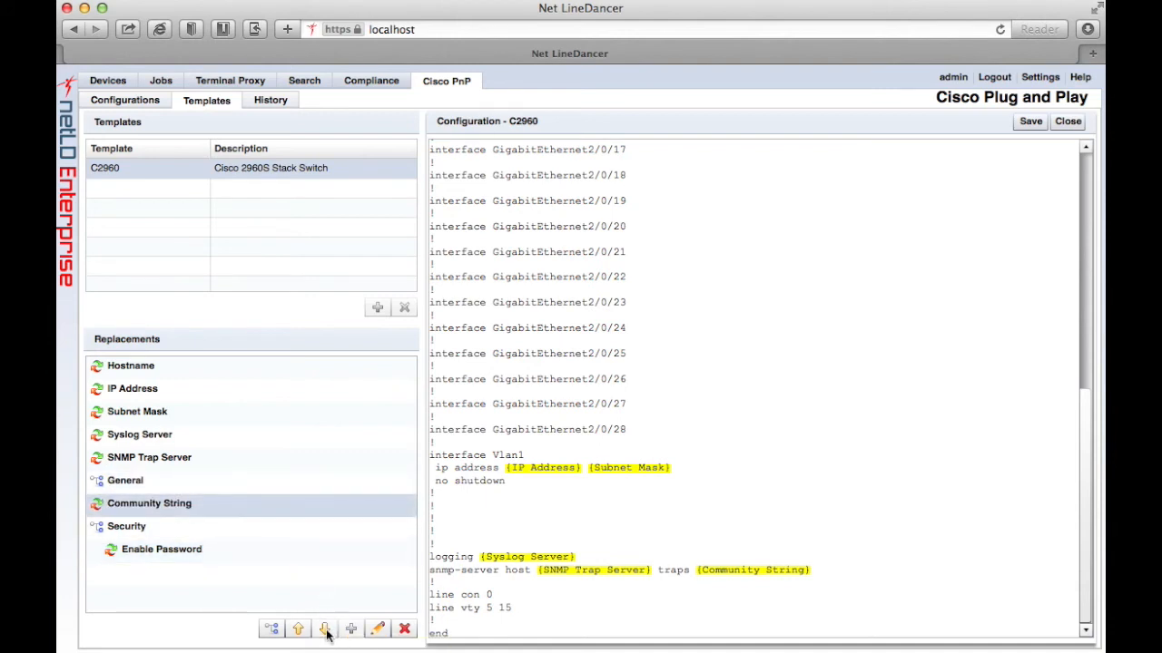
click(324, 629)
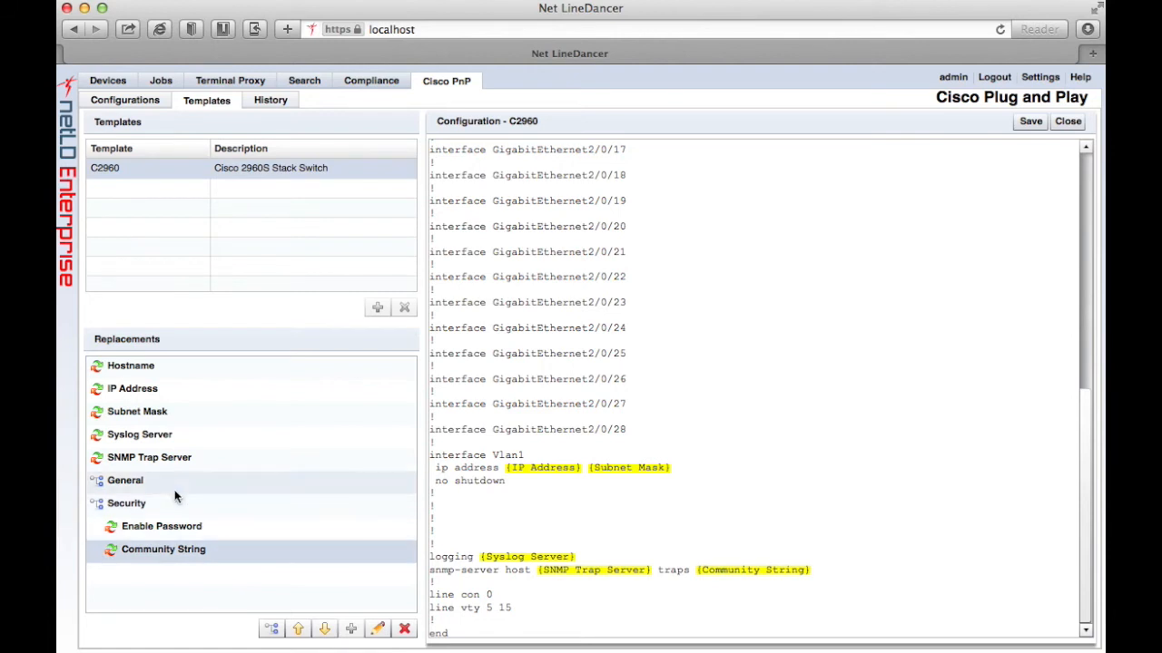
- Move SNMP Trap Server, Syslog Server and Subnet Mask into the General group
click(125, 480)
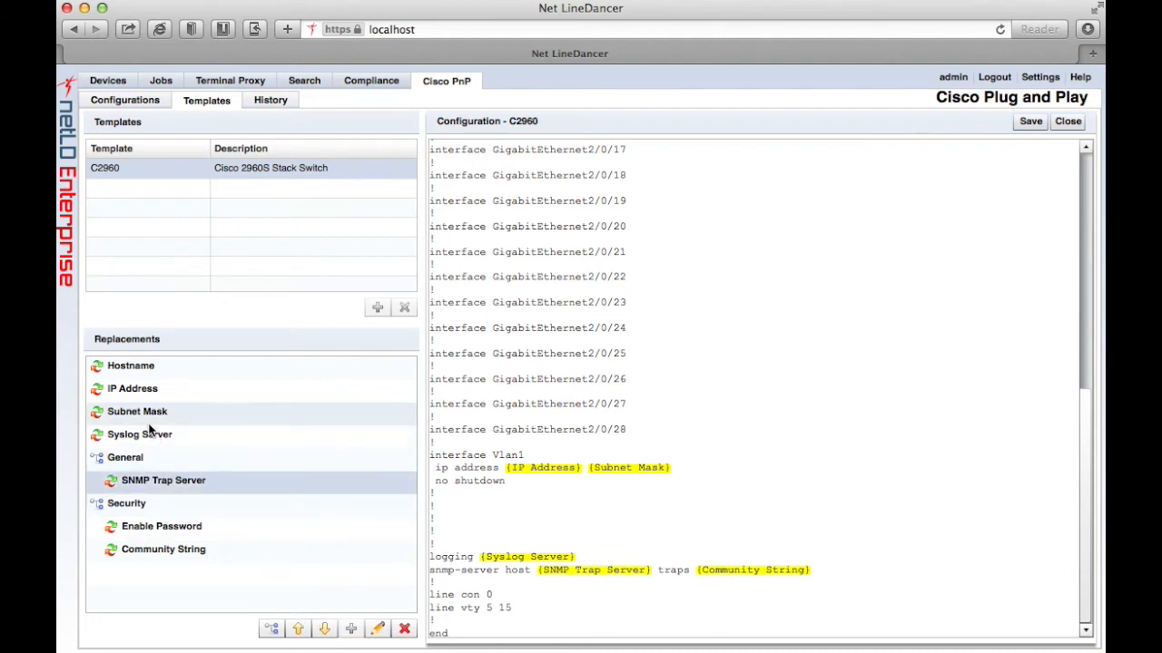
click(324, 628)
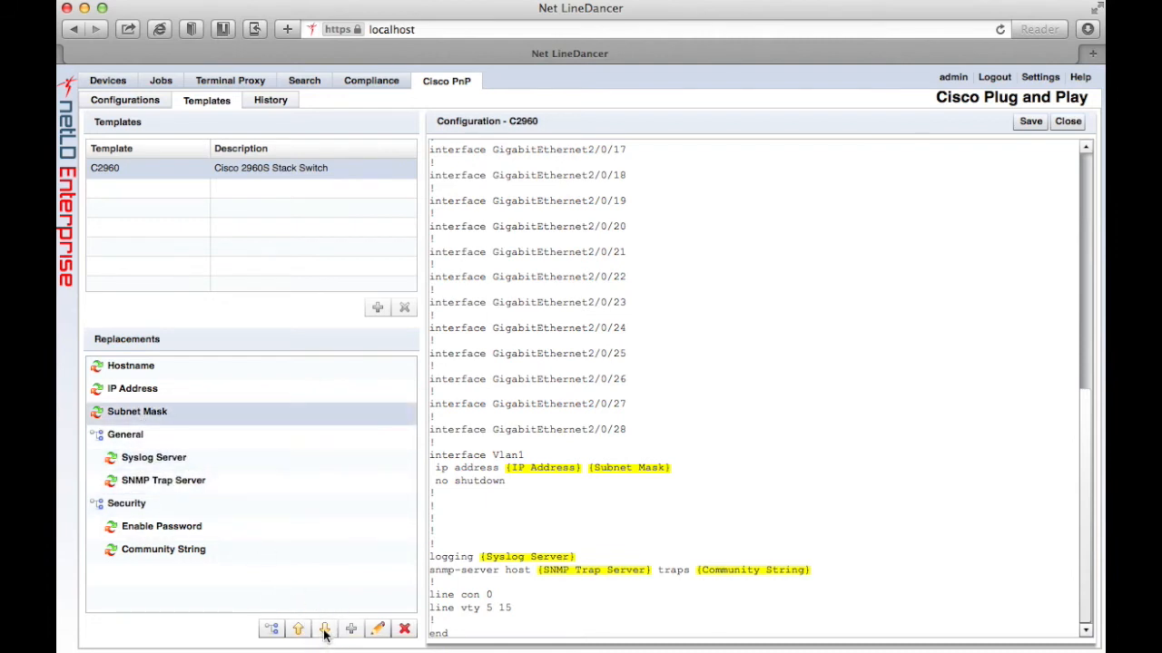
click(298, 629)
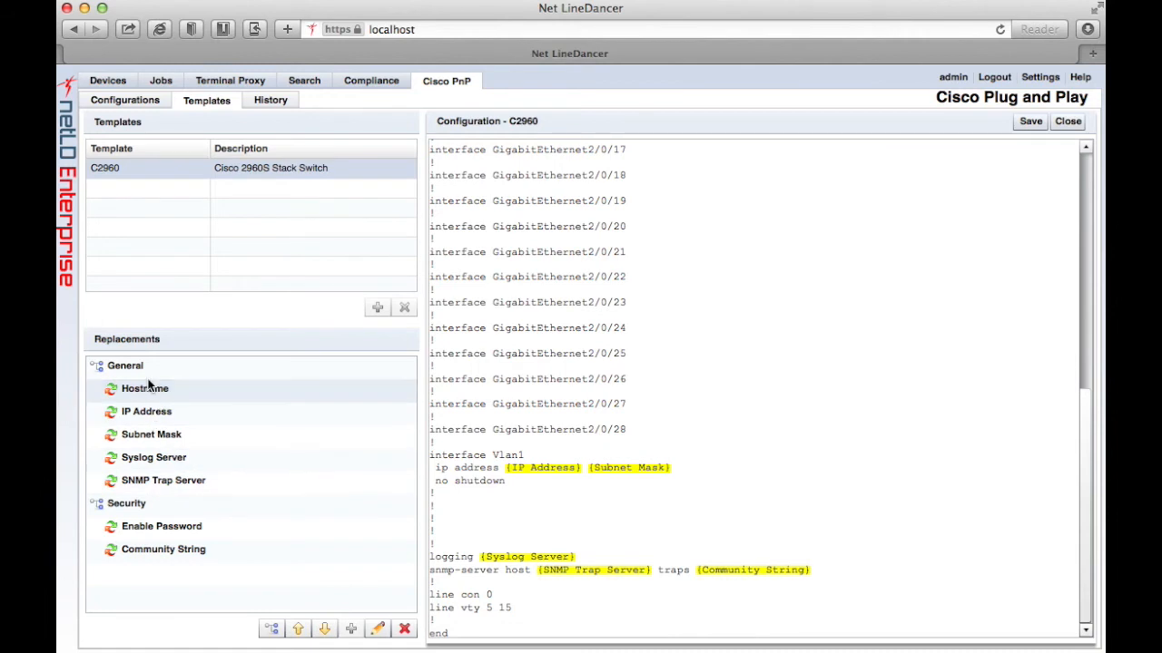
click(145, 389)
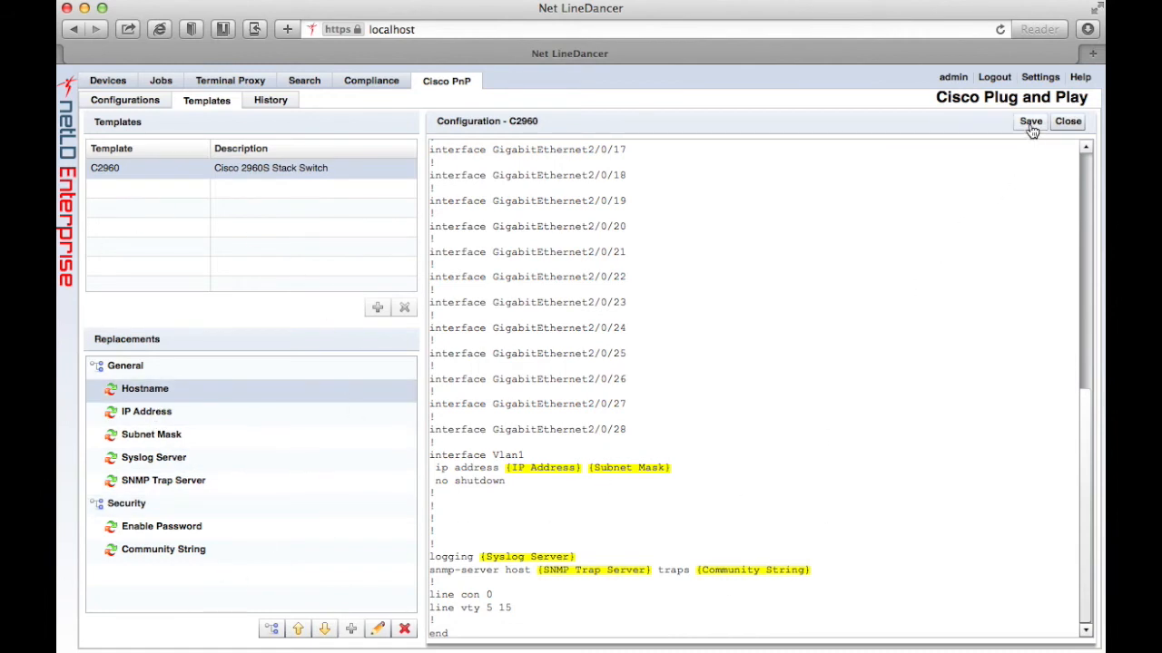
- Save and close the C2960 template, then show the empty PnP Configurations list
click(1030, 121)
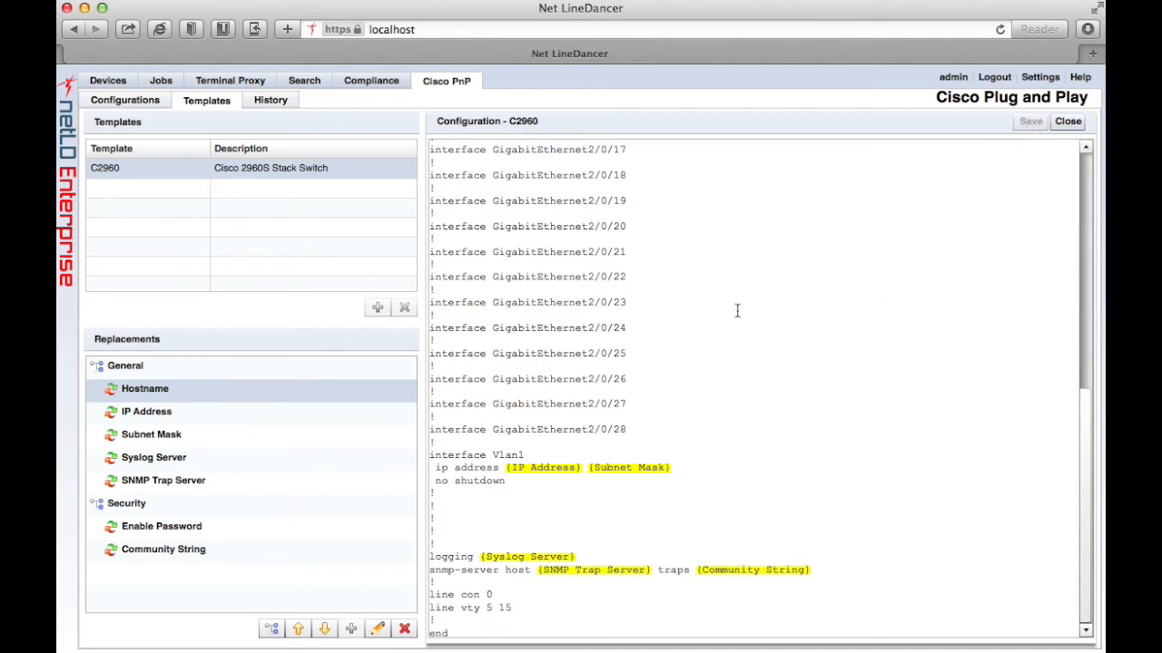
mouse_move(1068, 120)
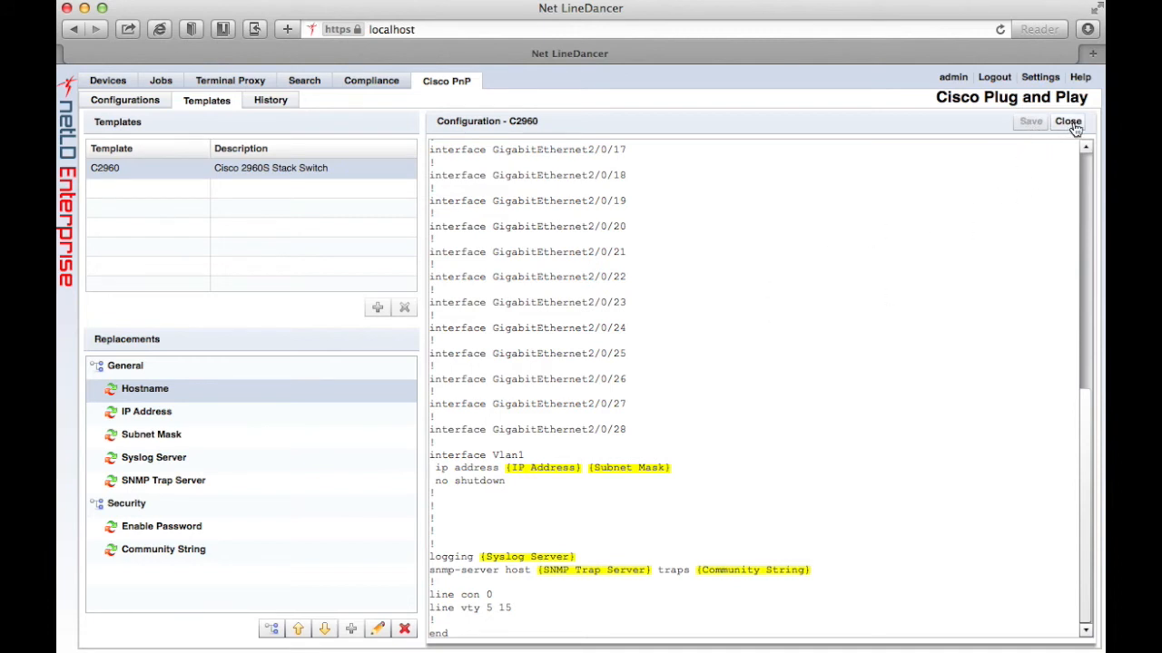
click(1067, 121)
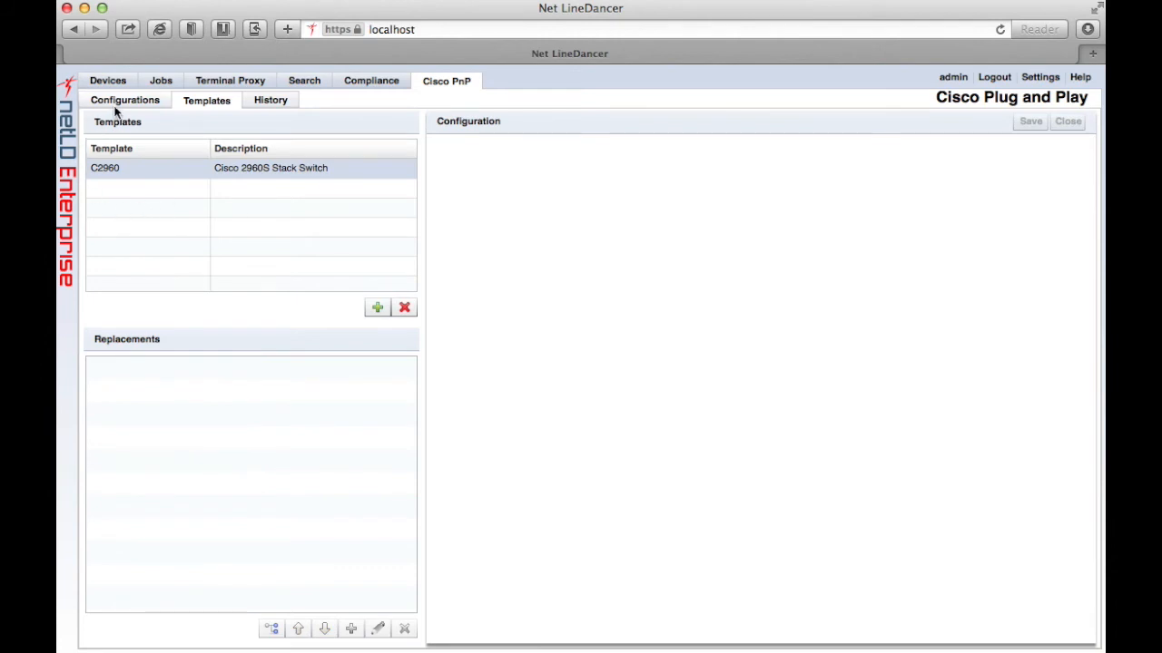
click(124, 100)
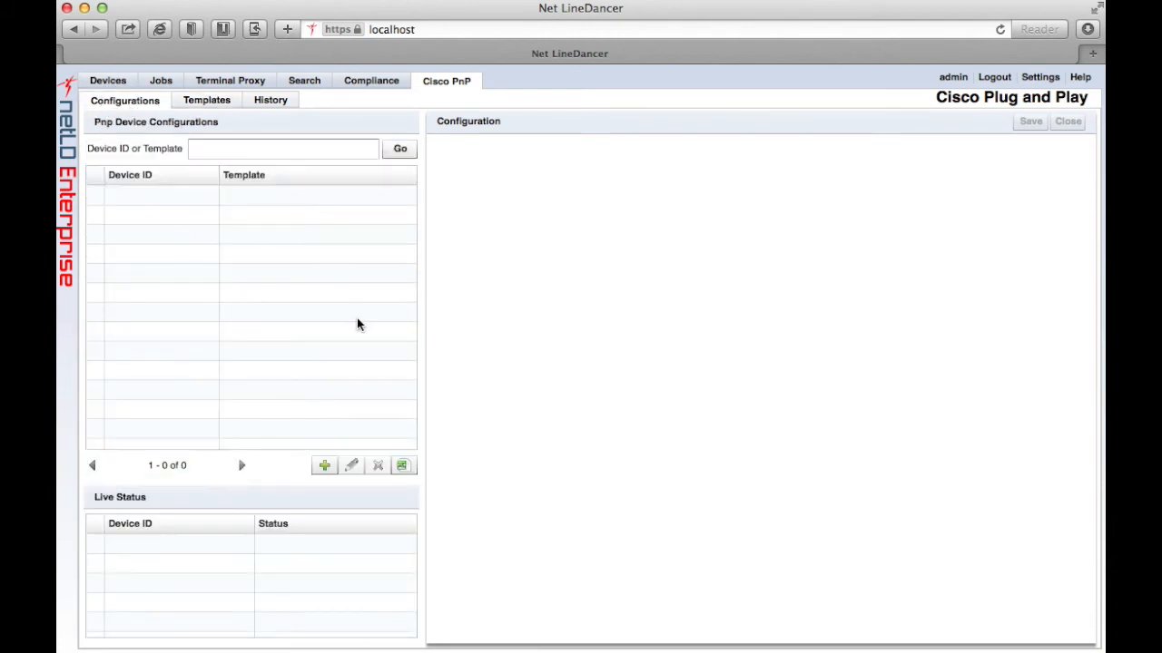
mouse_move(324, 465)
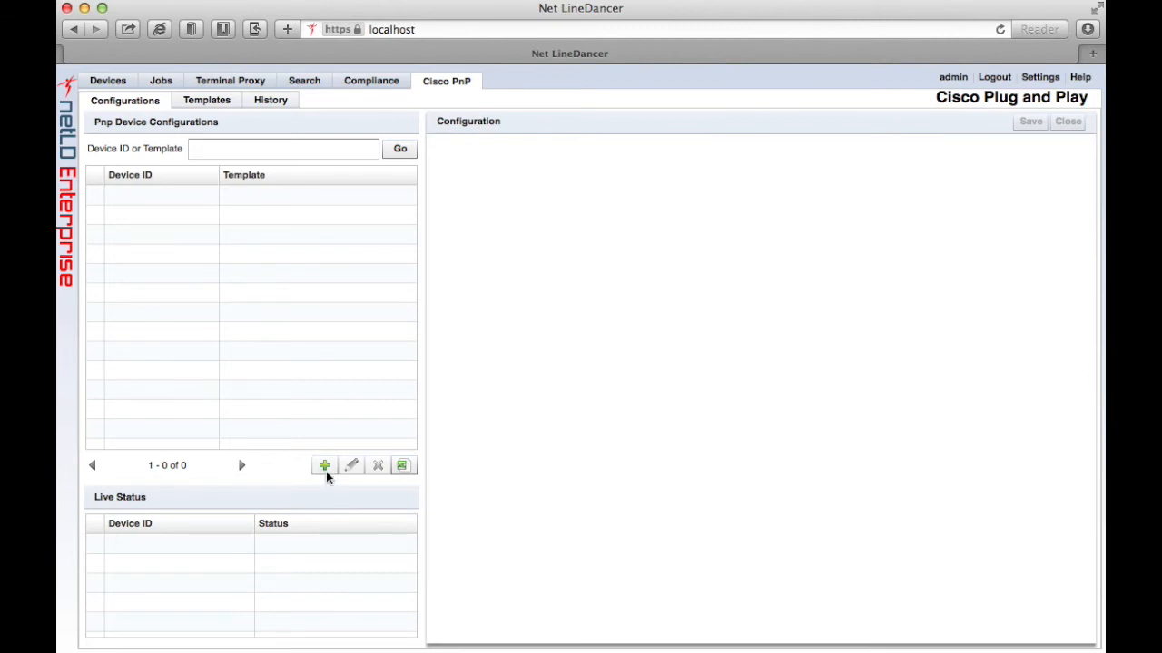
- Add device configuration FOC1646X2N5 on template C2960, target startup, reload after deploy
click(324, 465)
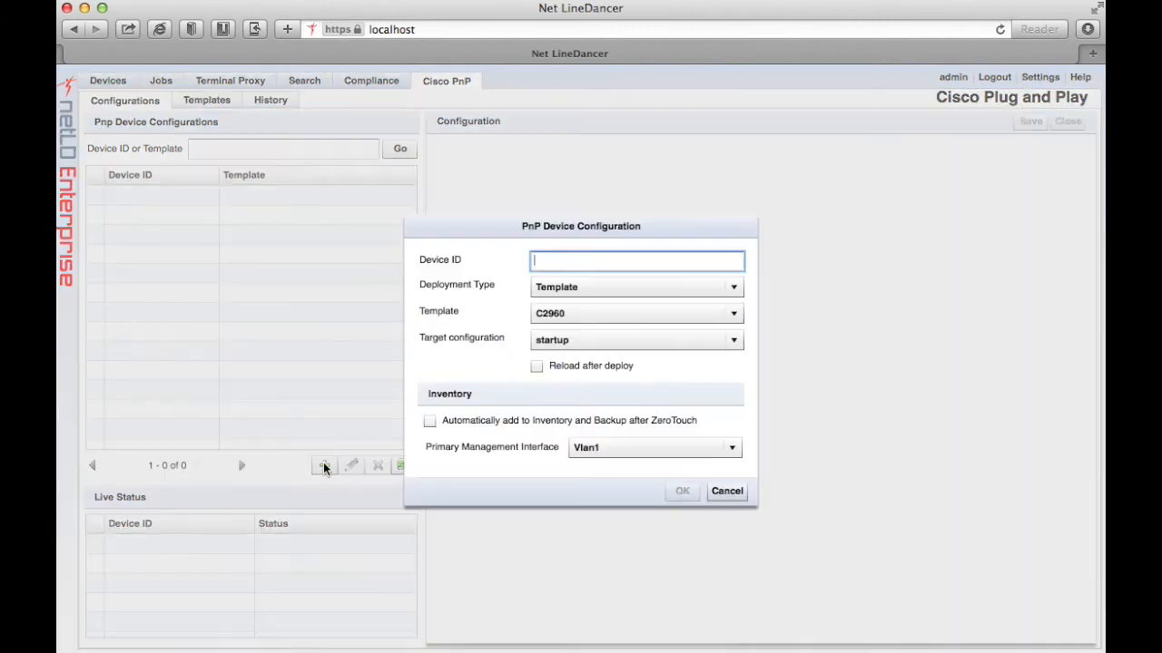
mouse_move(525, 264)
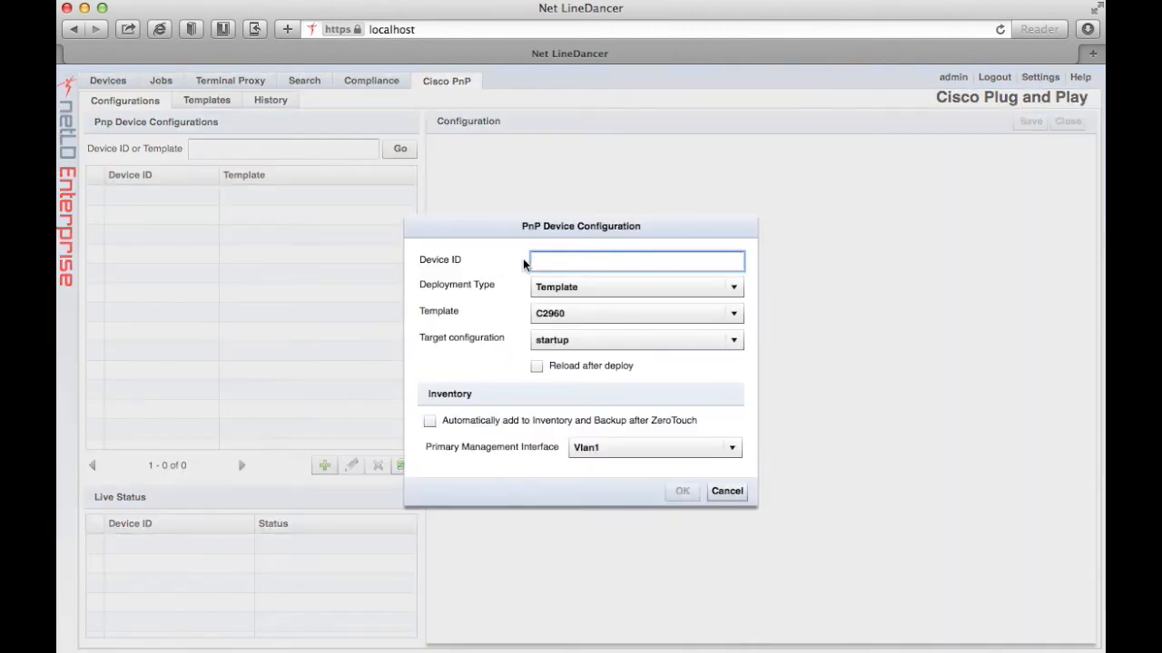
text(3)
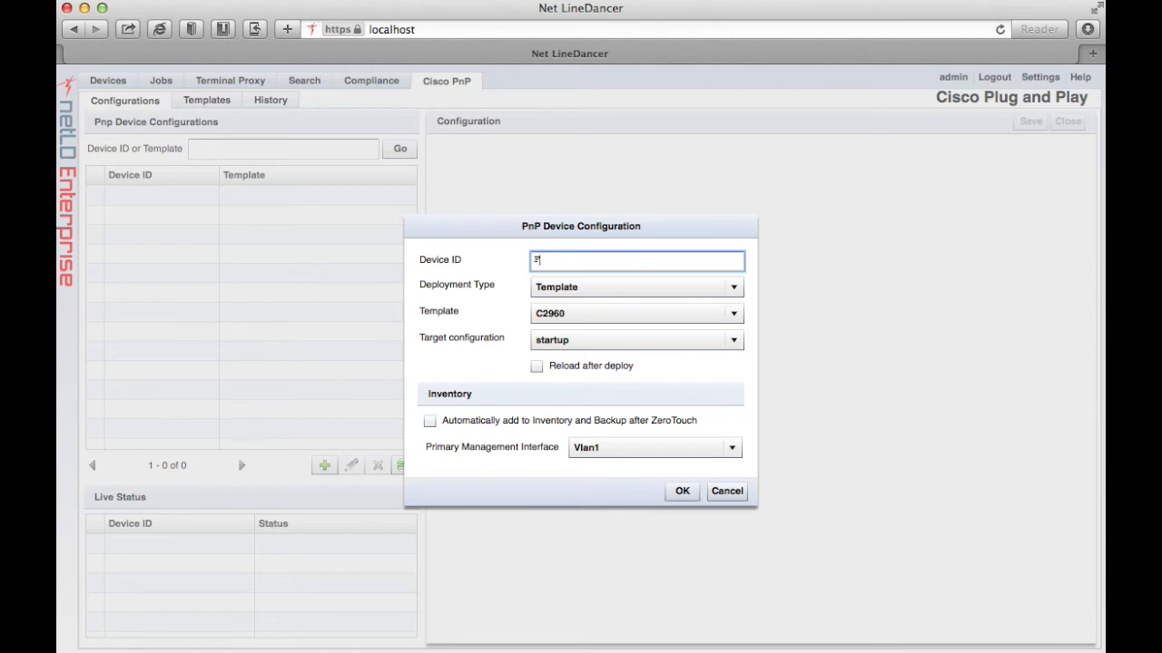
text(OC1646X2N5)
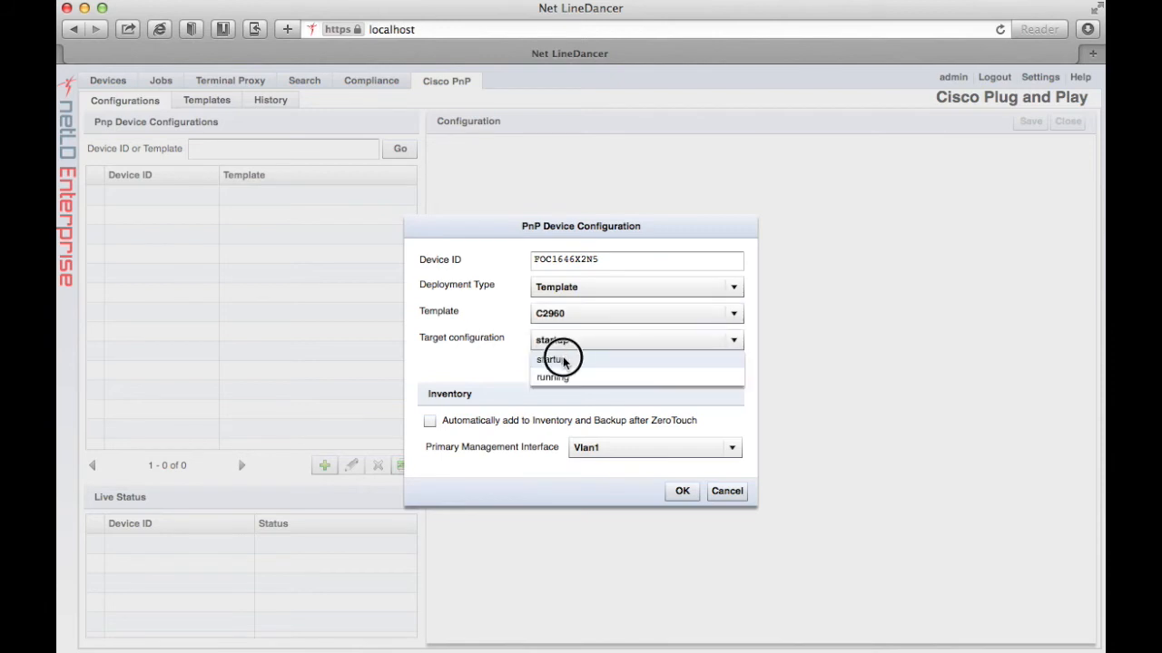
click(552, 359)
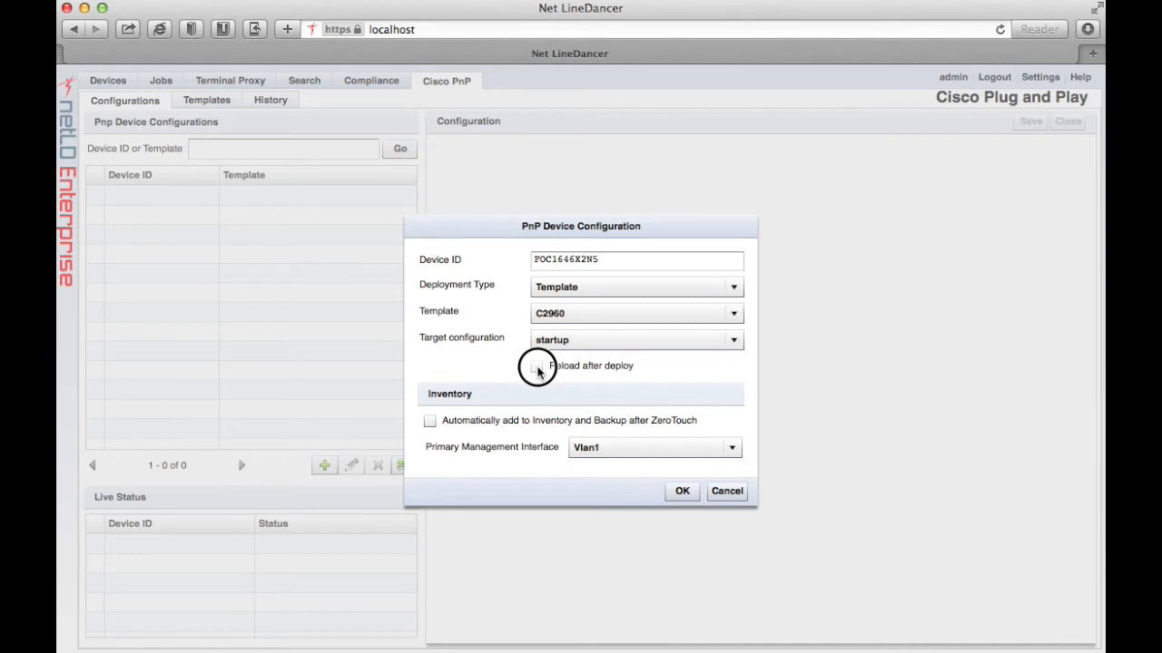
click(536, 366)
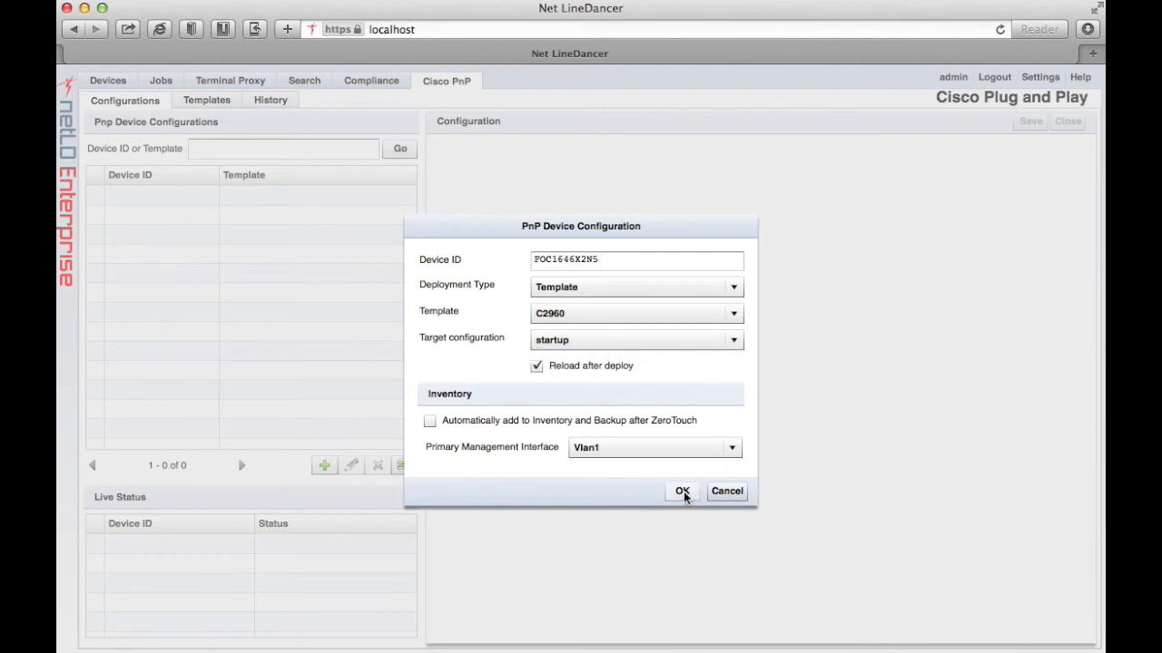
click(681, 491)
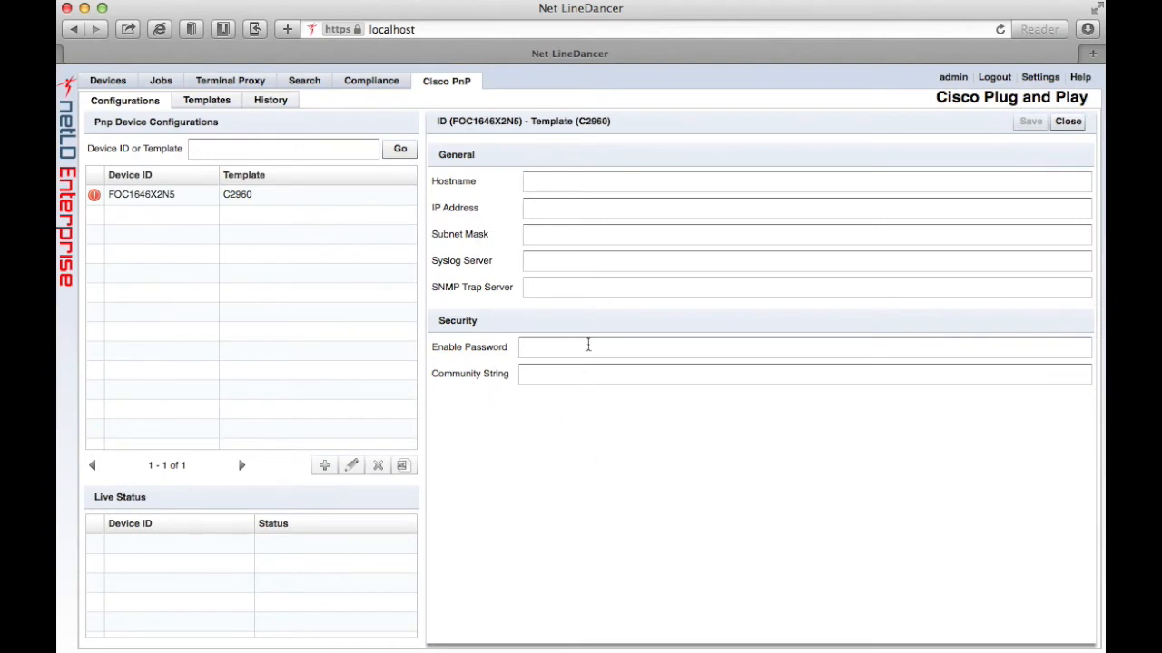
- After reviewing the template, fill hostname pnptest, IP 192.168.0.118 and mask 255.255.255.0
click(206, 100)
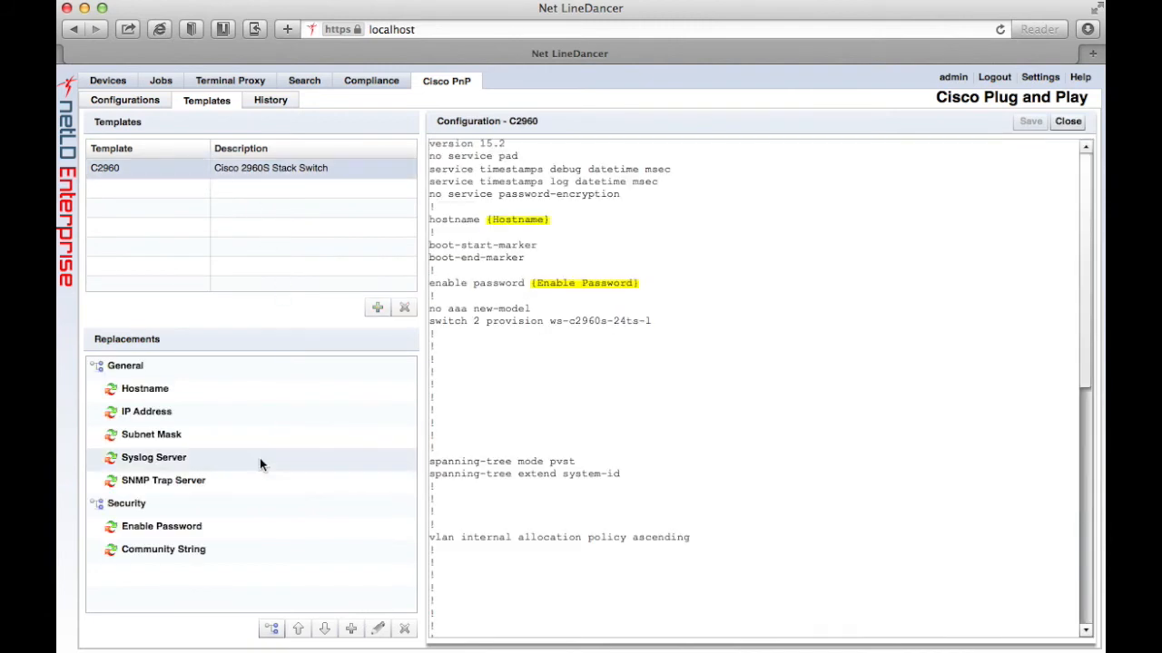
mouse_move(125, 259)
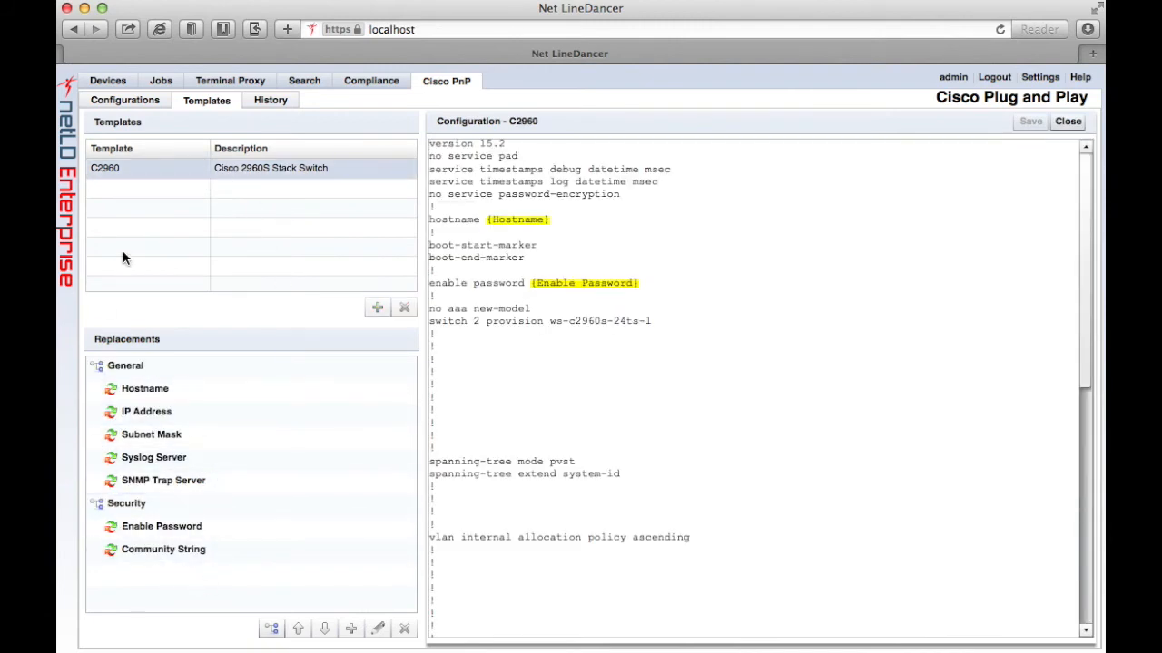
click(124, 100)
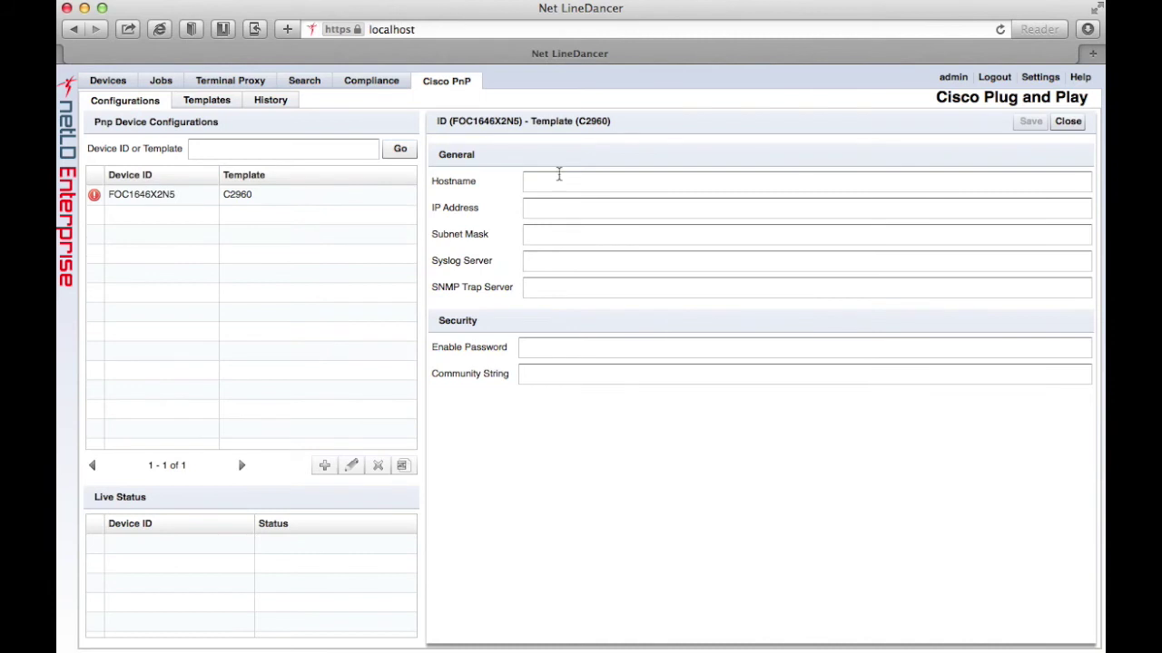
click(806, 181)
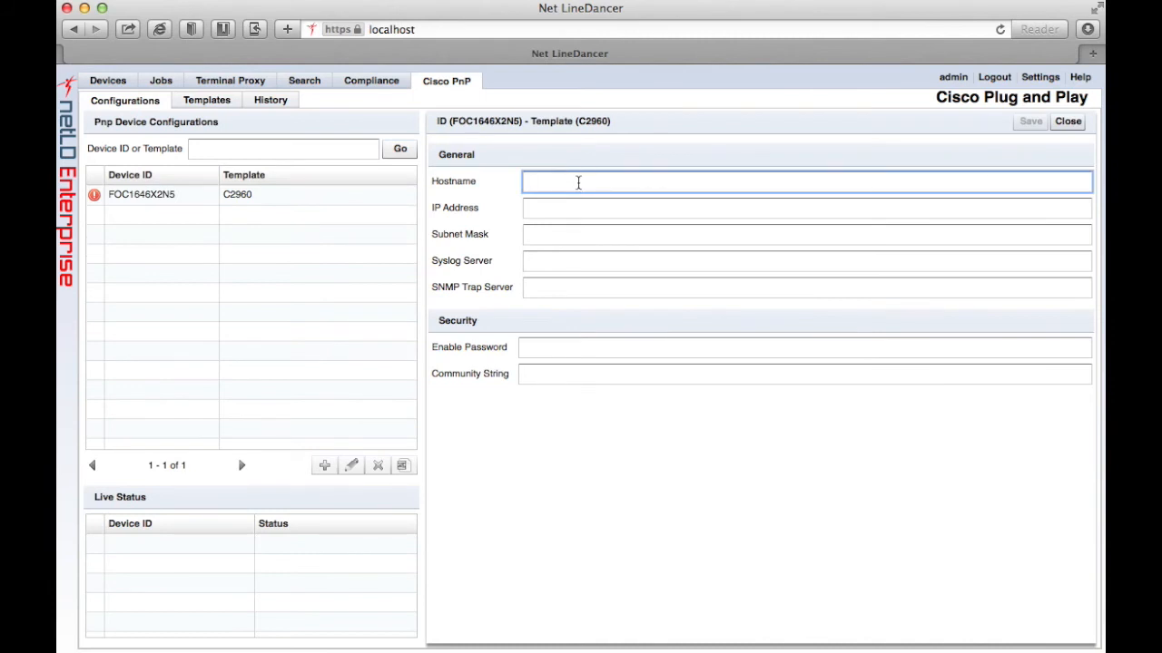
text(pnptest)
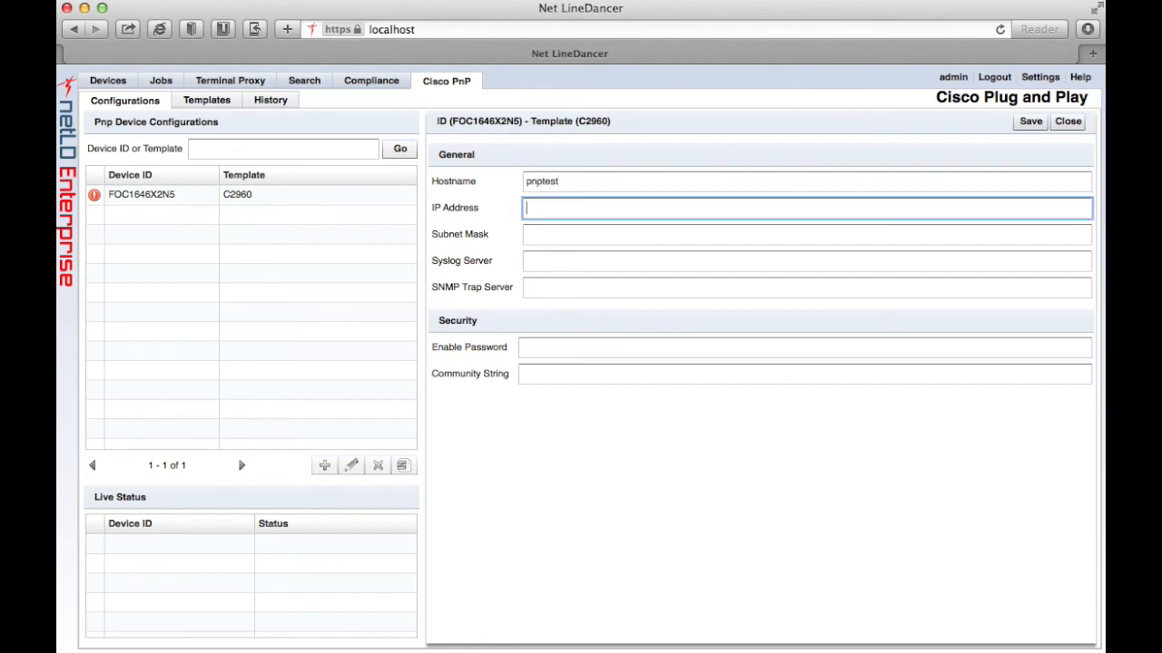
text(192.168.0.118)
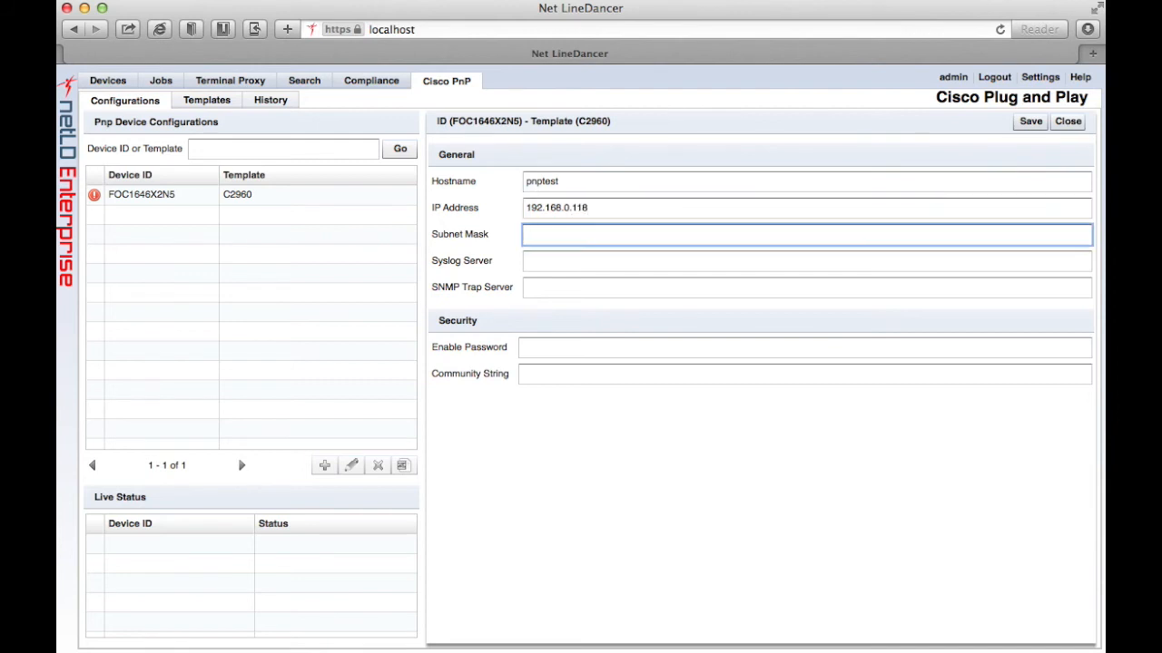
text(255.255.255.0)
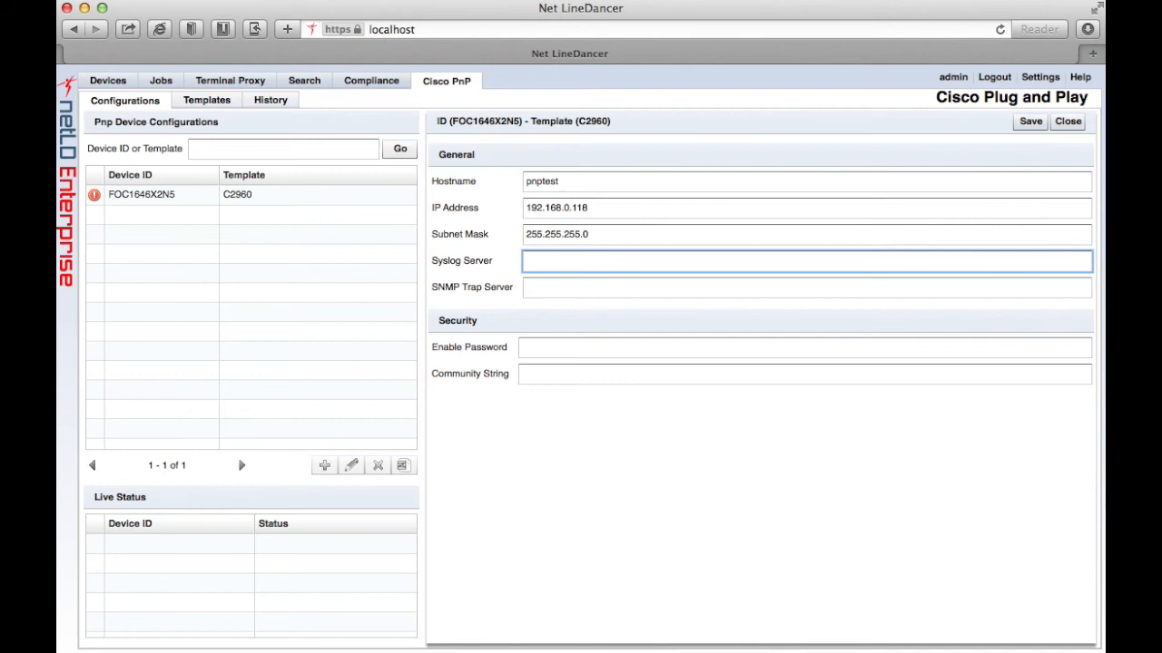
text(192.168.0.112)
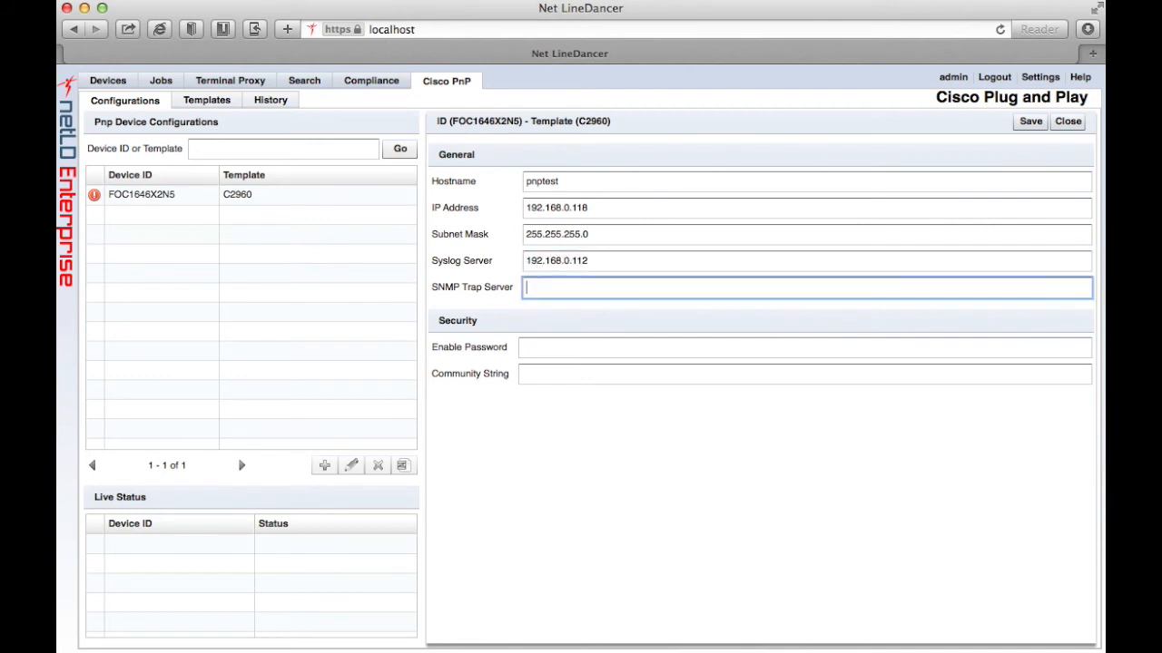
text(192.16)
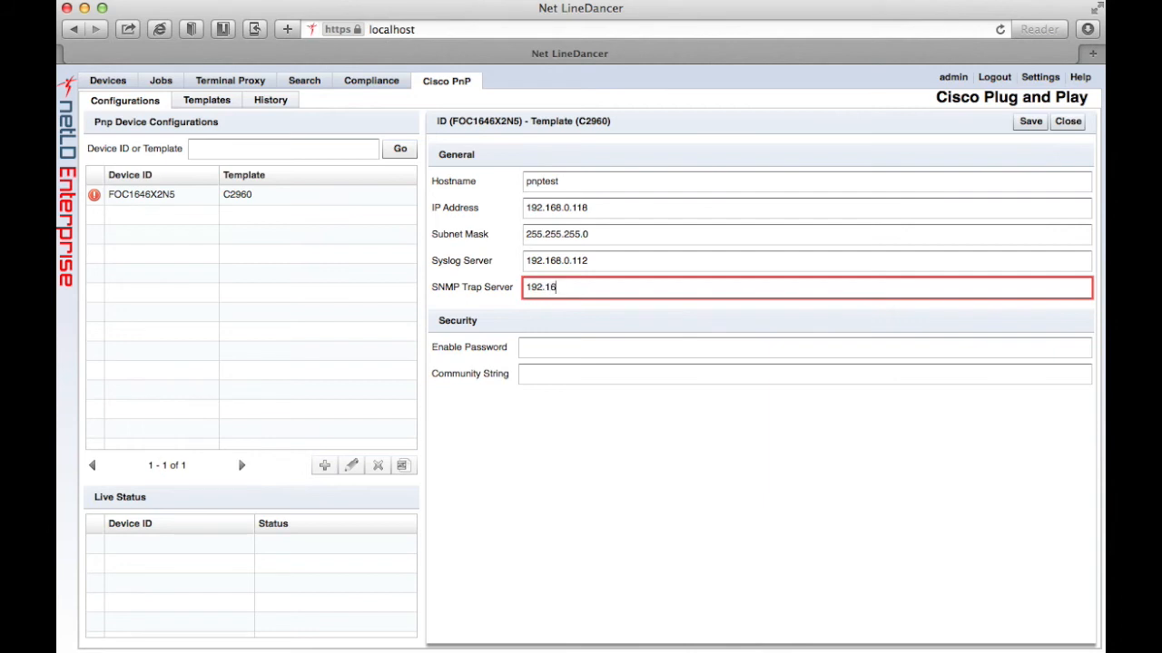
text(8.0.95)
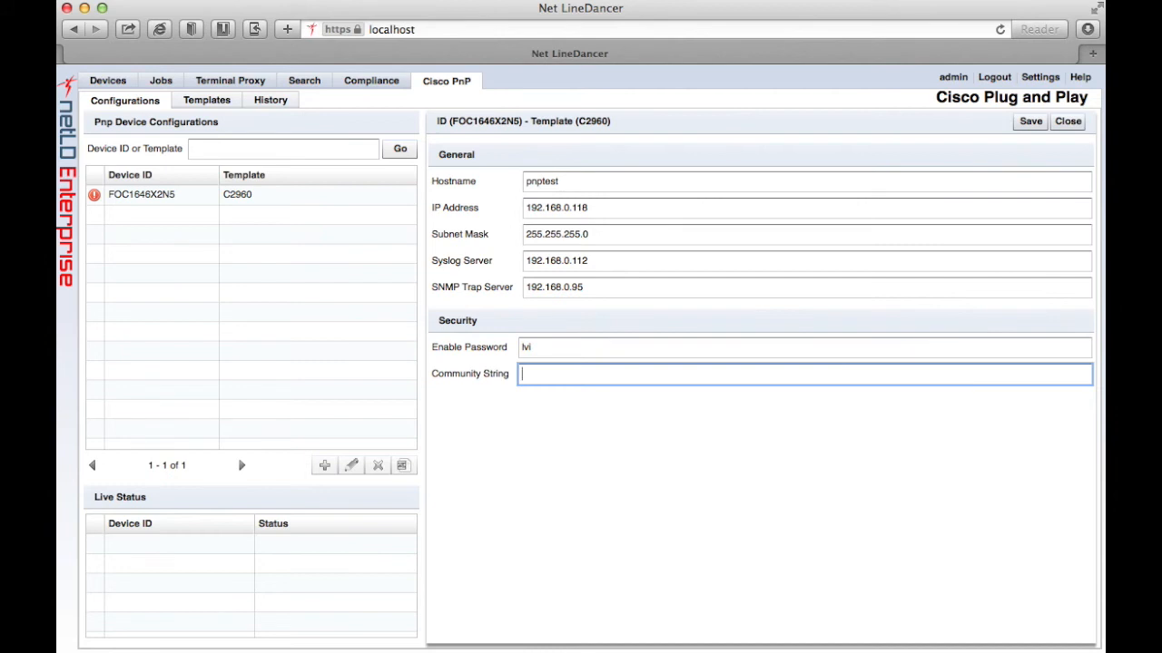
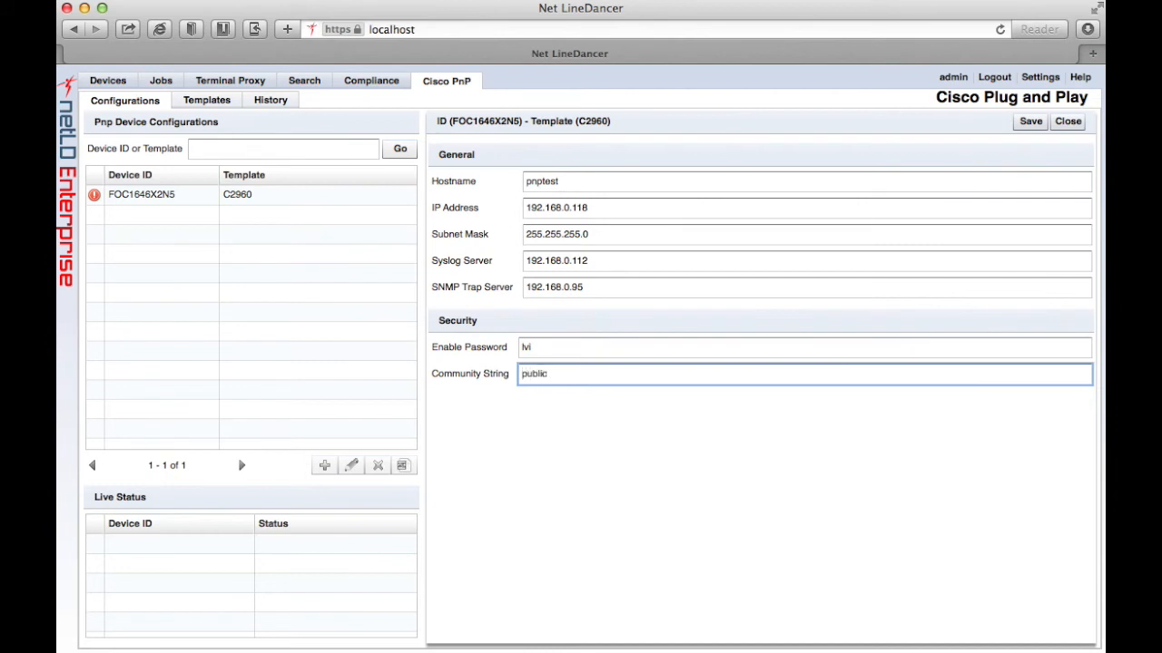
click(1030, 121)
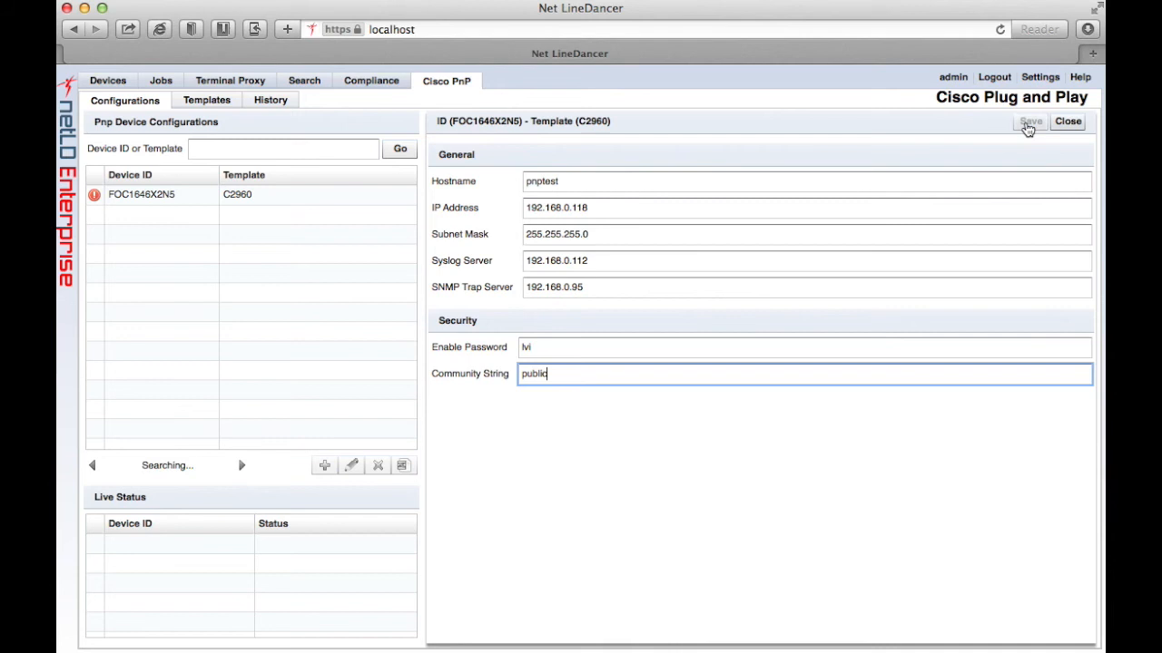
click(1030, 120)
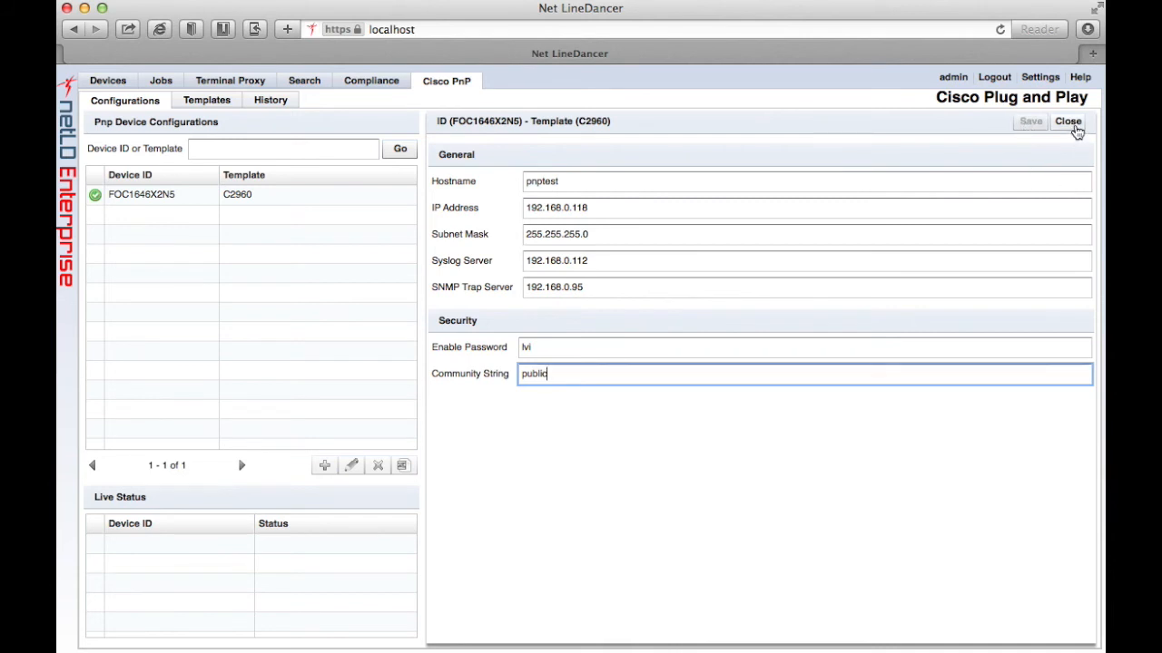
click(1068, 120)
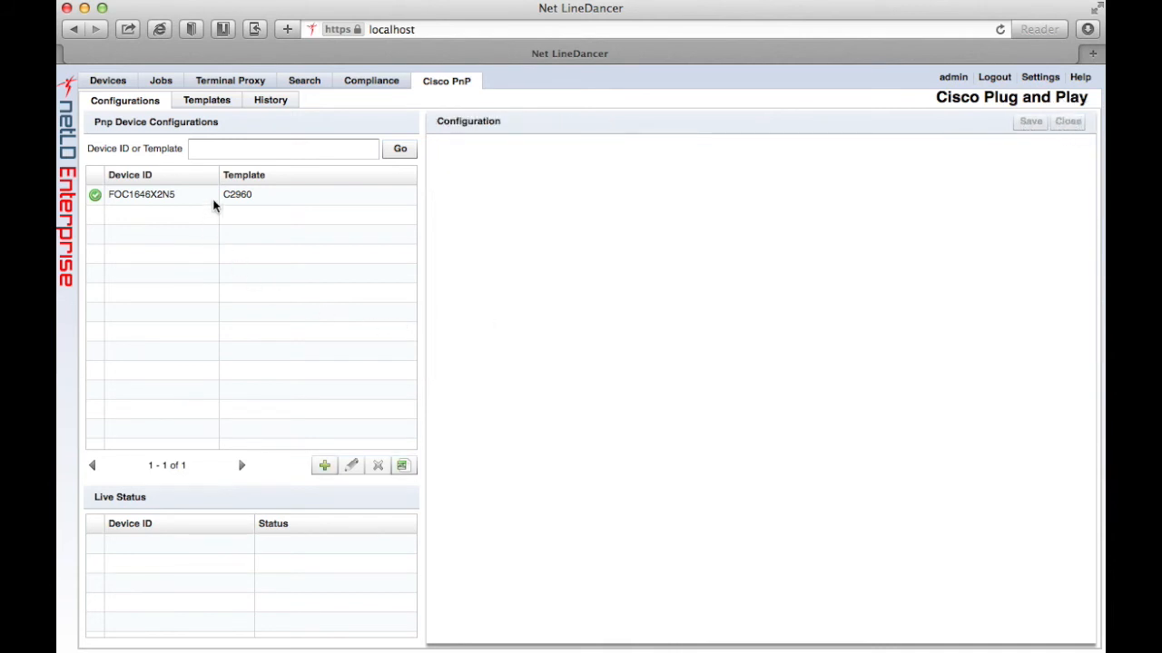
mouse_move(377, 531)
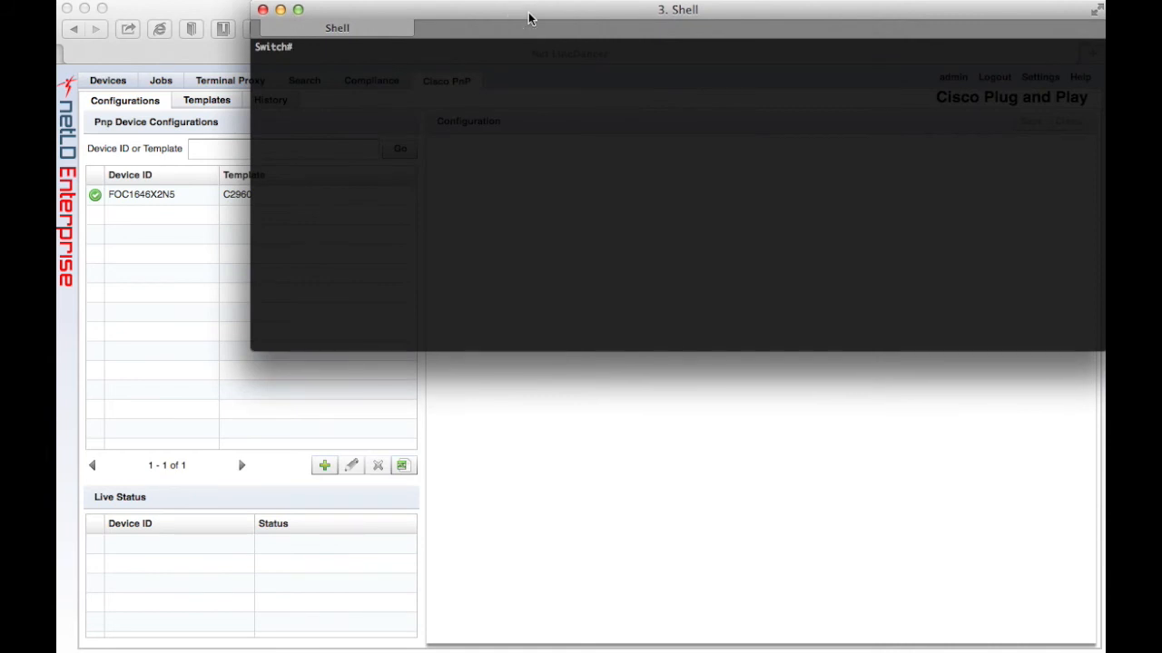
mouse_move(499, 200)
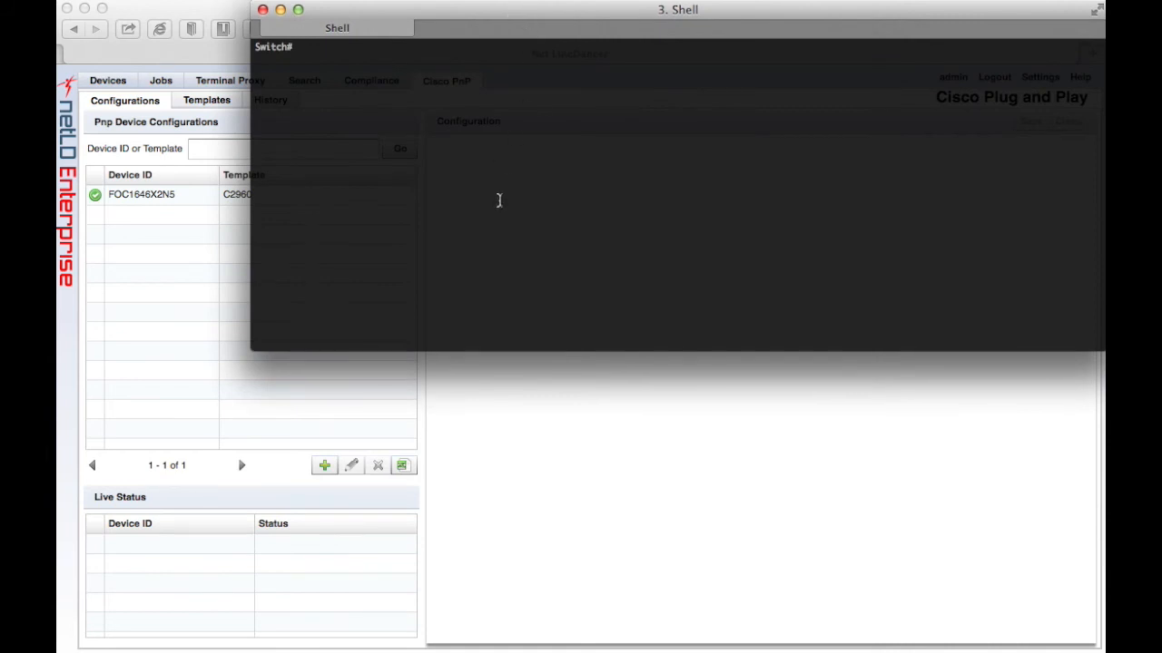
- Erase the startup config with 'wr erase', check 'show startup', then 'reload' answering 'no' to saving
text(wr erase)
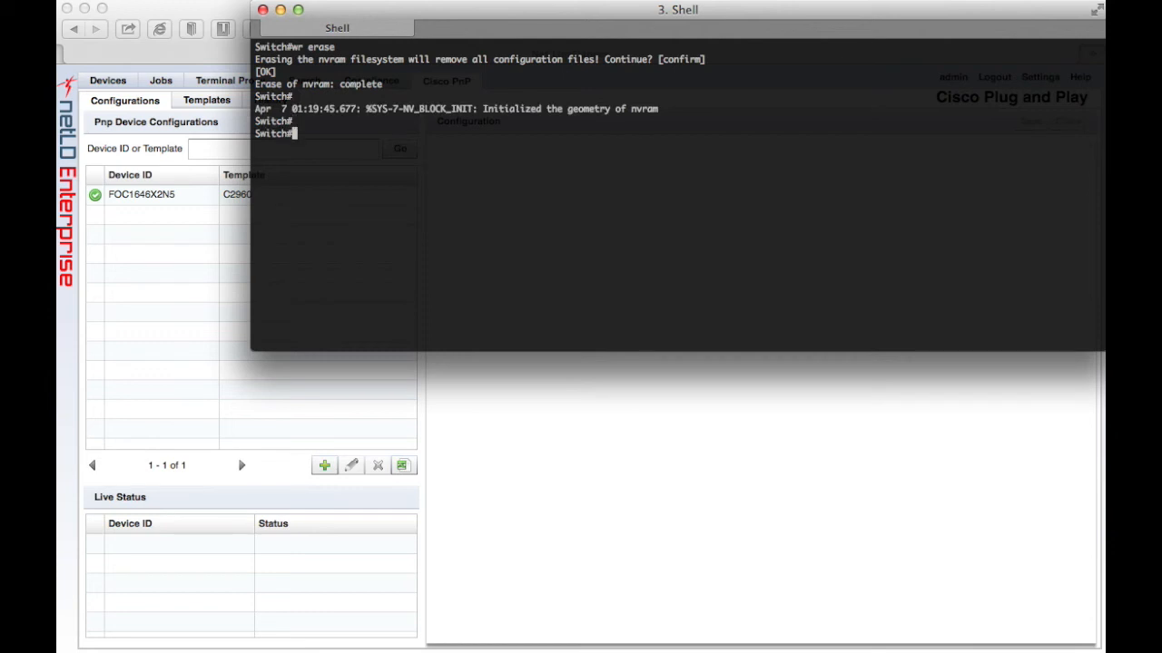
text(show startup)
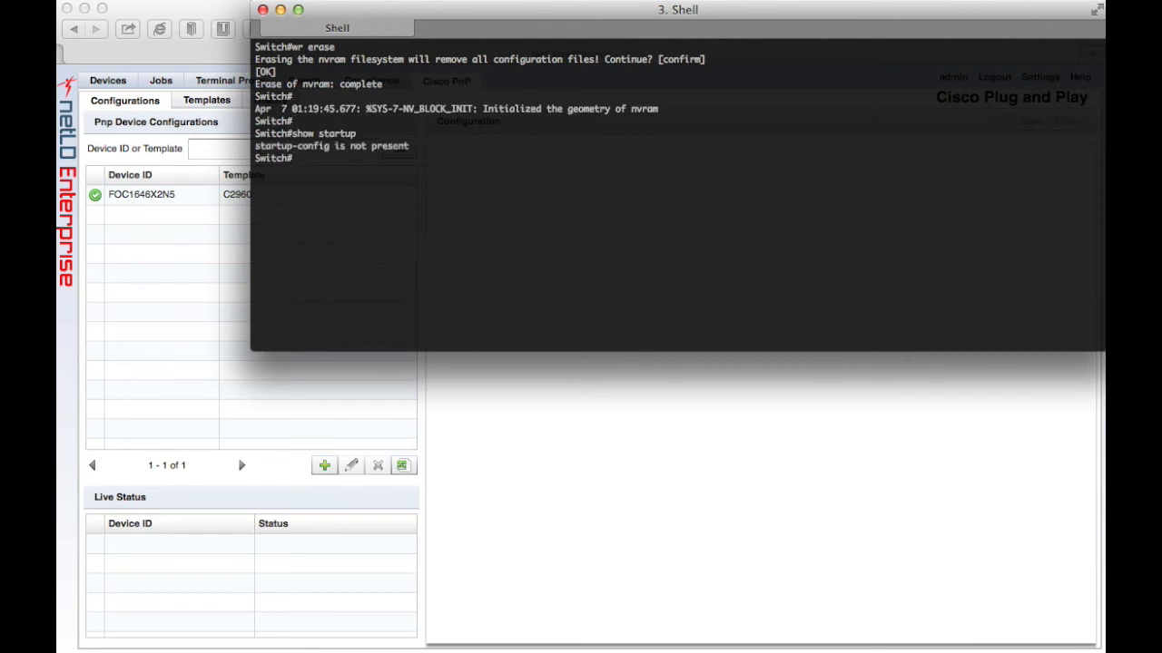
text(reload)
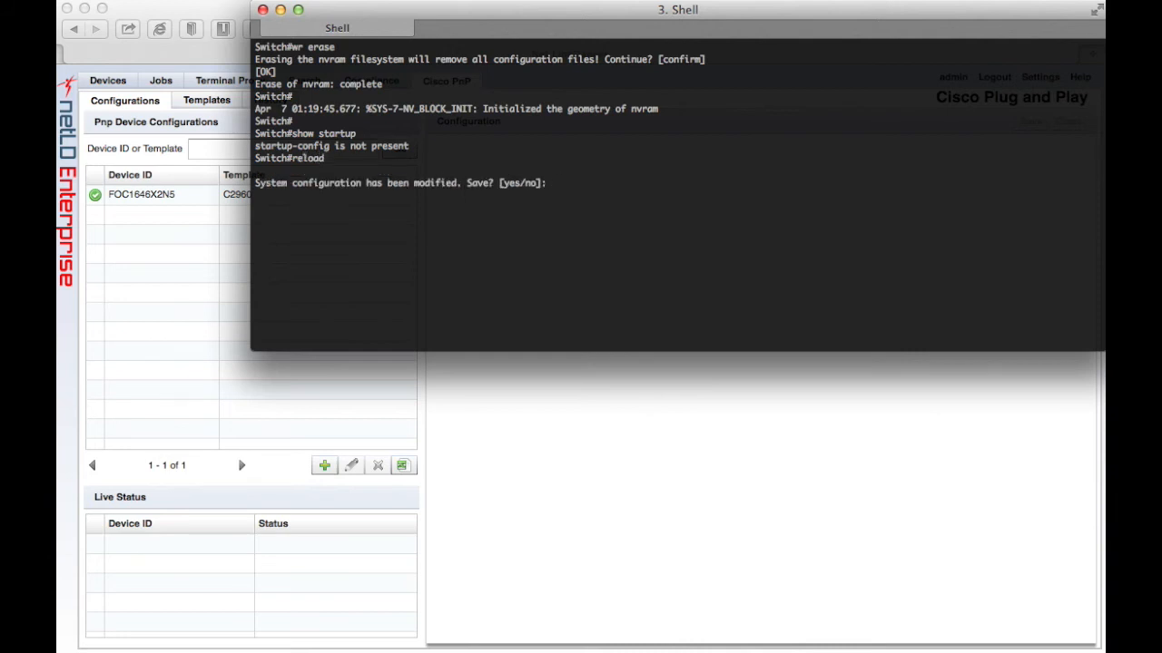
text(no)
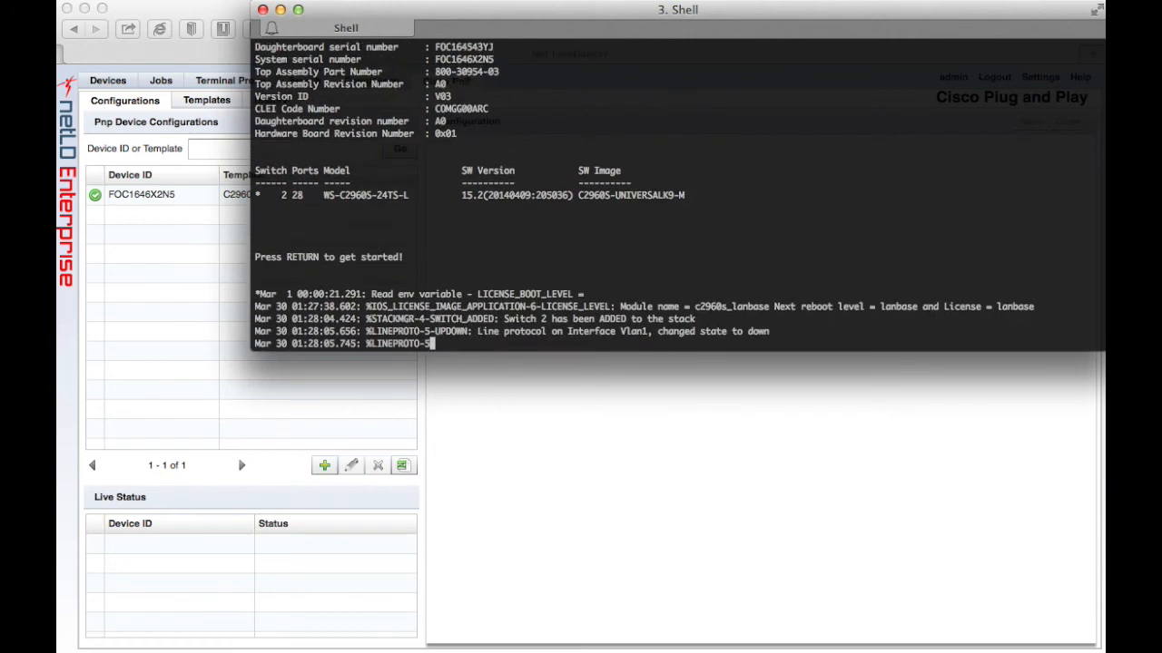
- Scroll the console log to follow PnP discovery, config download from 192.168.0.112 and the requested reload
scroll(down, 3)
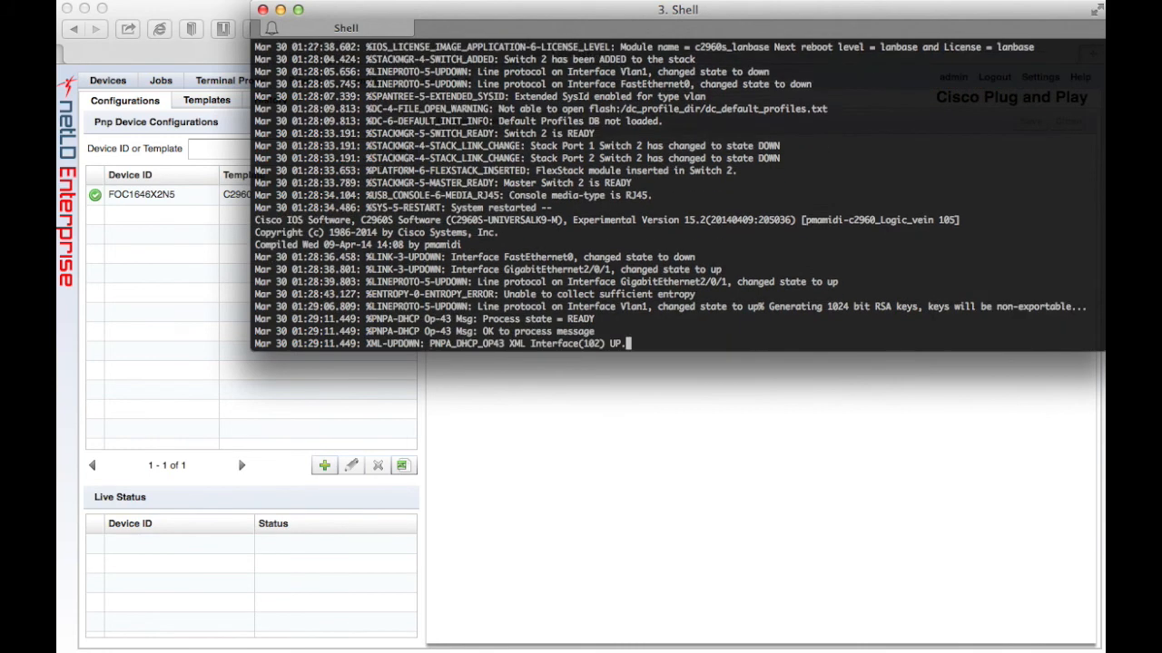
scroll(down, 3)
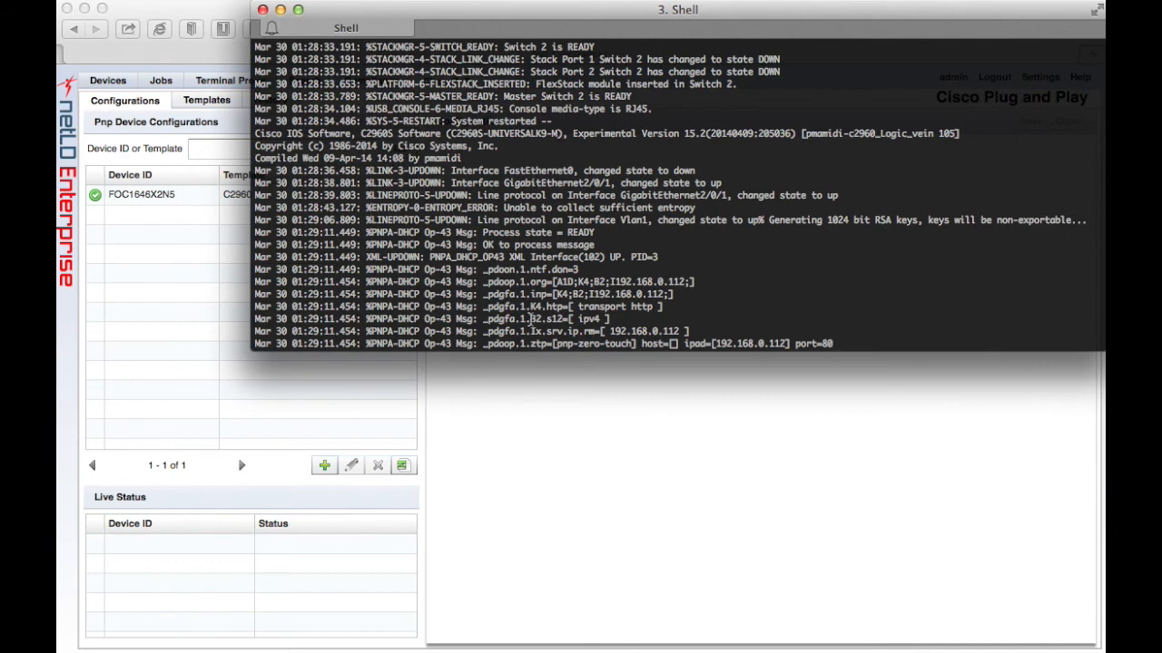
scroll(down, 3)
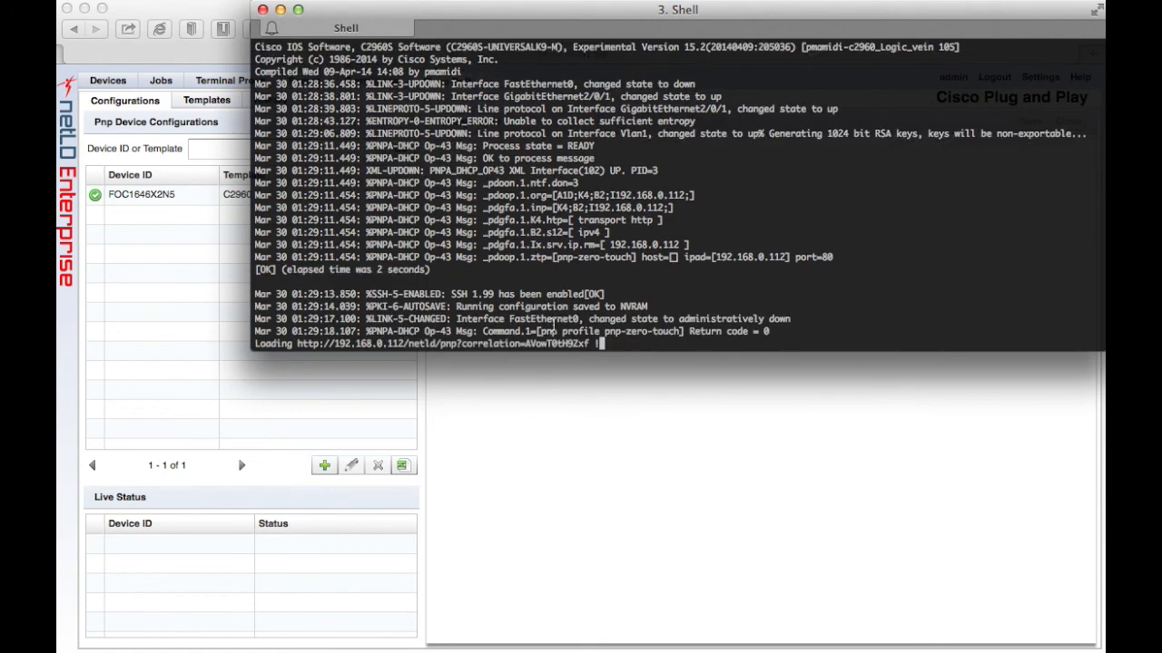
scroll(down, 3)
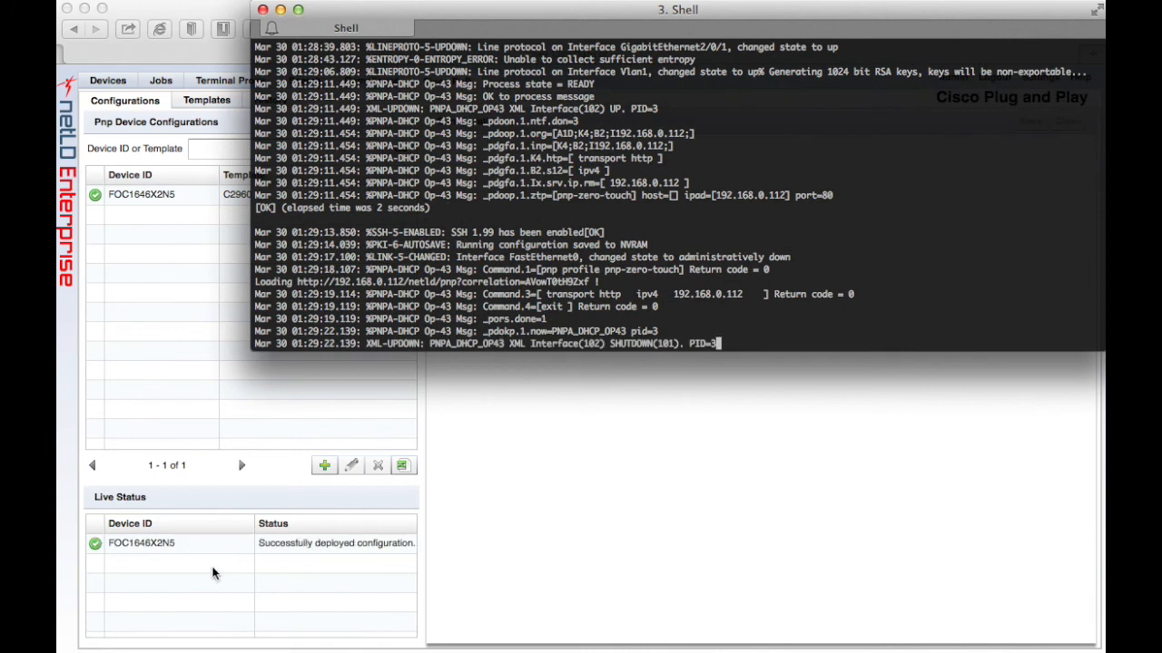
mouse_move(192, 553)
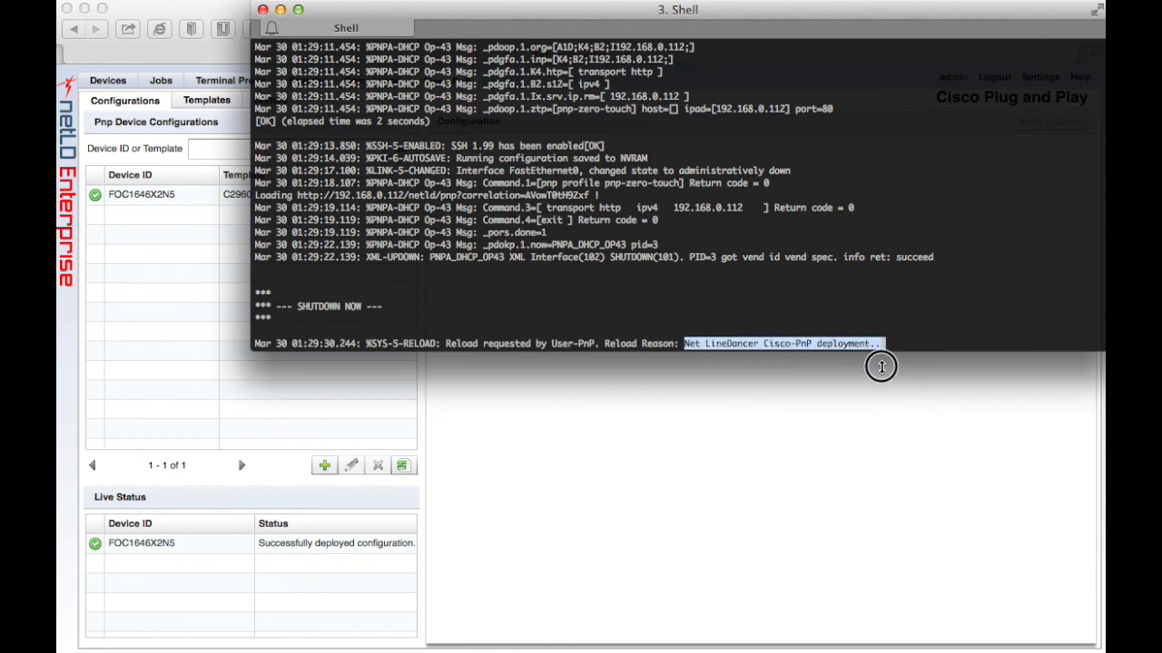
mouse_move(622, 319)
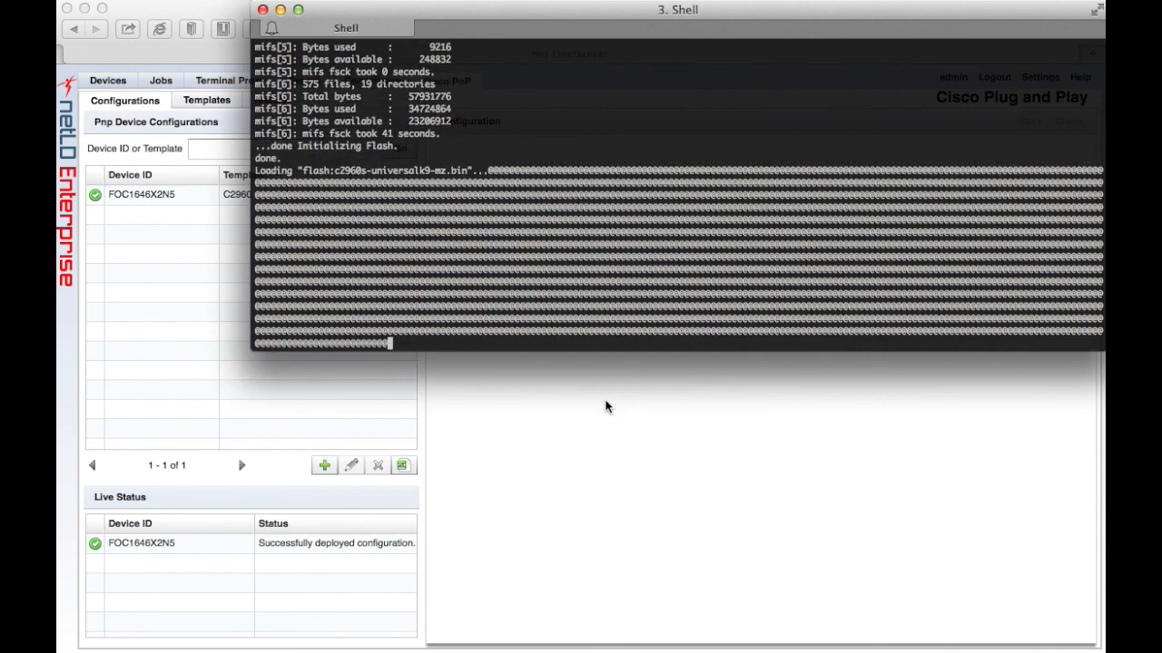
- Scroll the boot output as the switch loads its image and reaches the pnptest> prompt
scroll(down, 3)
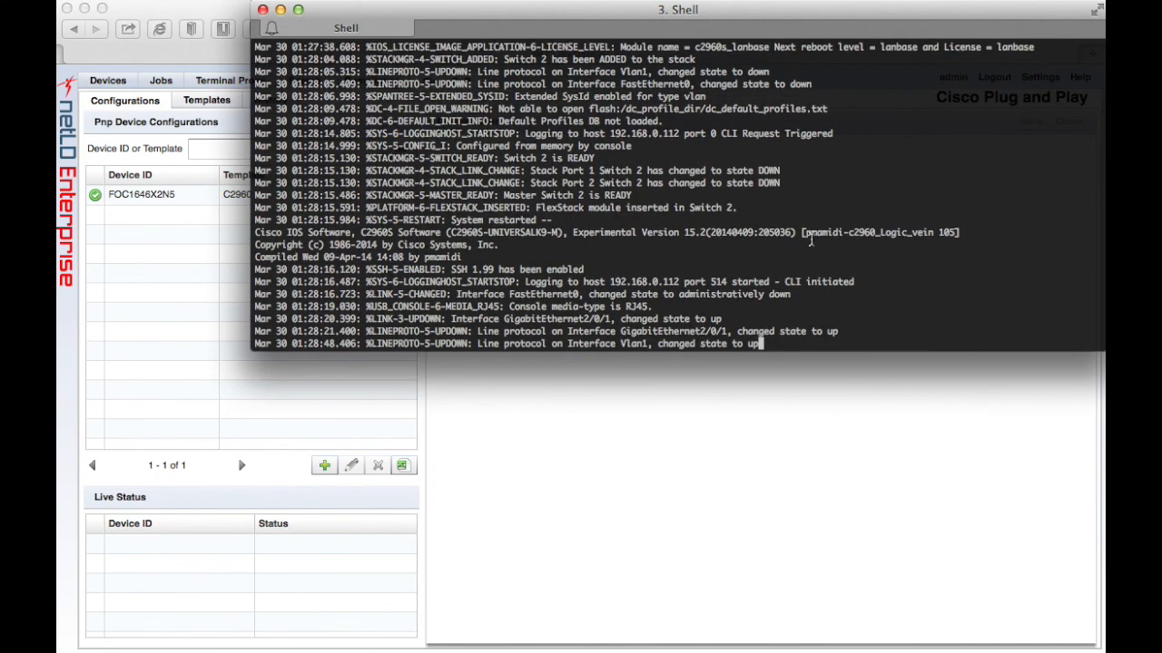
mouse_move(872, 399)
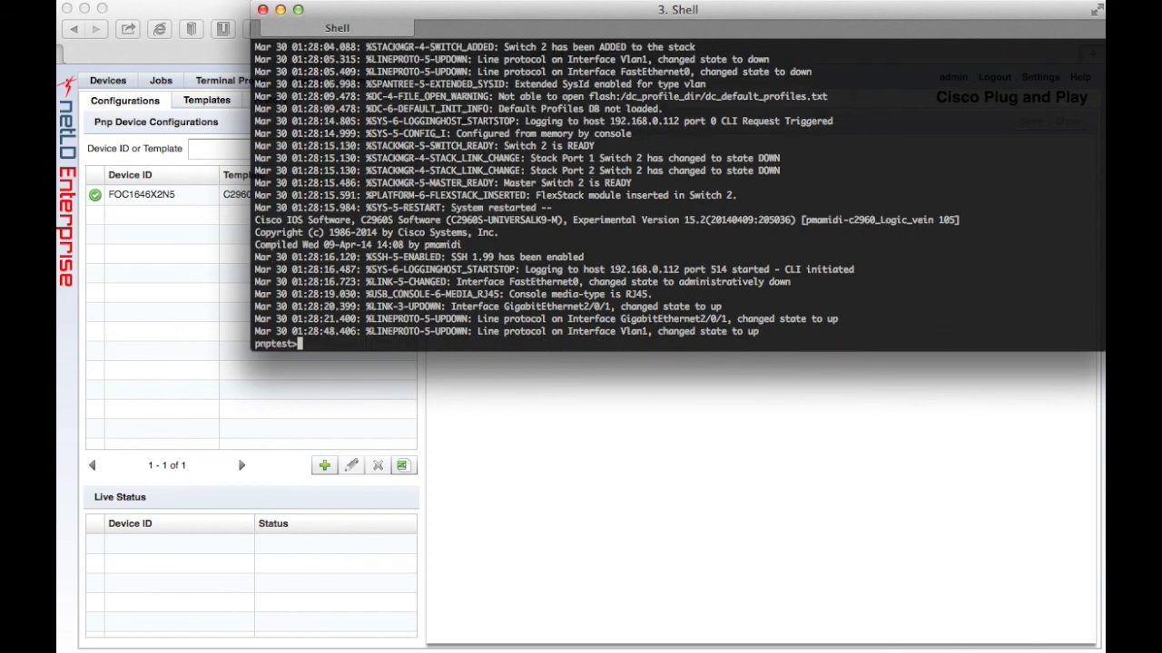
- Enter privileged mode with 'en' and run 'show startup' on the pnptest switch
key(Return)
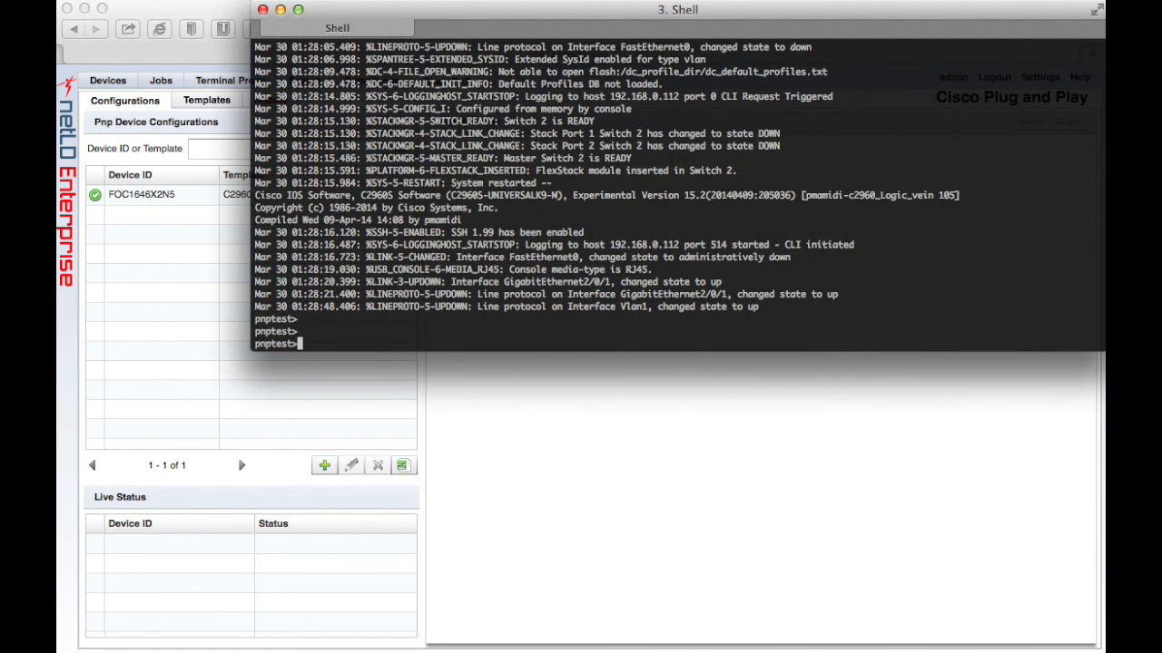
text(en)
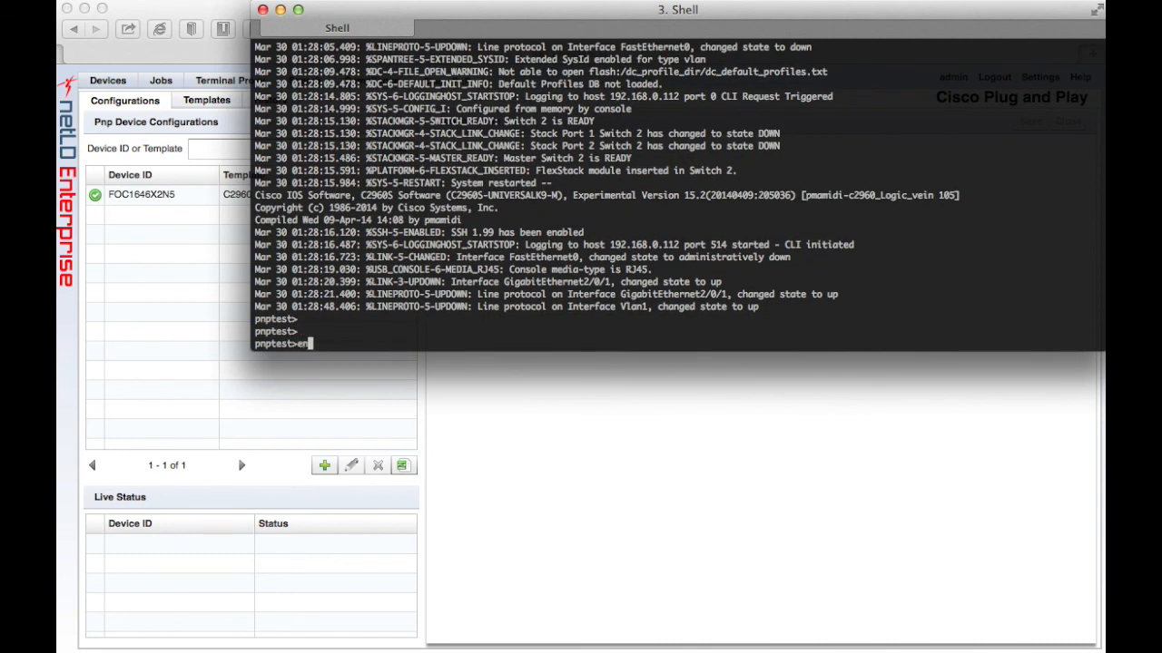
key(Return)
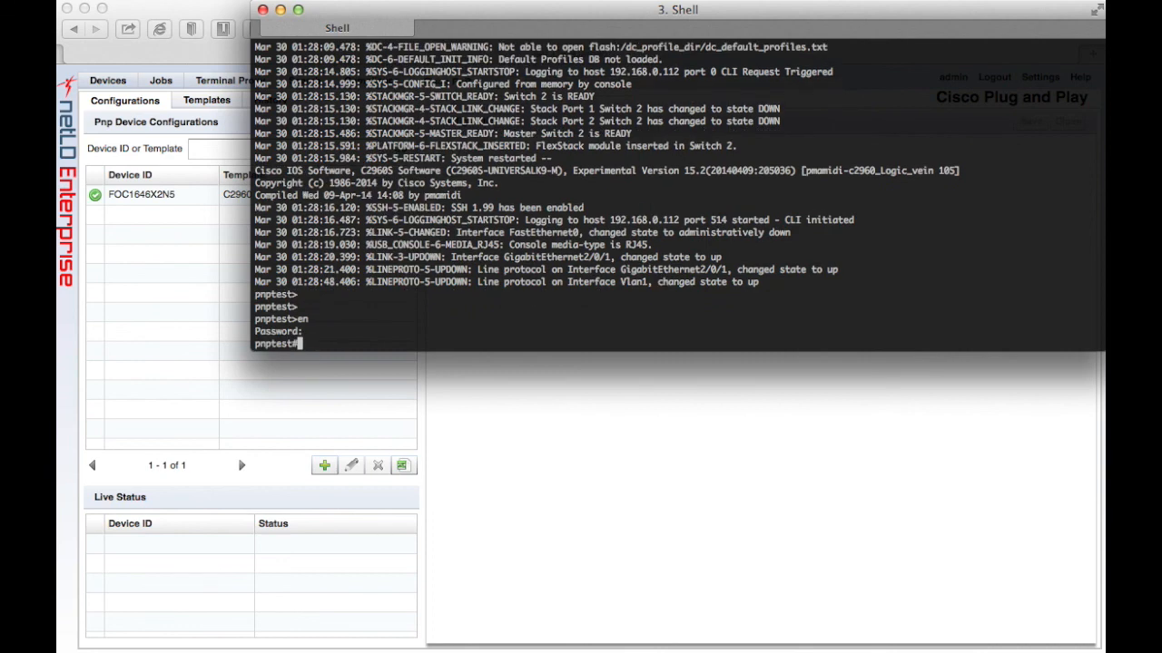
text(show)
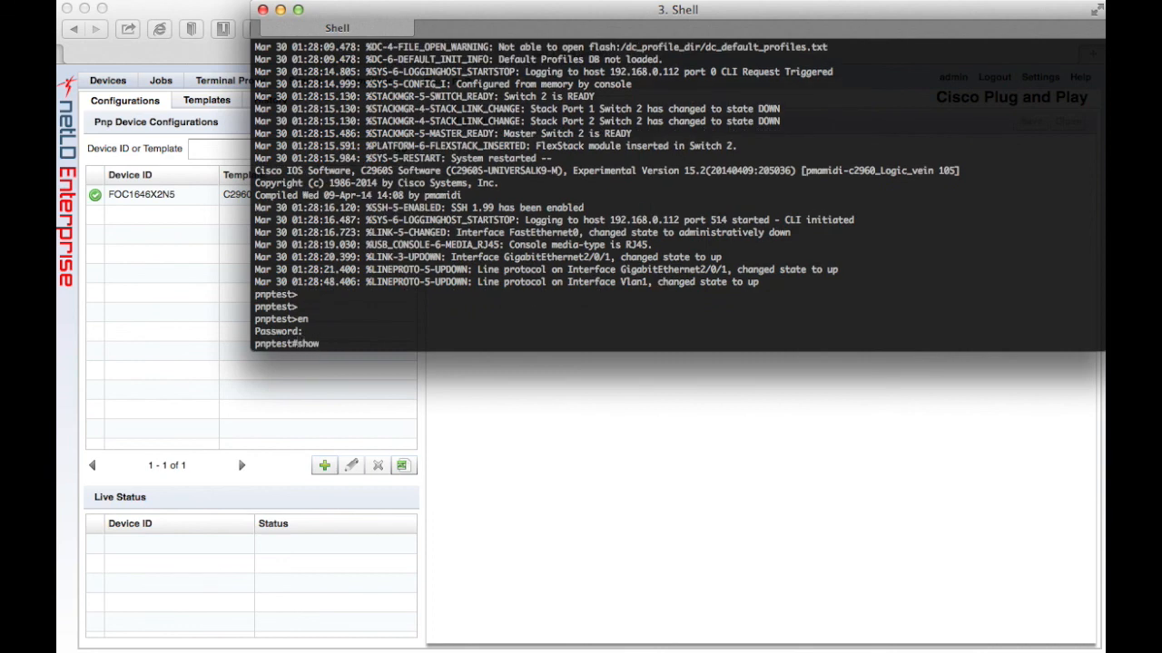
text(startup)
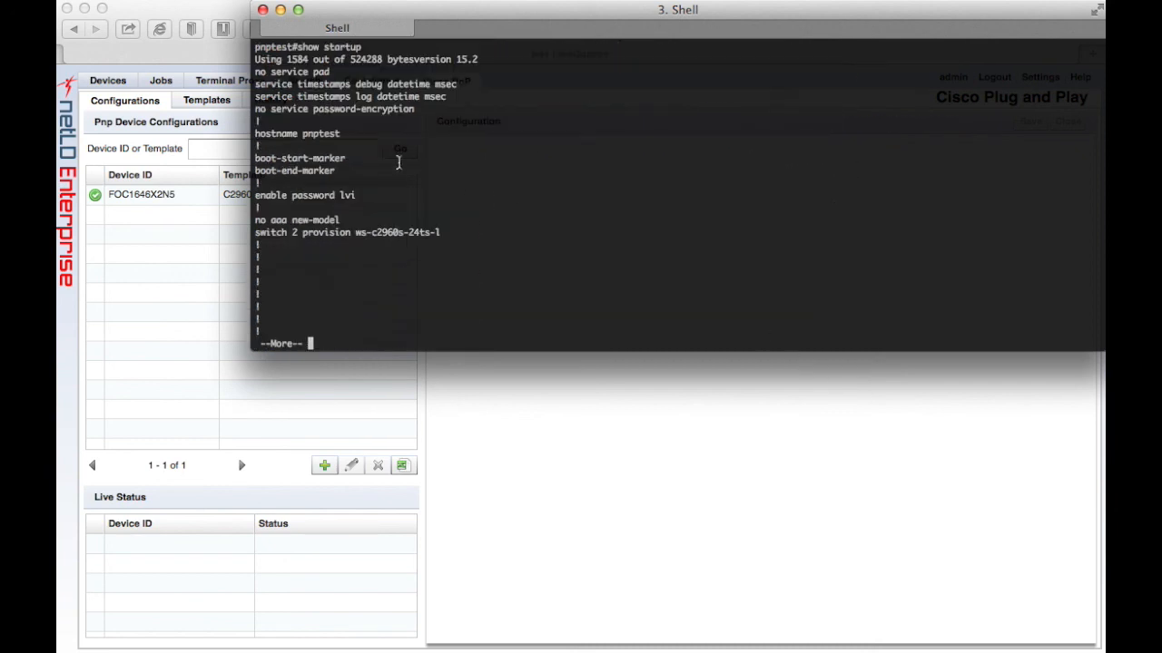
double_click(321, 133)
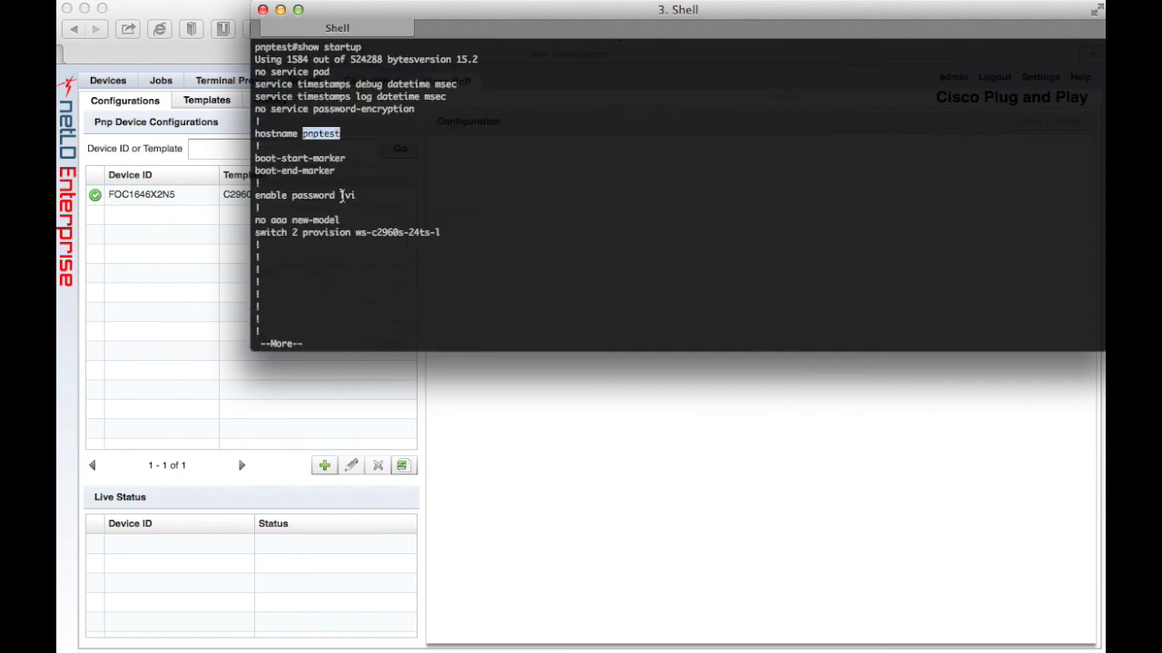
key(space)
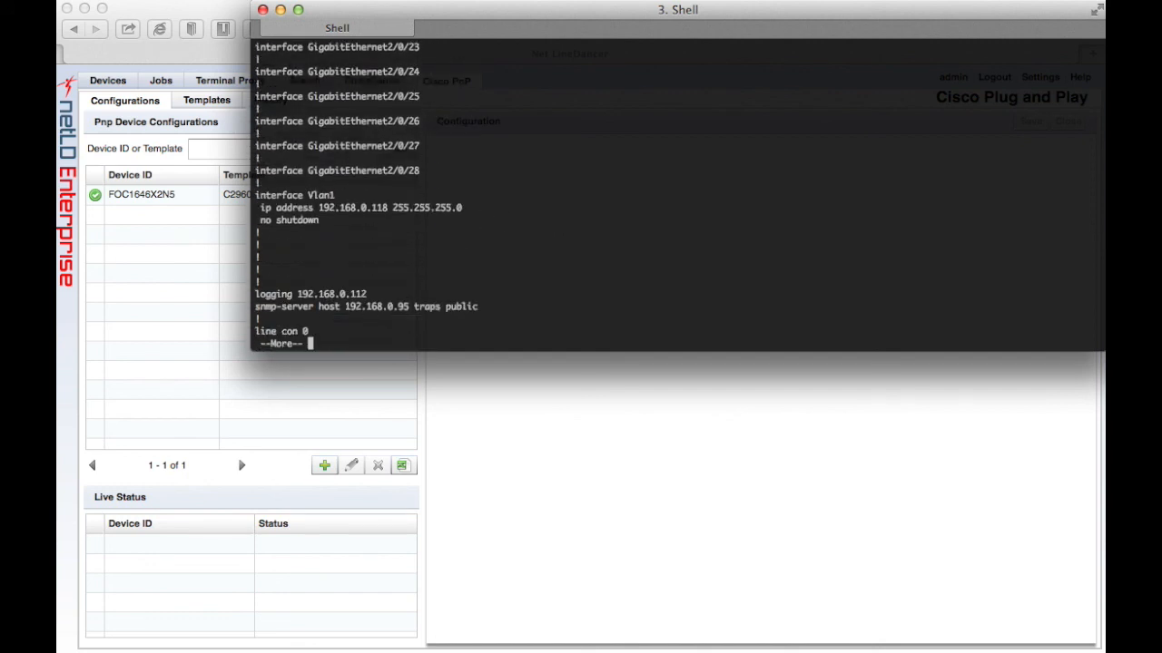
double_click(351, 208)
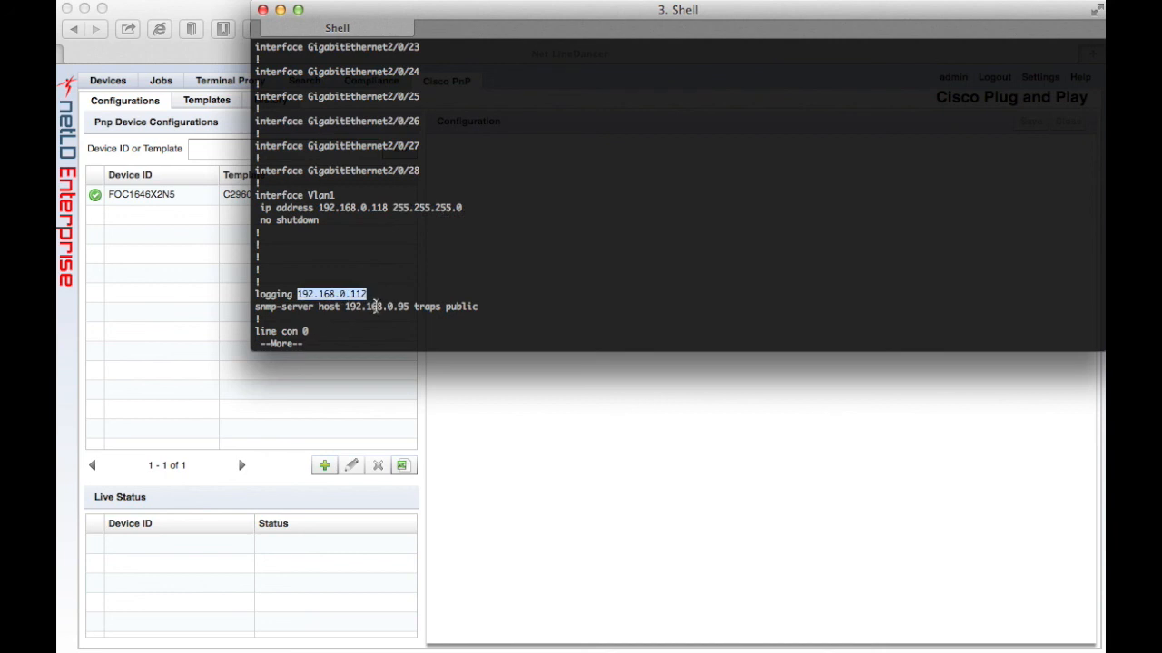
double_click(462, 306)
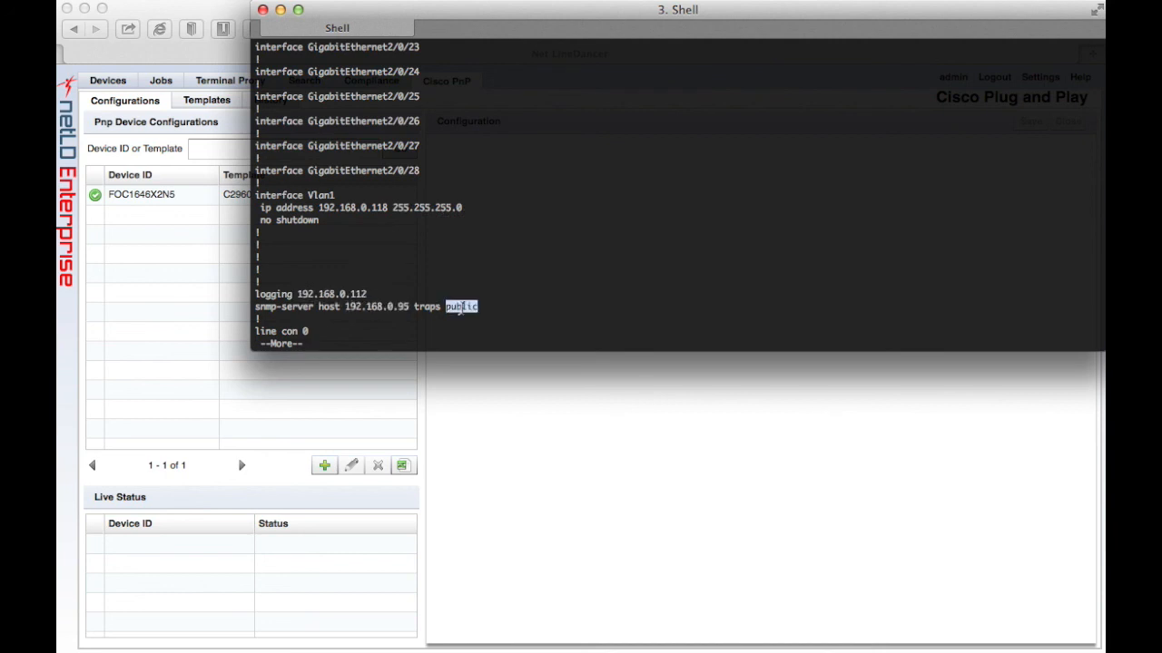
key(space)
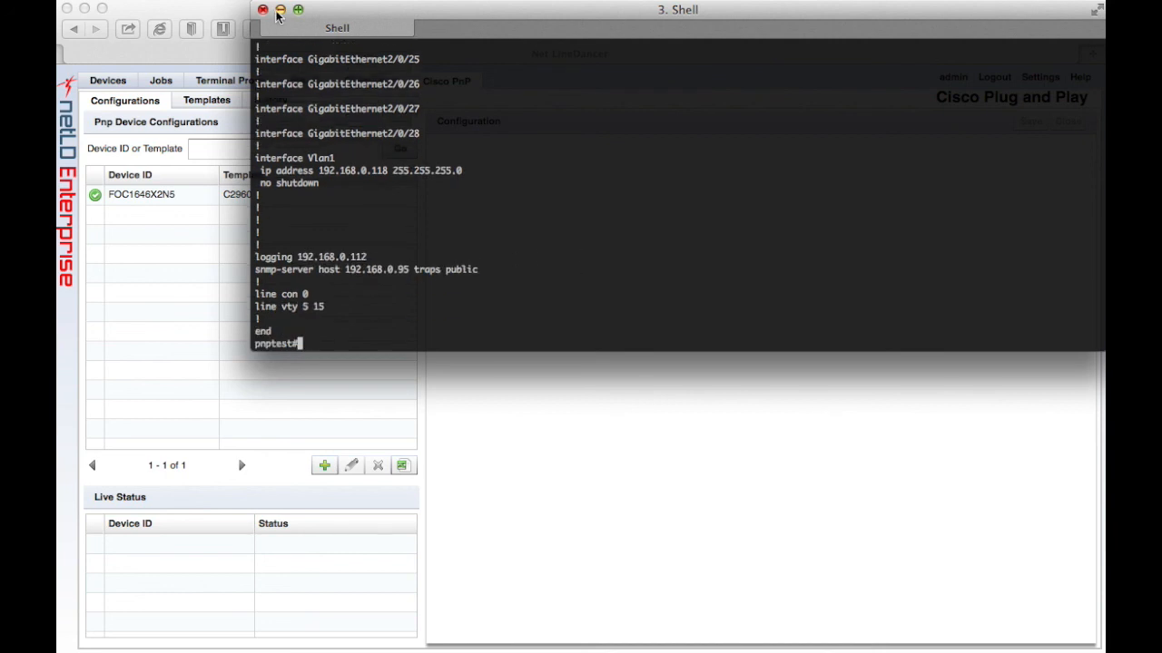
click(263, 10)
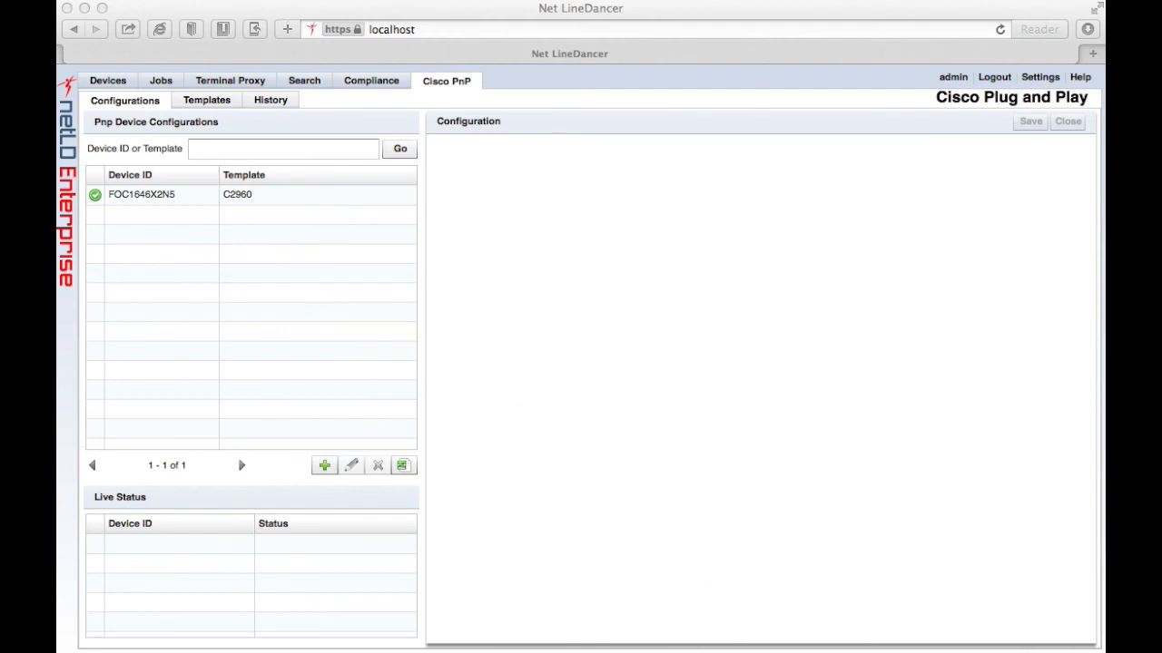
mouse_move(1022, 44)
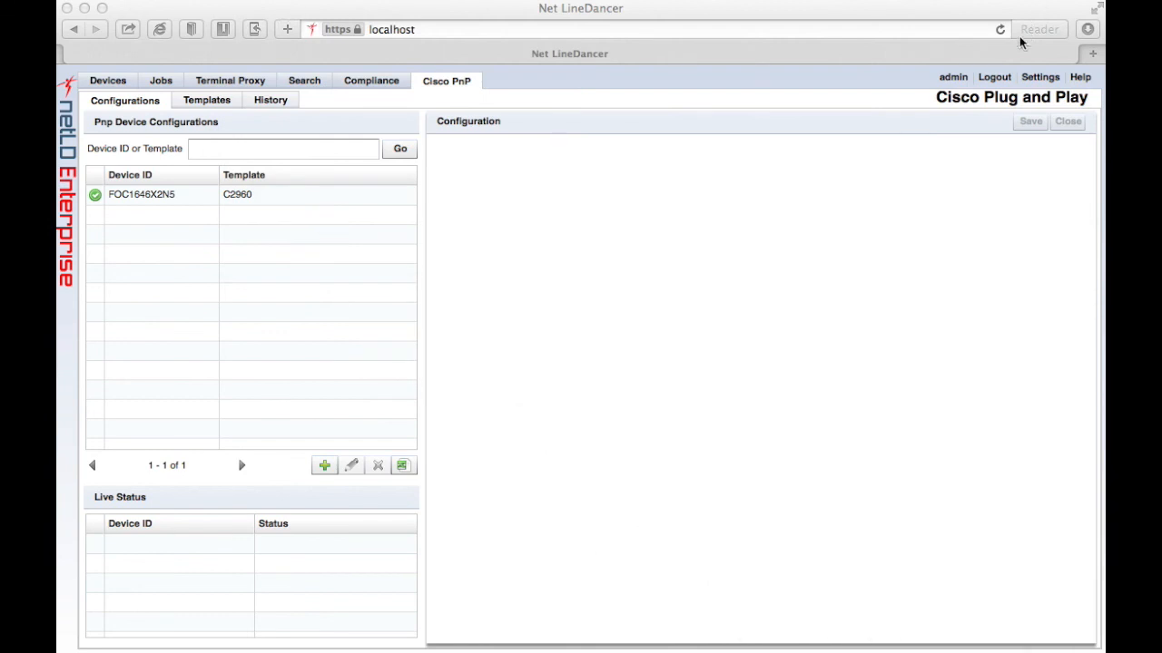